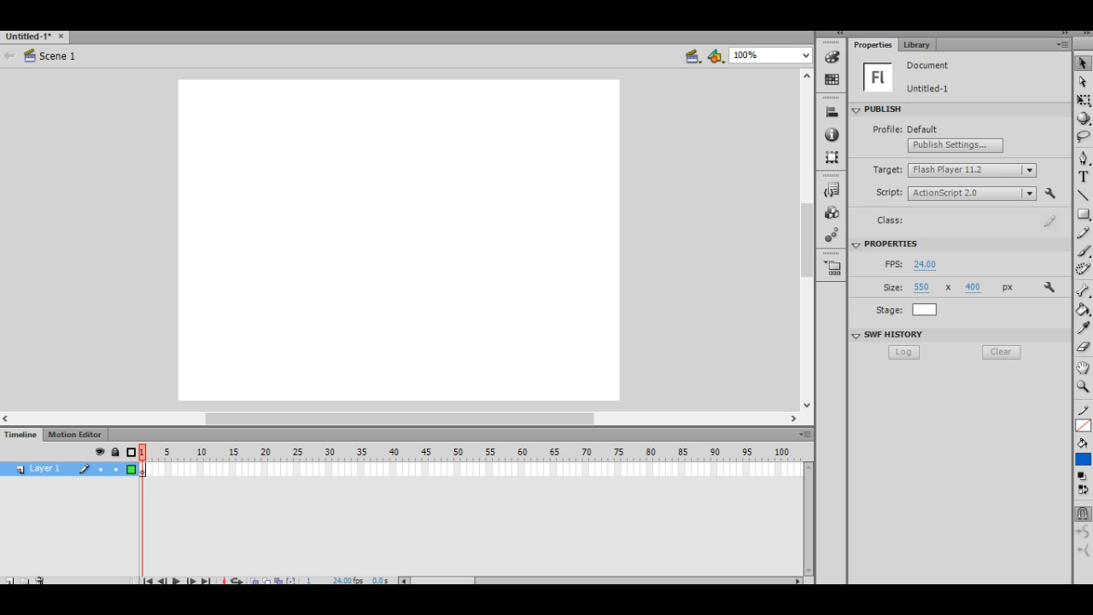
mouse_move(844, 571)
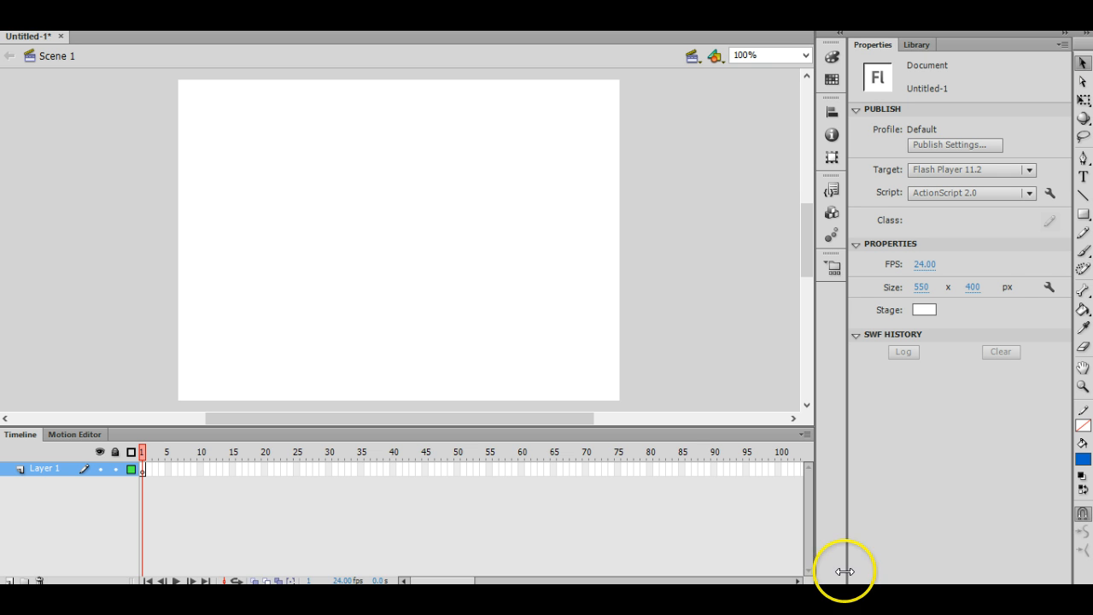
mouse_move(949, 410)
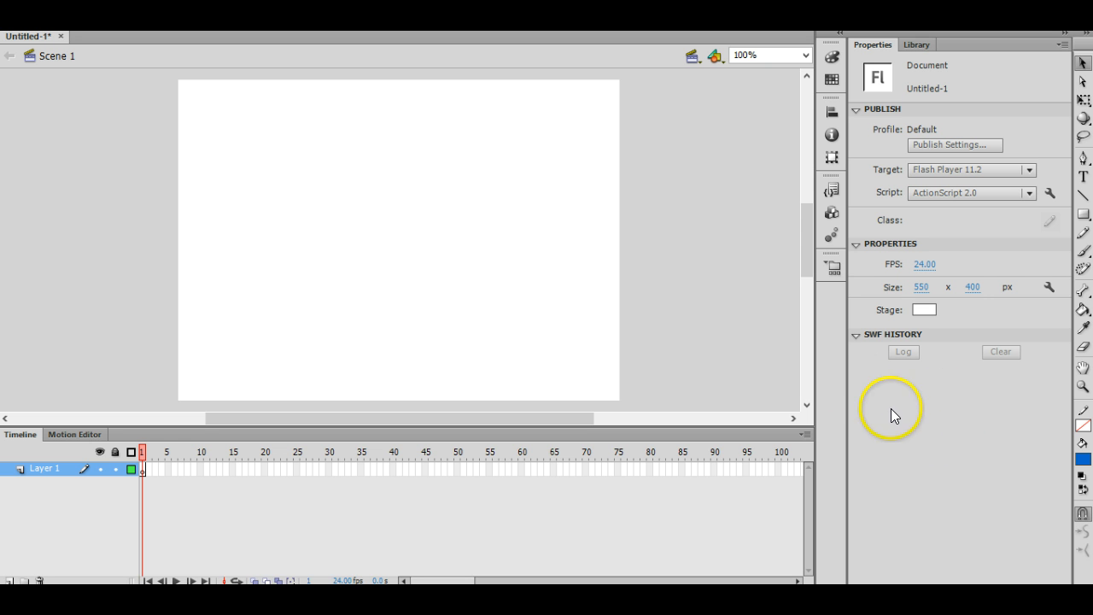
mouse_move(1036, 369)
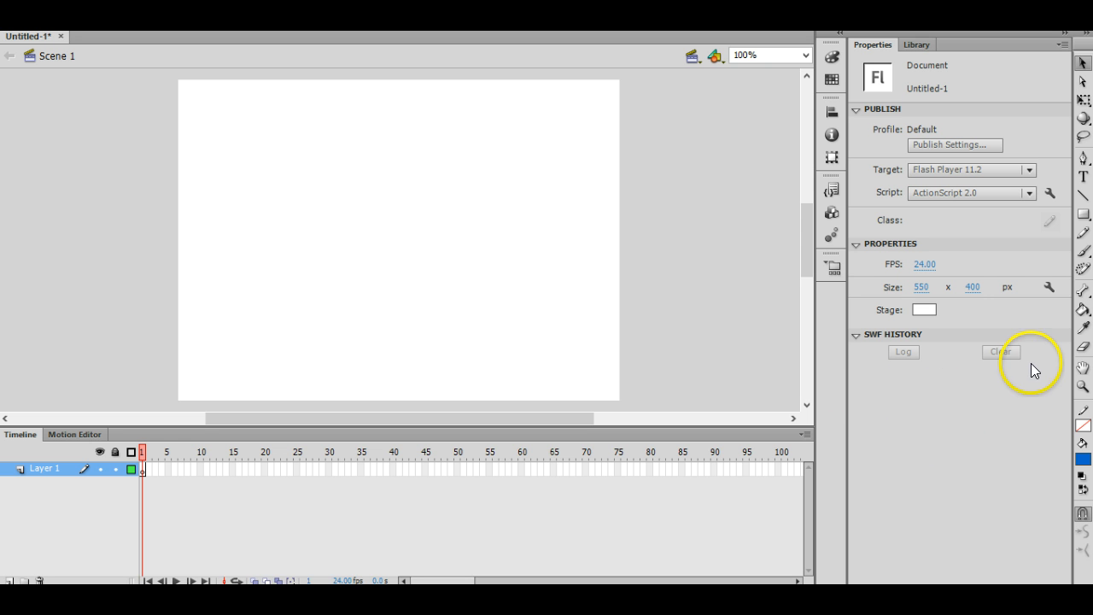
mouse_move(989, 318)
text(625)
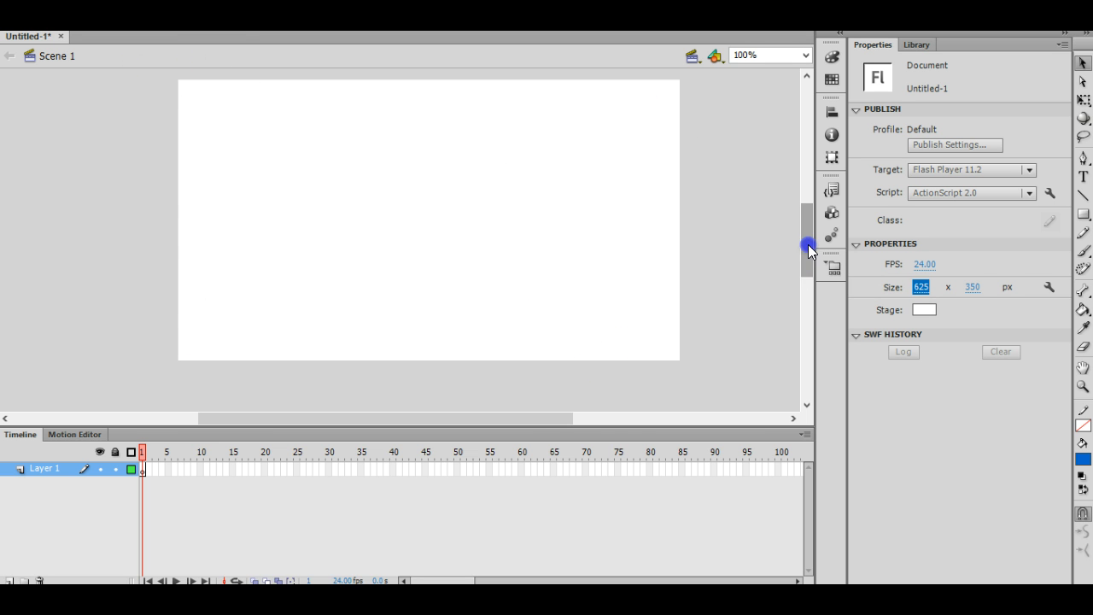
Import every file in the images folder (logo, stadium, weightlifter, etc.) into the library.
click(25, 9)
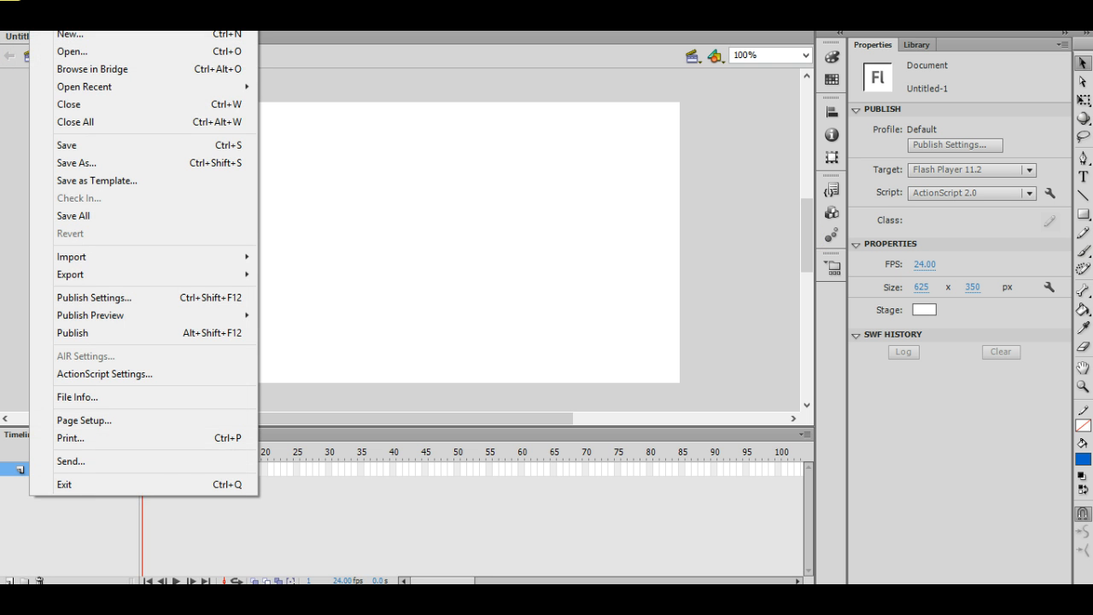
mouse_move(116, 256)
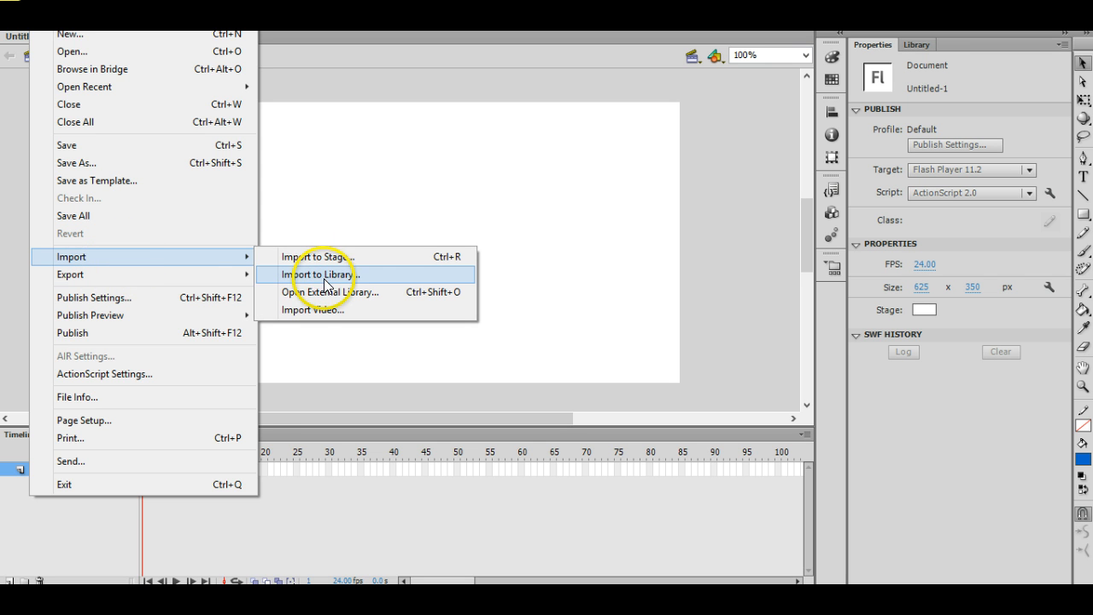
click(317, 273)
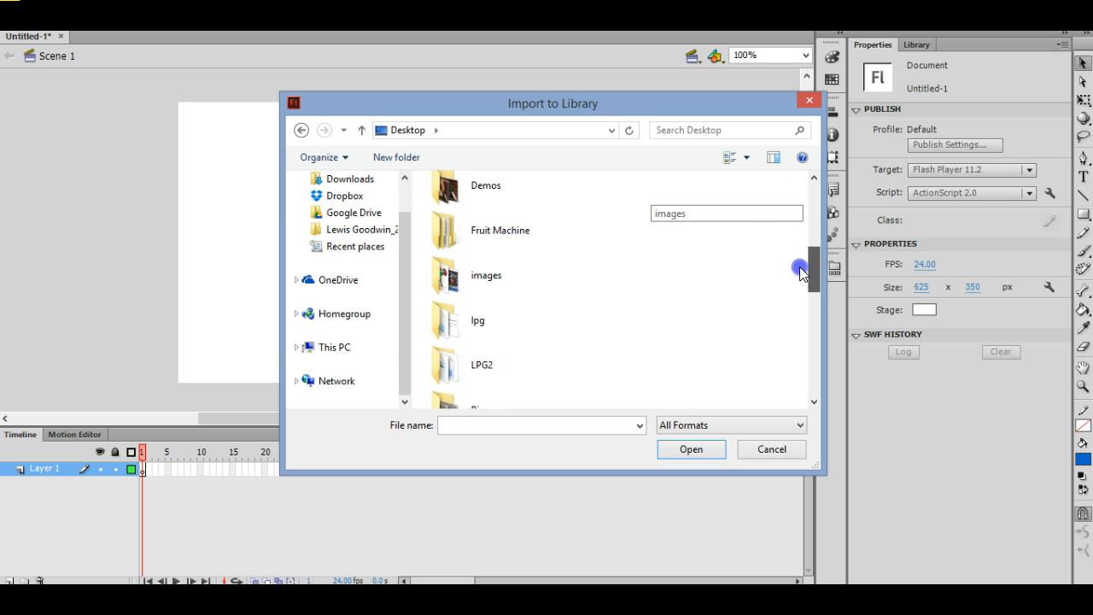
double_click(485, 275)
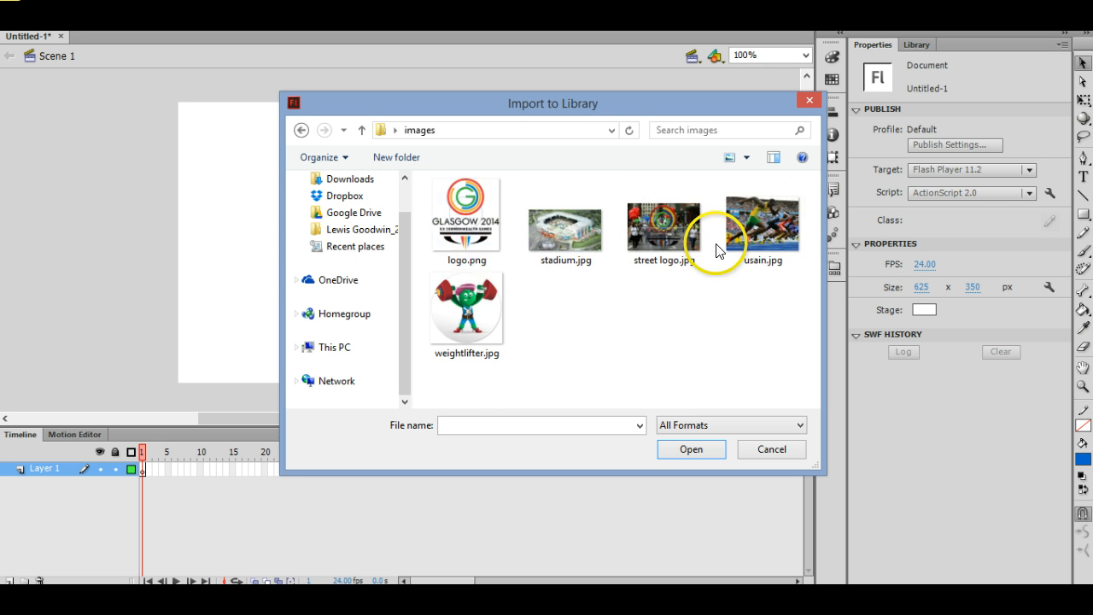
key(ctrl+a)
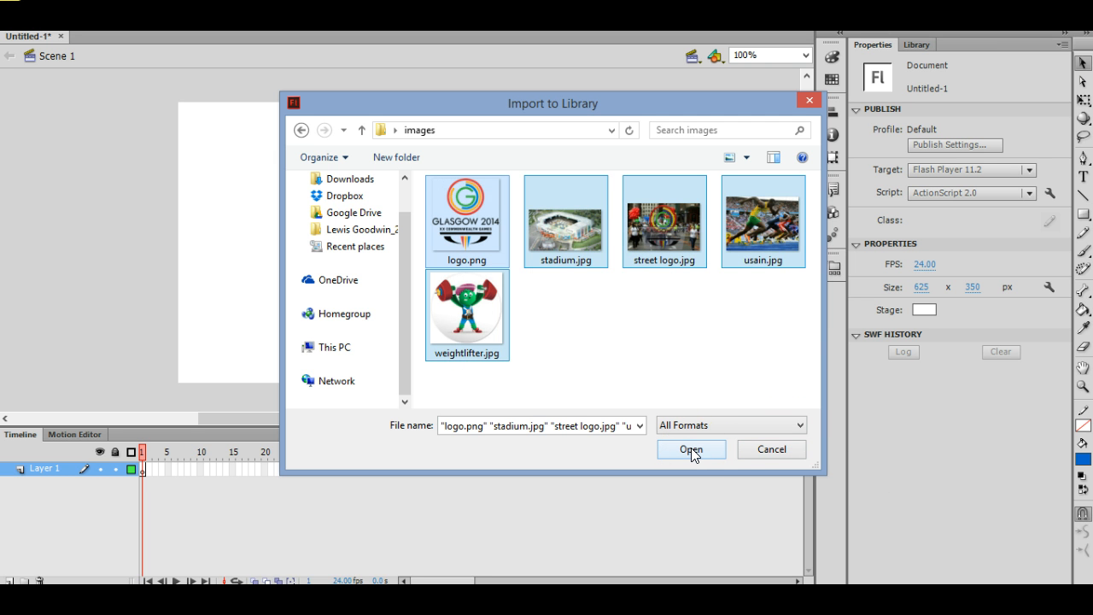
click(691, 450)
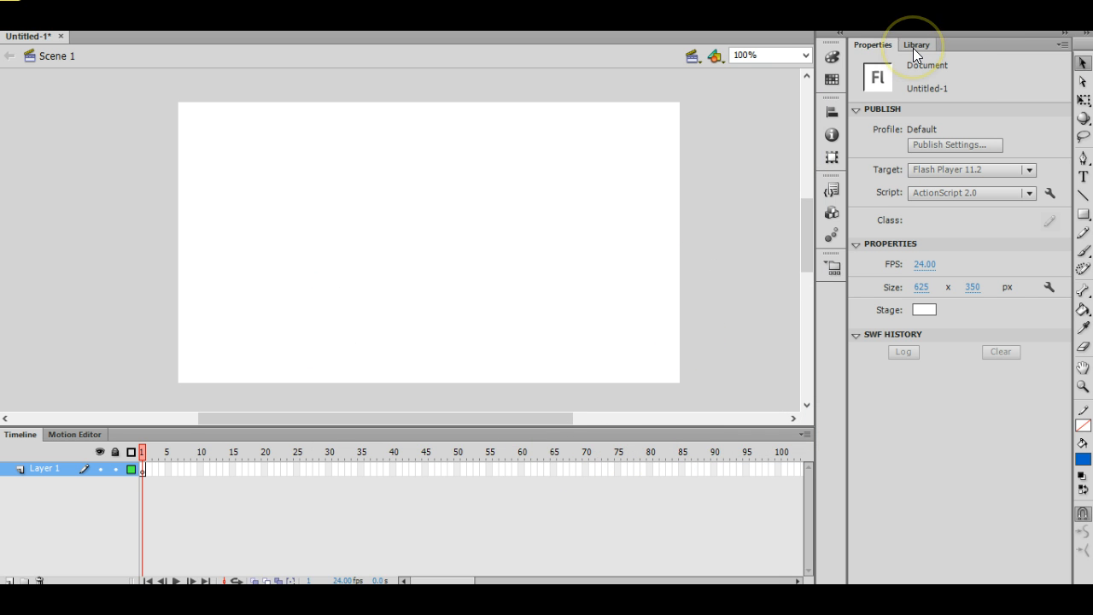
Preview logo.png in the Library and rename Layer 1 to logo.
click(916, 44)
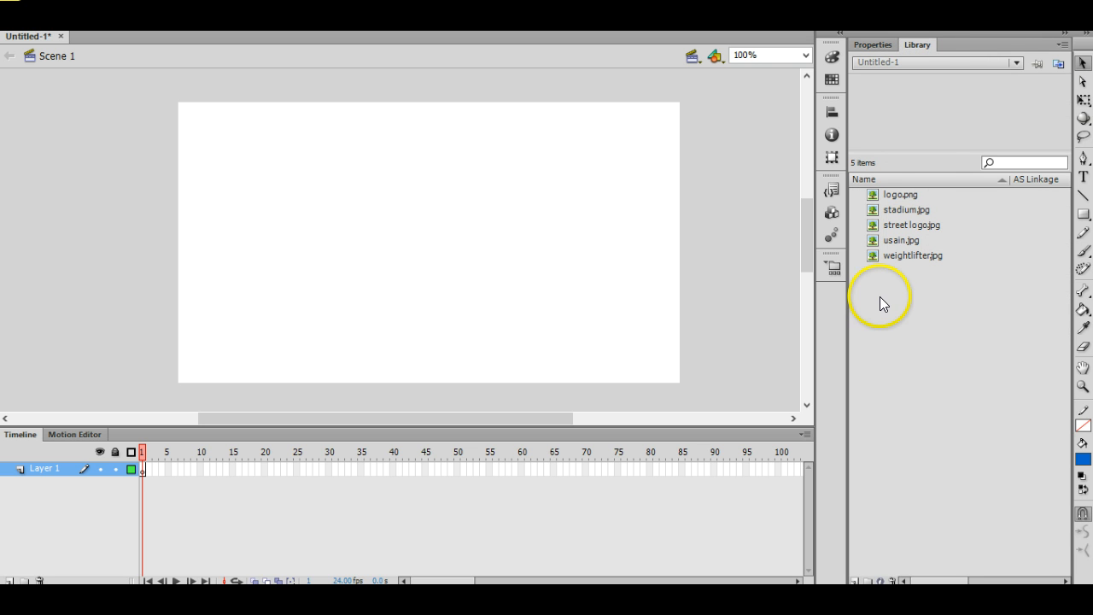
mouse_move(676, 427)
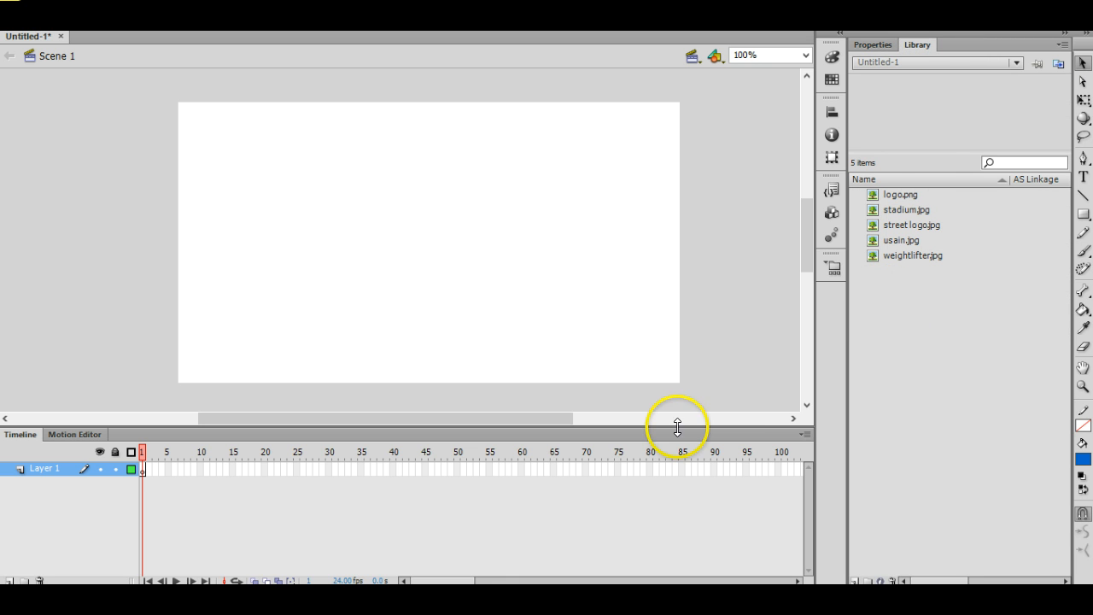
mouse_move(563, 547)
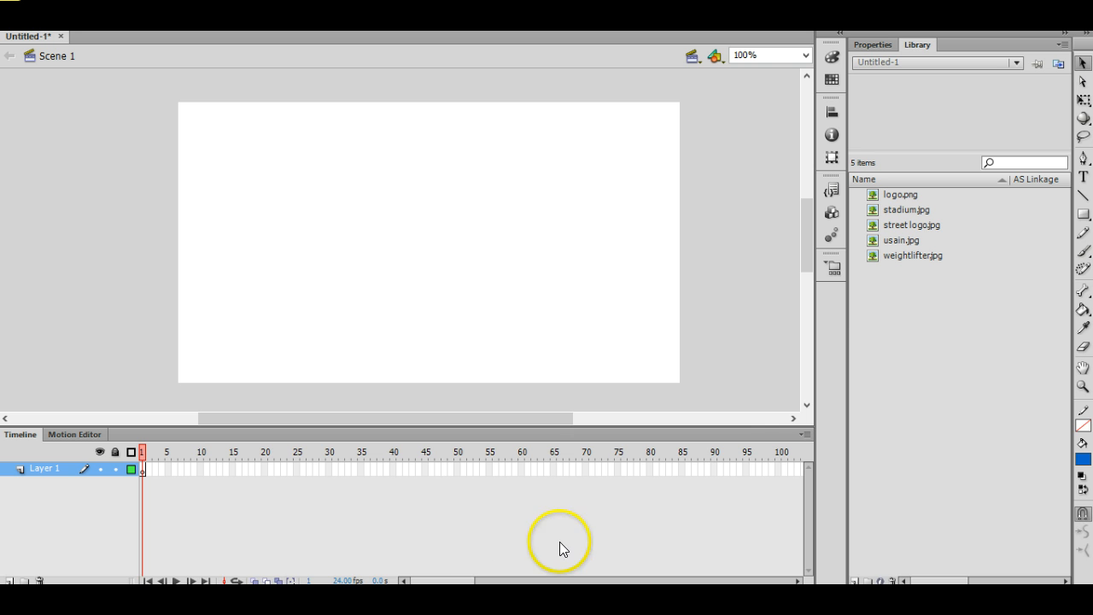
mouse_move(921, 270)
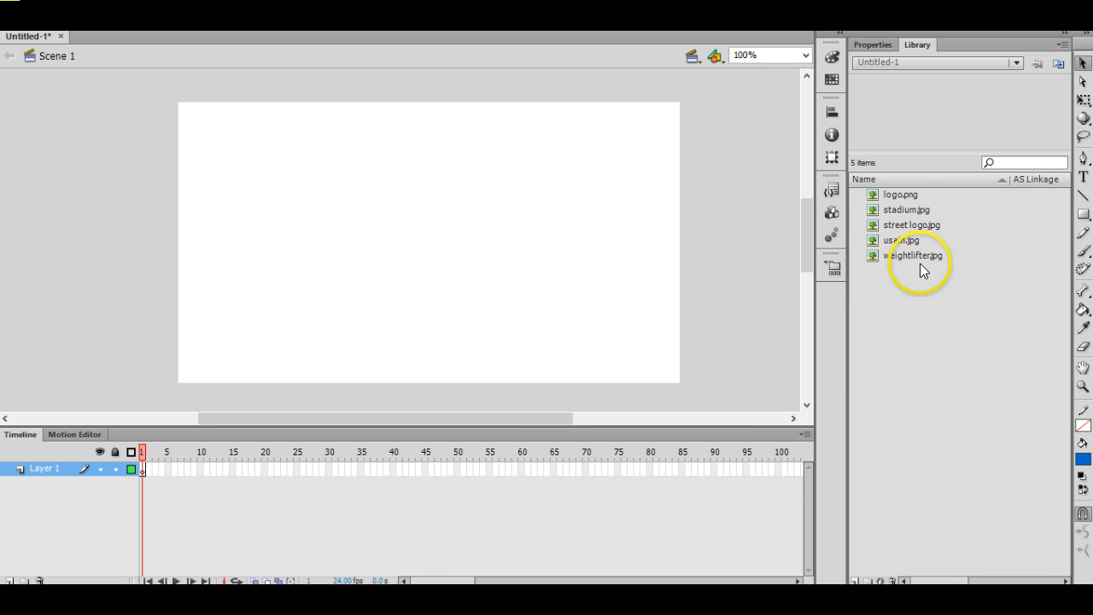
mouse_move(902, 198)
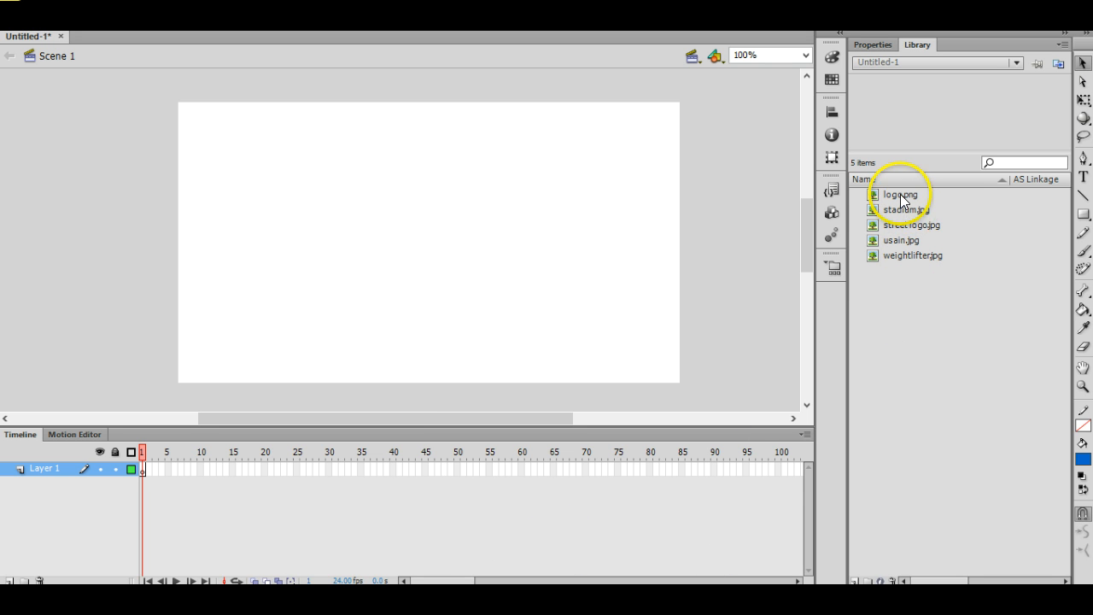
click(901, 194)
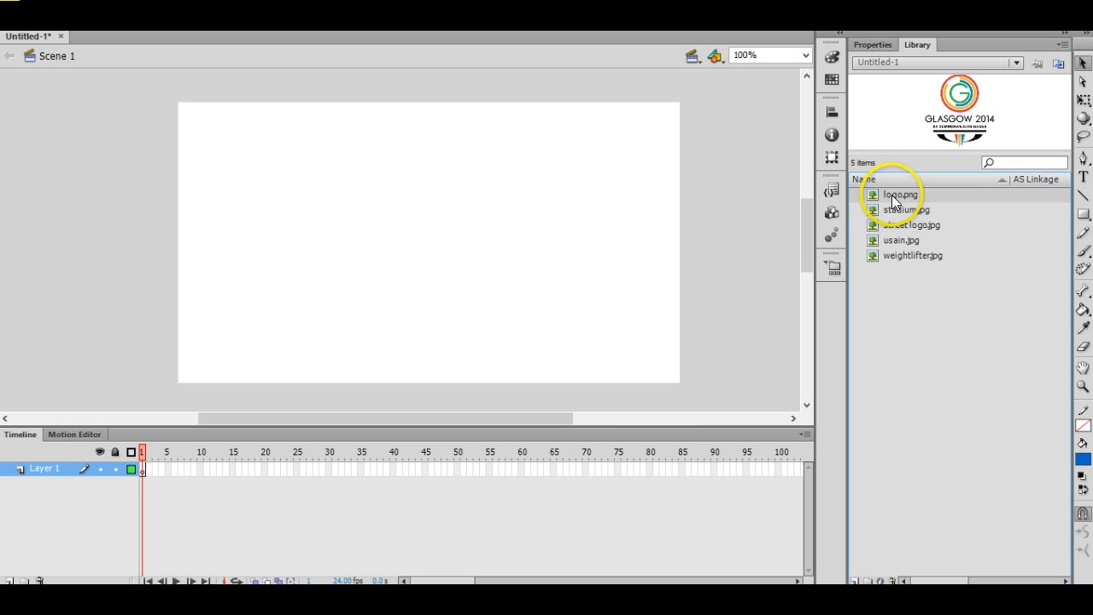
mouse_move(116, 550)
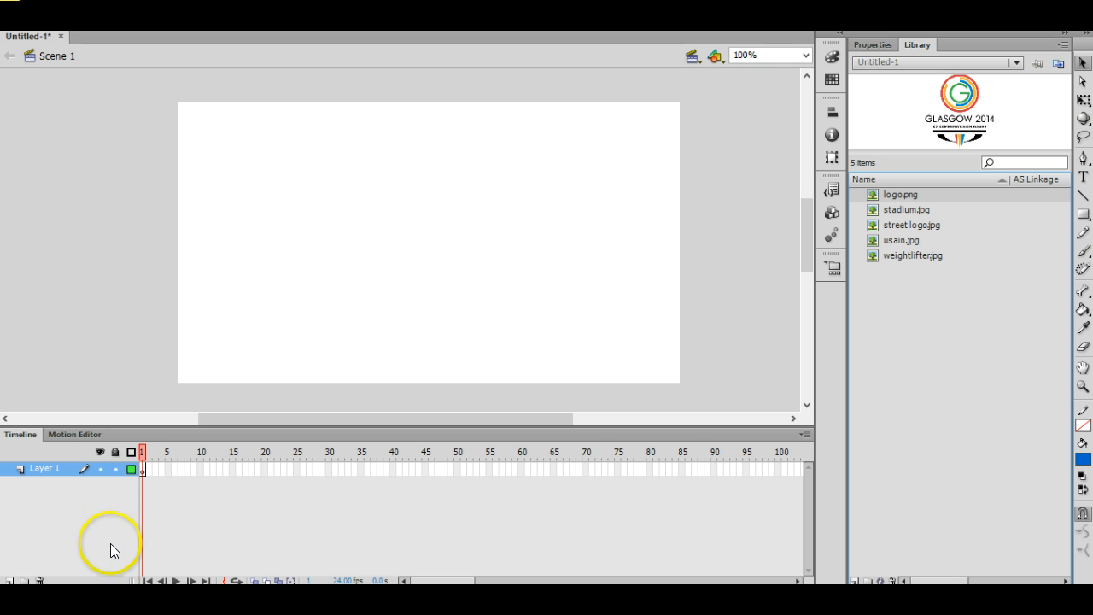
mouse_move(58, 484)
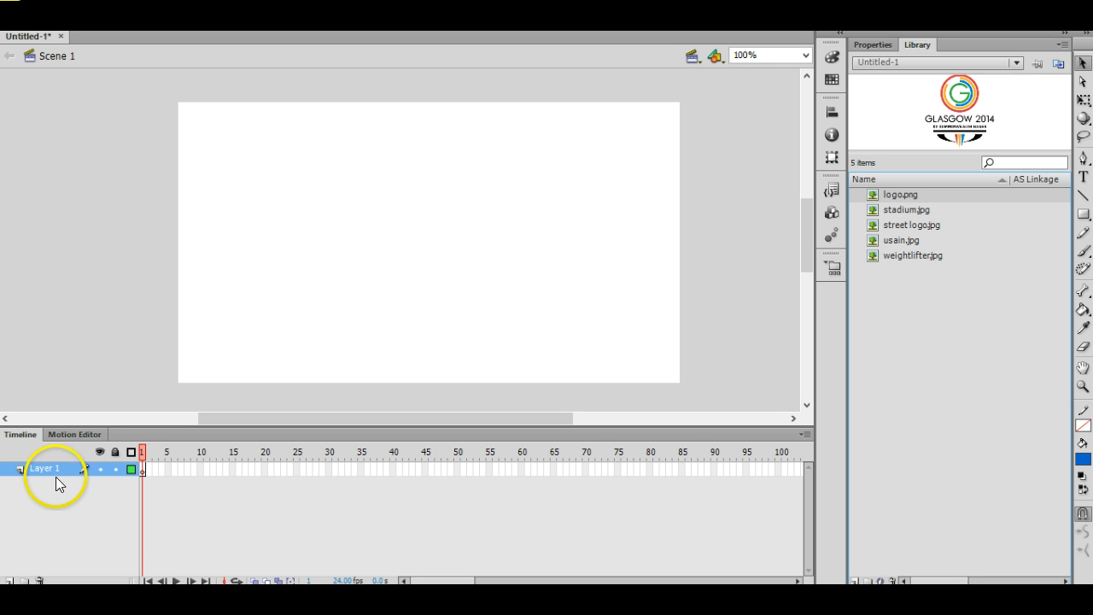
double_click(44, 468)
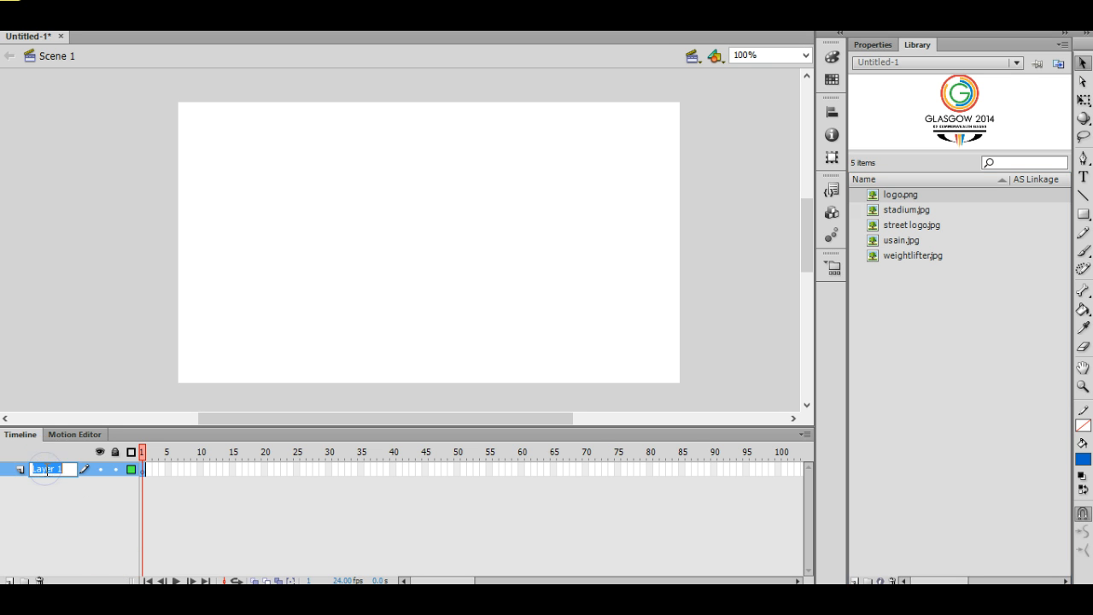
text(logo)
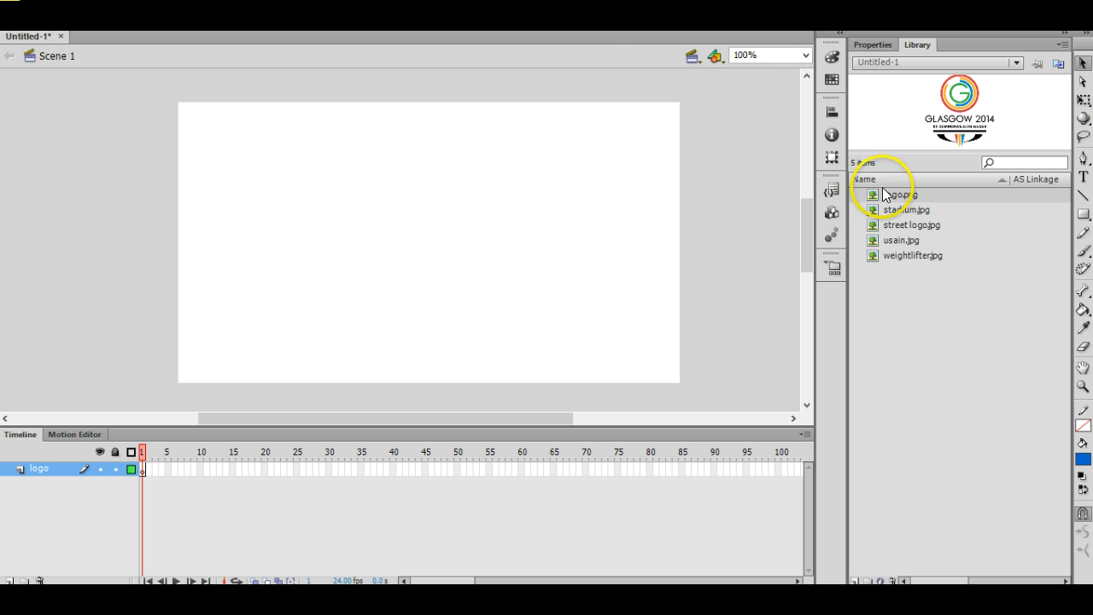
Place the Glasgow 2014 logo on the stage and move it beyond the left edge.
click(899, 194)
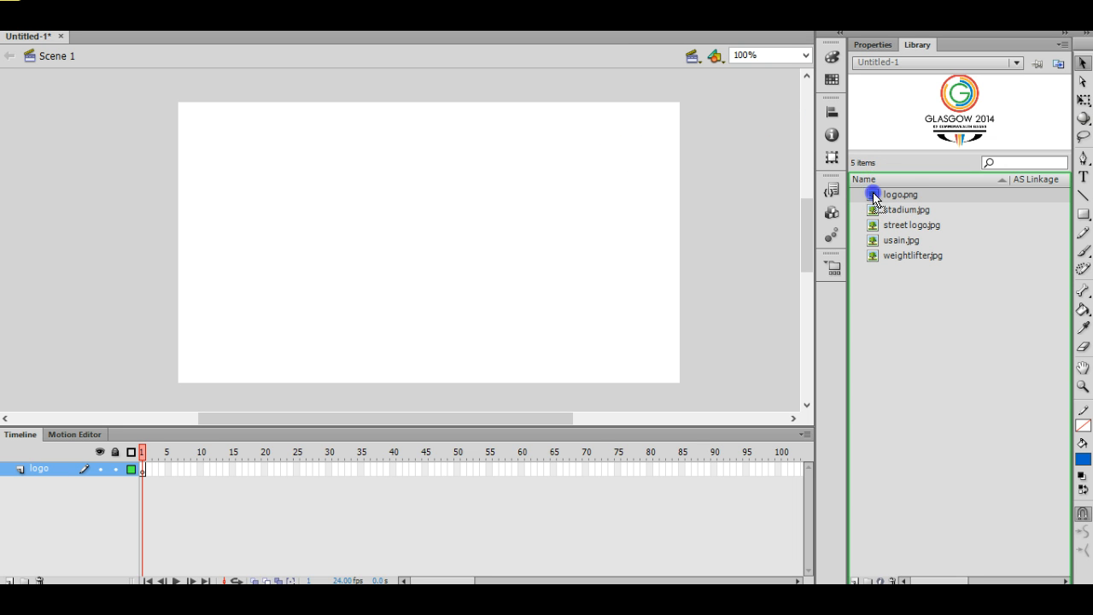
drag(874, 195, 438, 239)
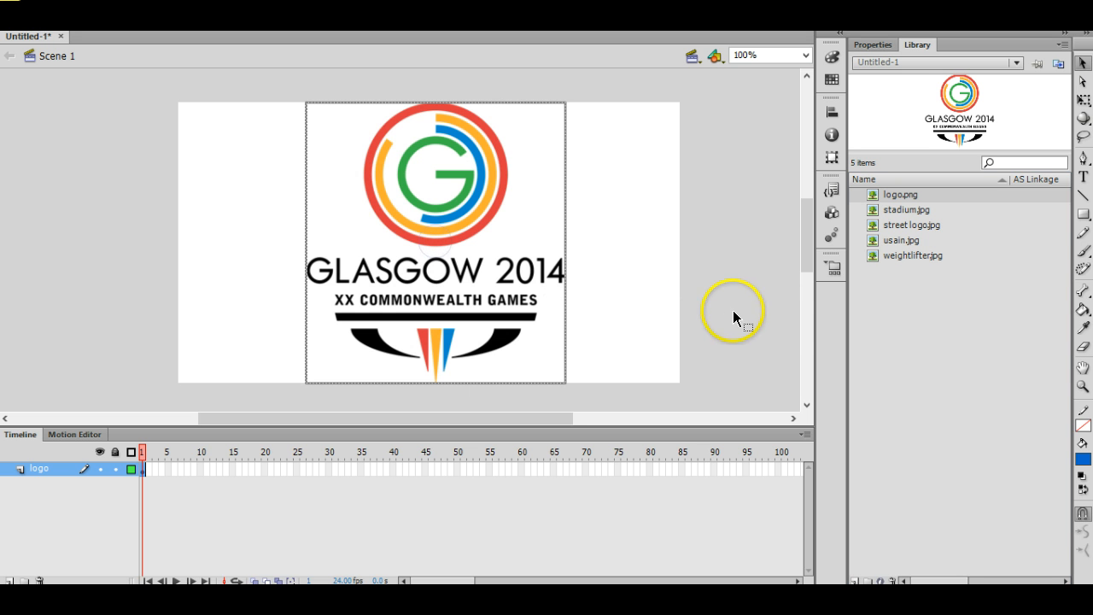
mouse_move(691, 257)
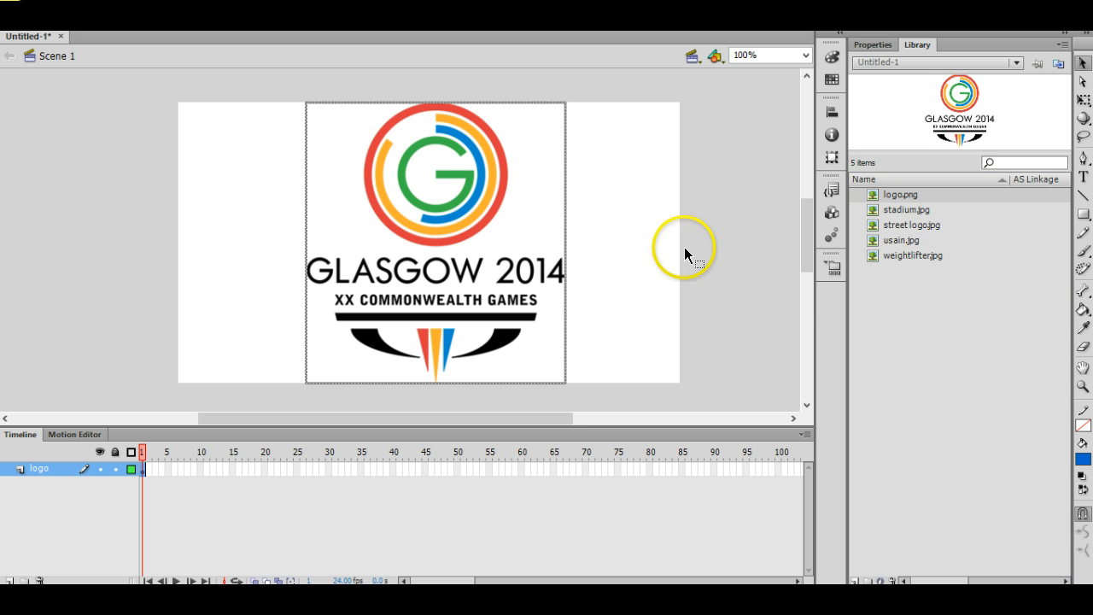
mouse_move(521, 230)
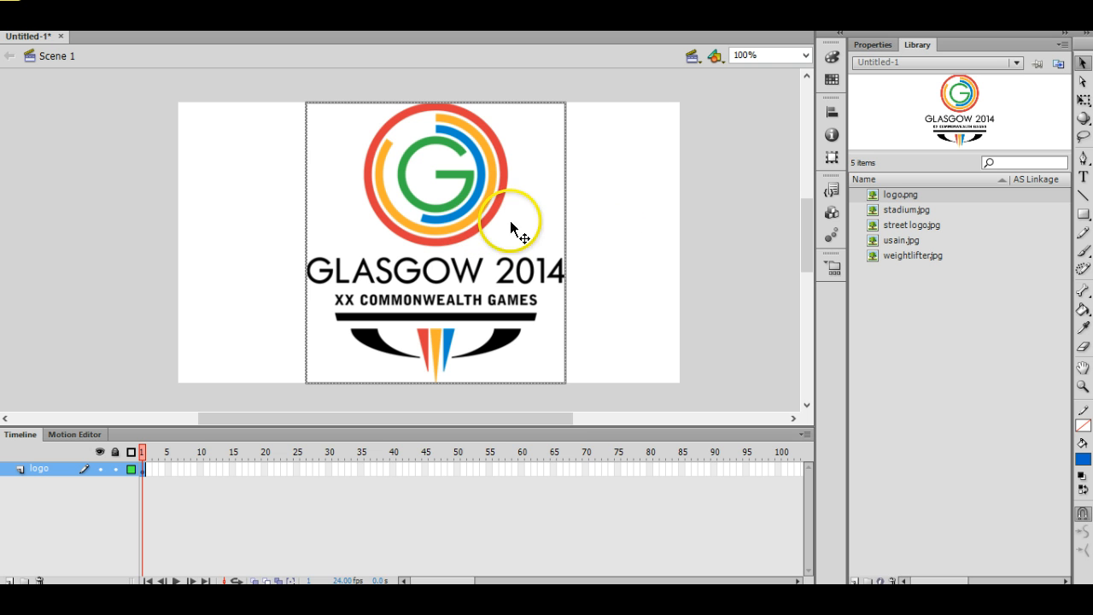
mouse_move(723, 248)
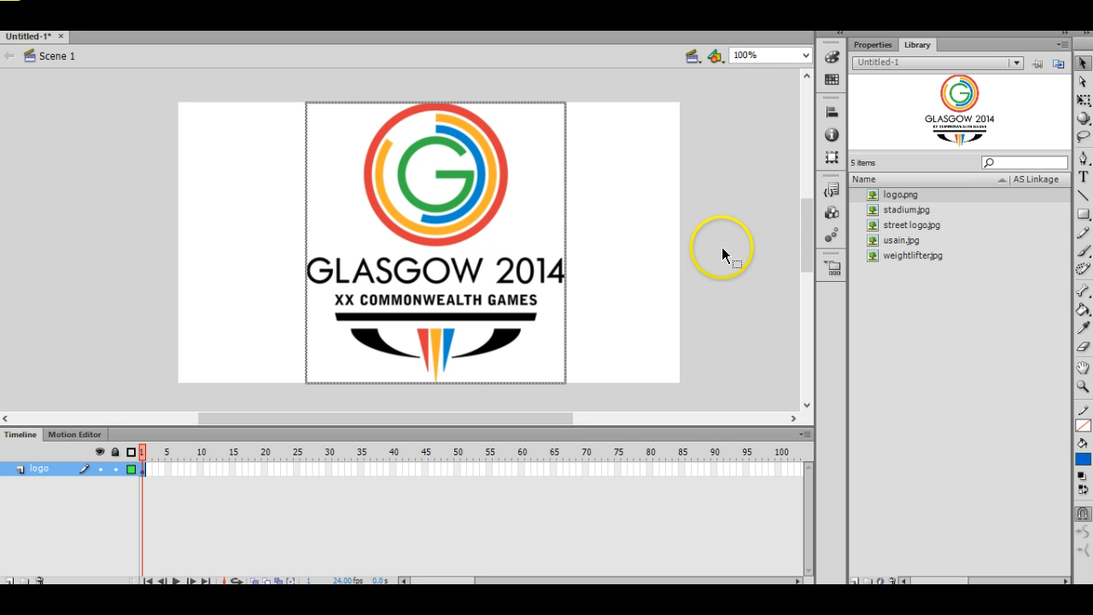
click(721, 260)
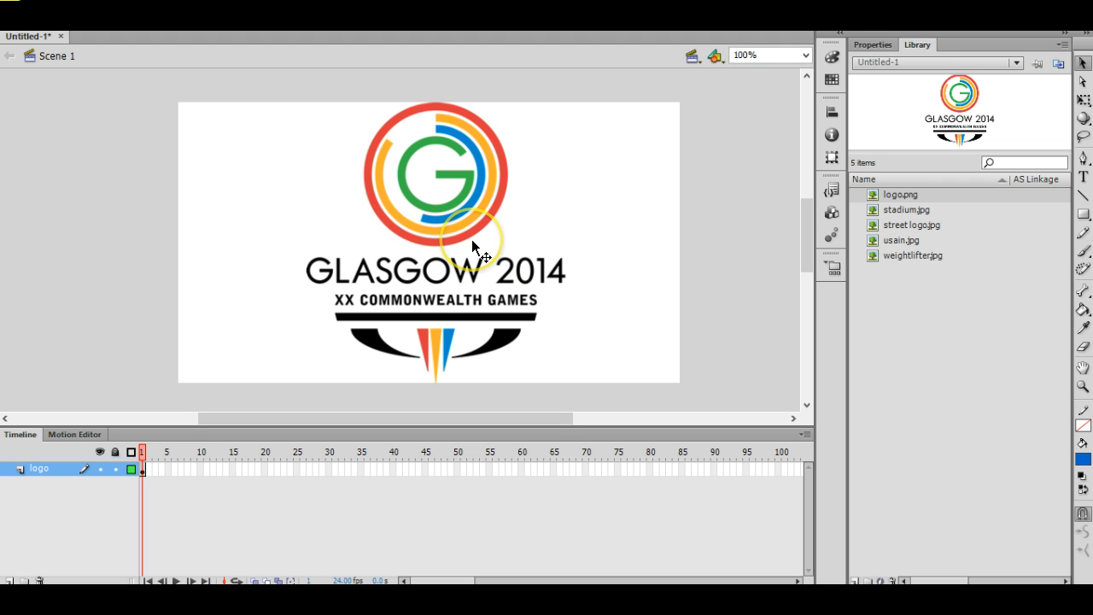
mouse_move(530, 226)
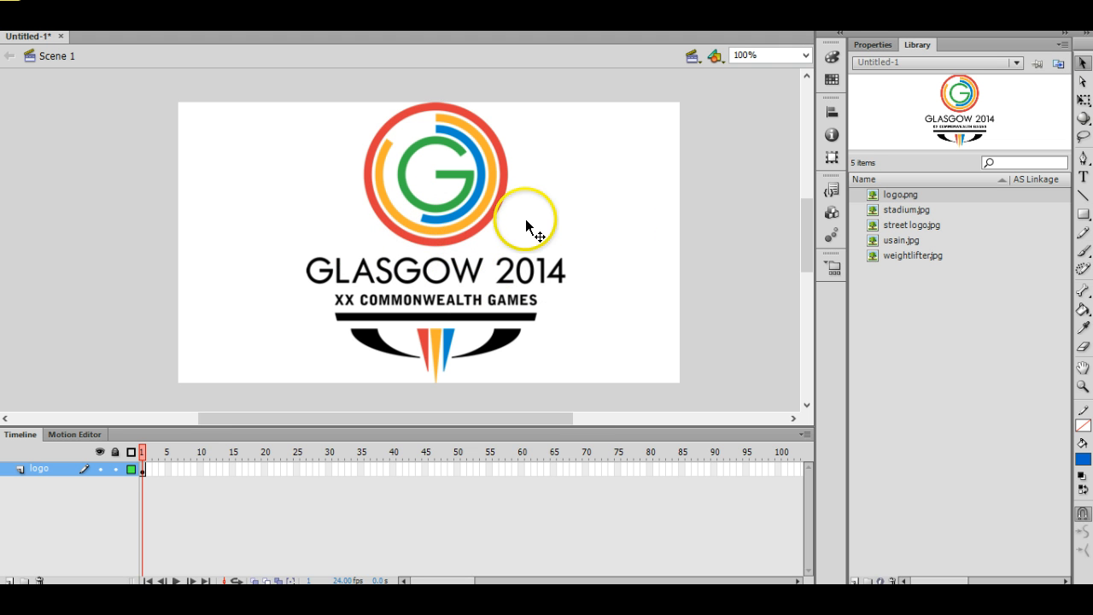
click(427, 239)
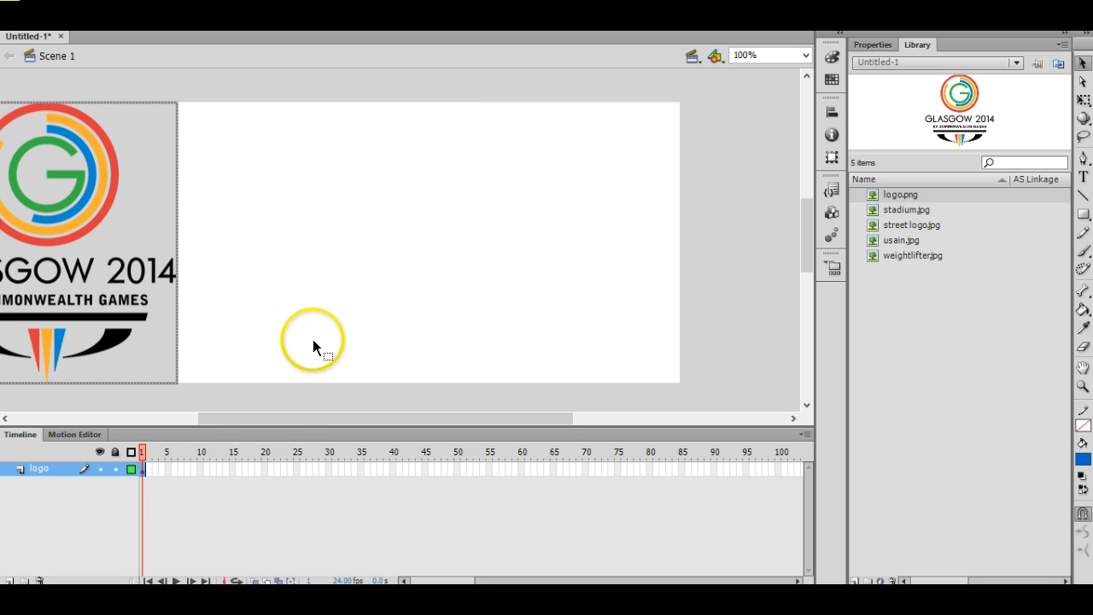
mouse_move(265, 403)
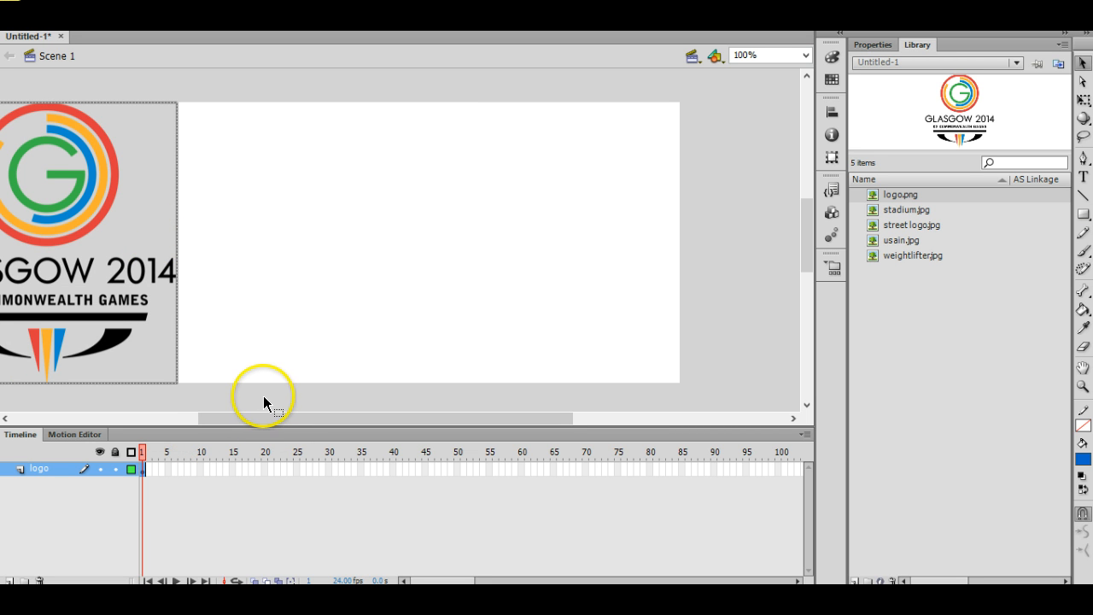
mouse_move(290, 404)
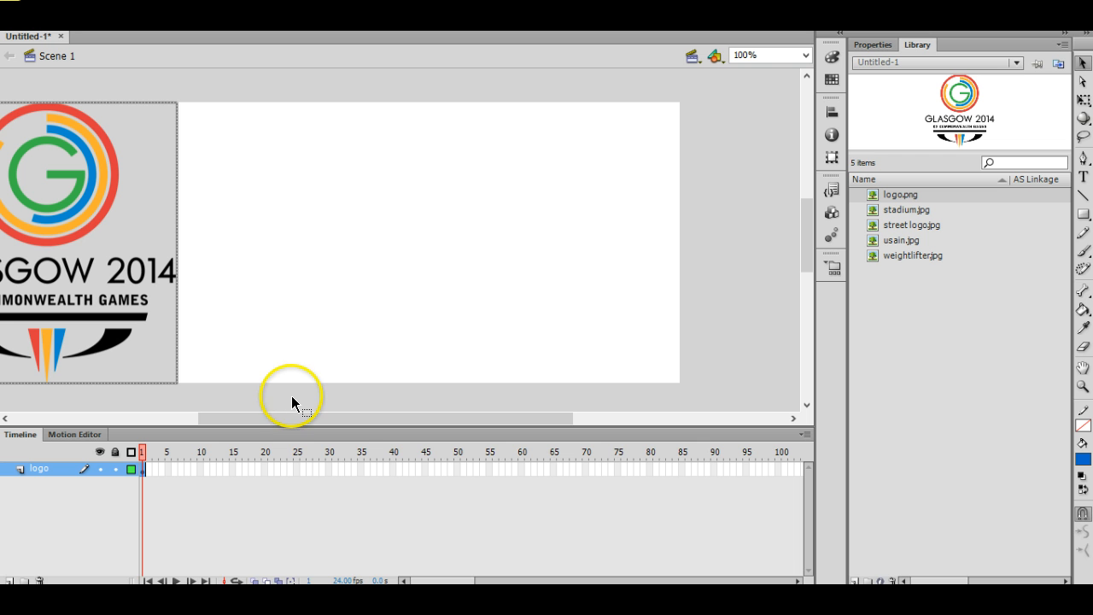
mouse_move(356, 409)
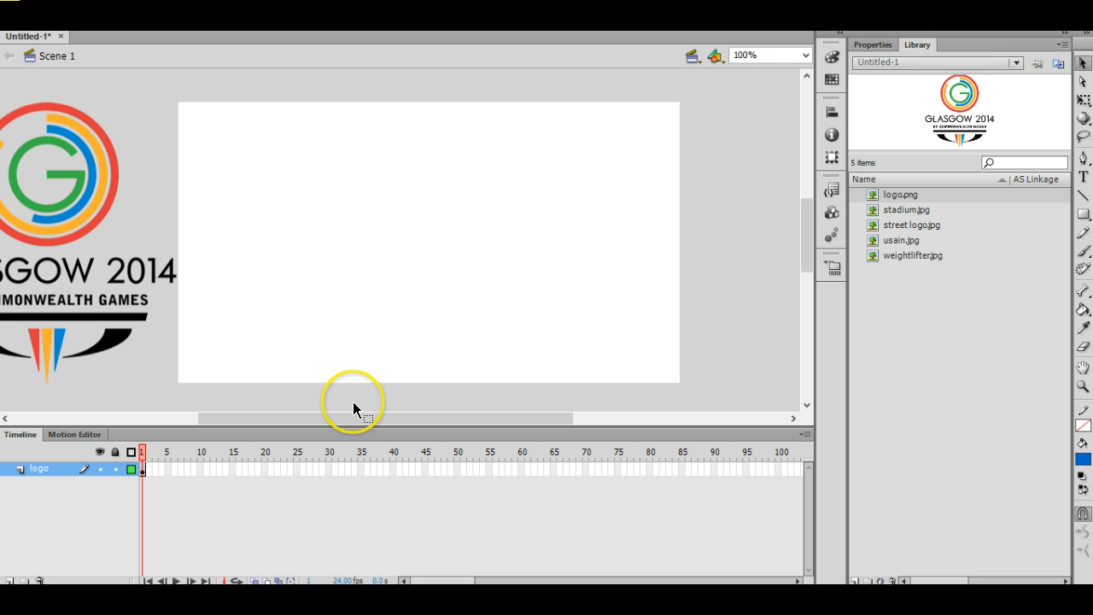
Convert the logo image to a Movie Clip symbol named logo.
click(52, 260)
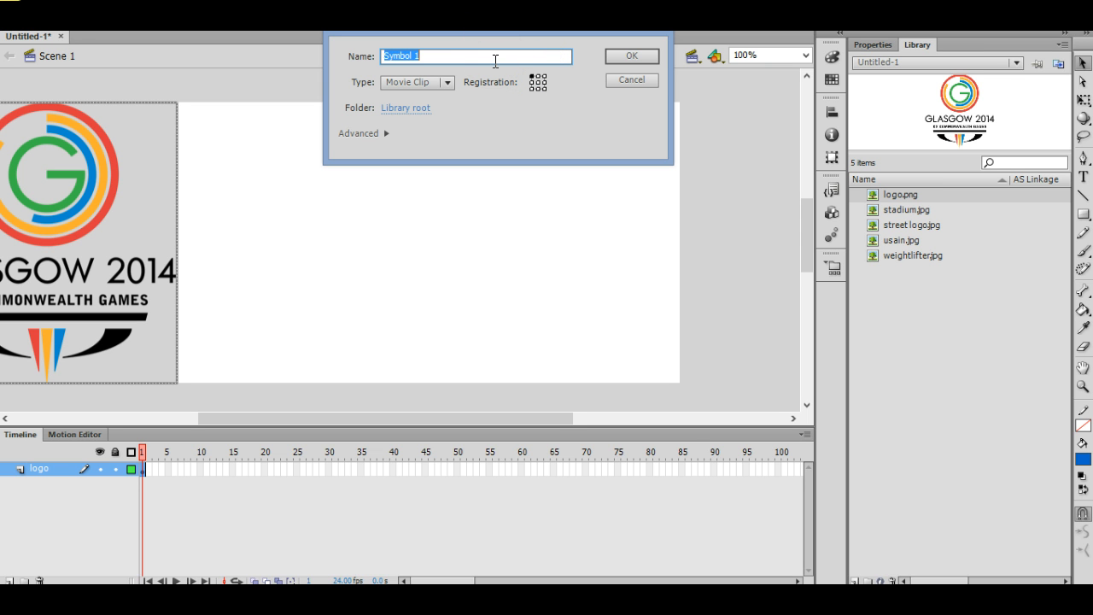
text(logo)
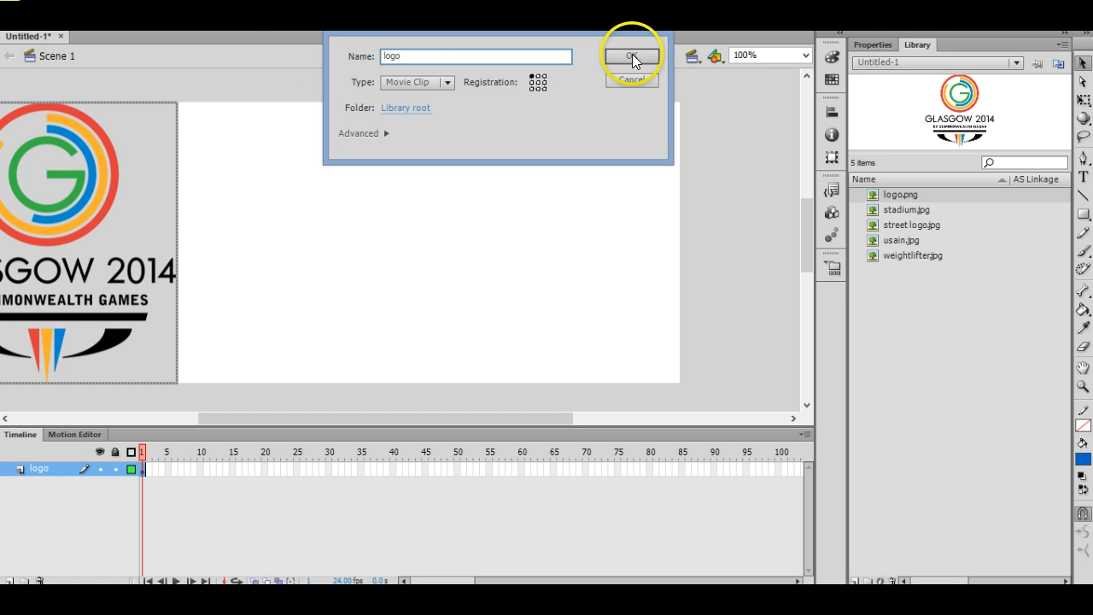
click(632, 56)
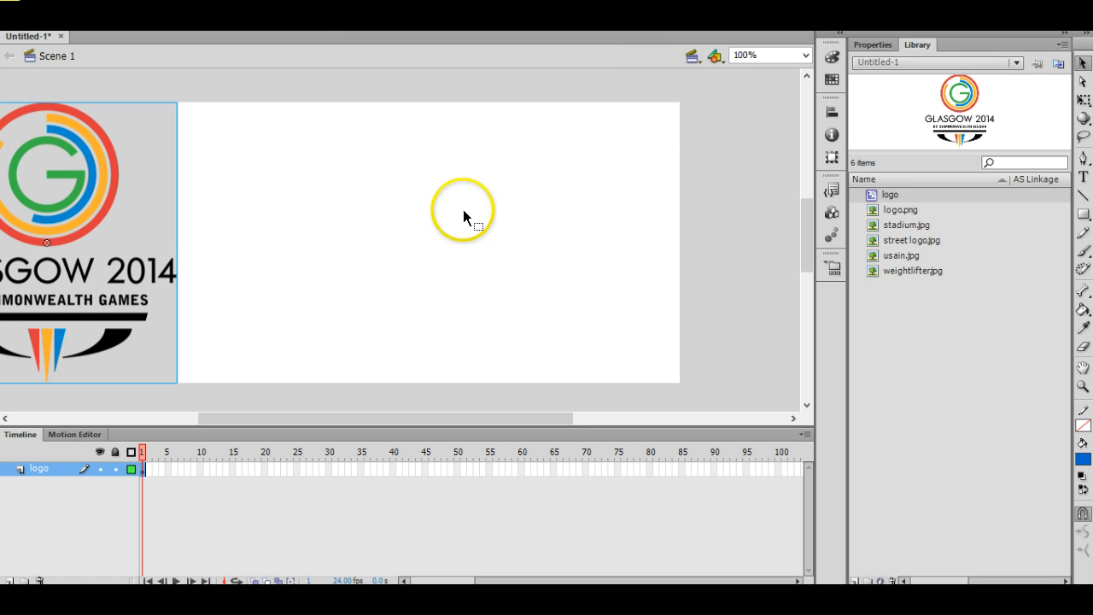
mouse_move(199, 485)
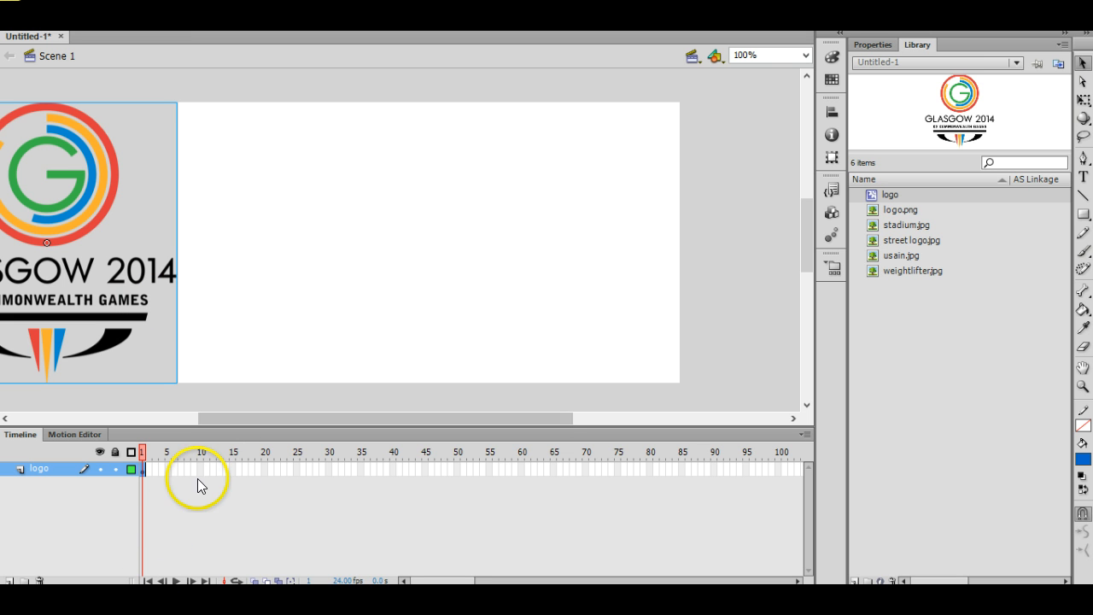
mouse_move(386, 492)
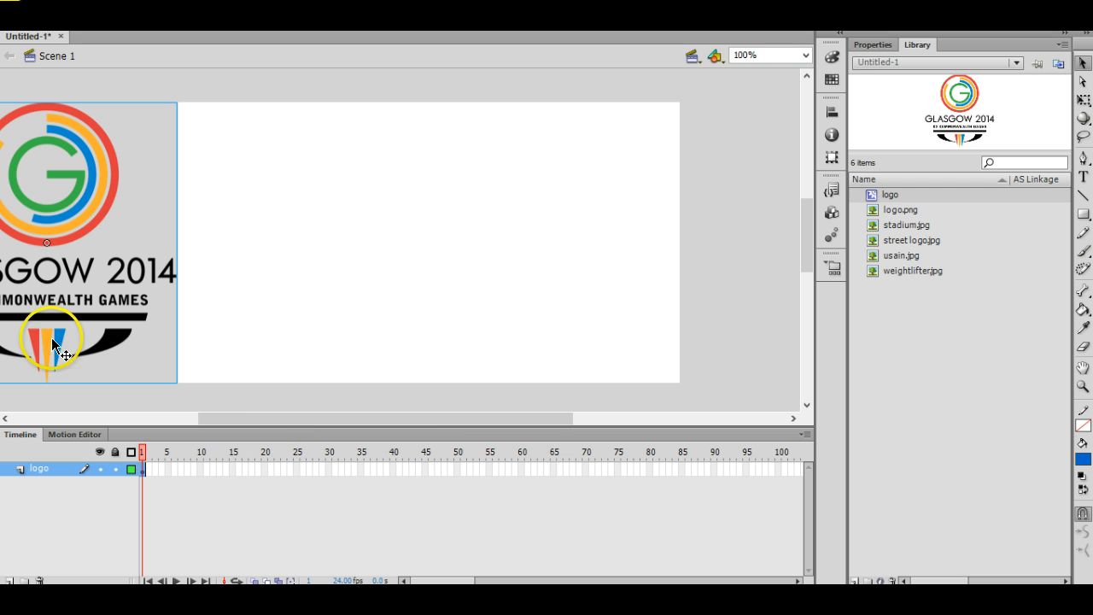
mouse_move(356, 485)
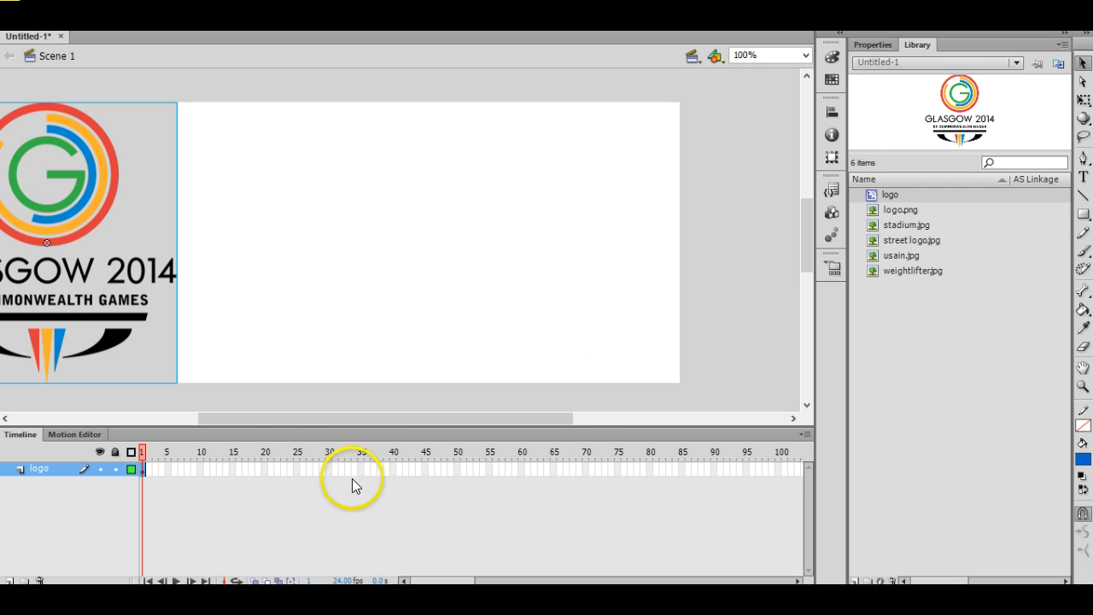
mouse_move(294, 475)
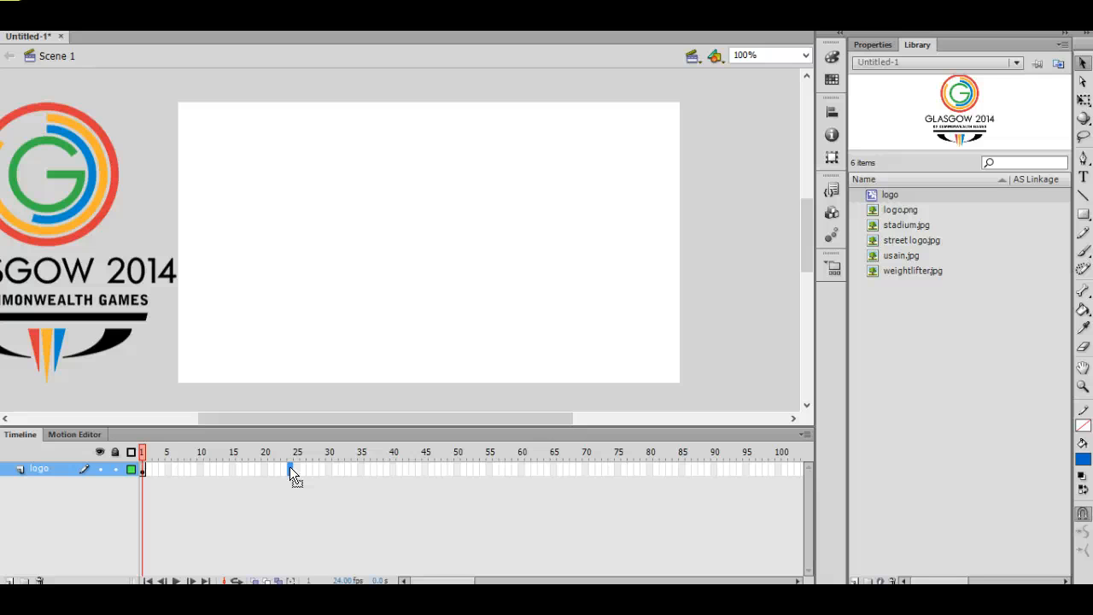
Insert frames on the logo layer out to frame 25.
click(290, 451)
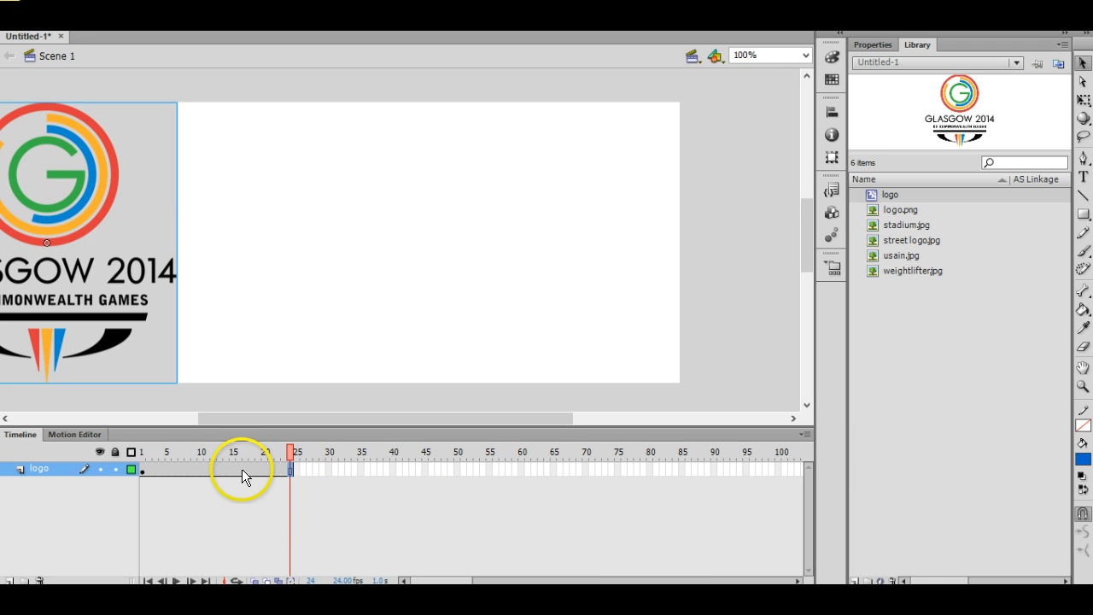
mouse_move(170, 471)
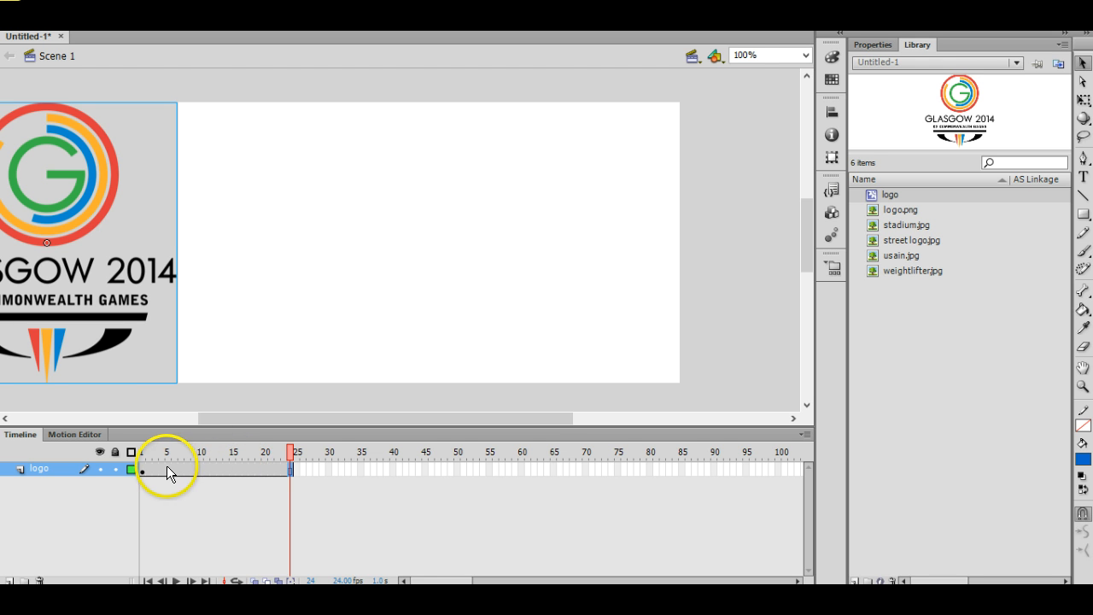
Create a motion tween over the logo layer's frames.
right_click(167, 468)
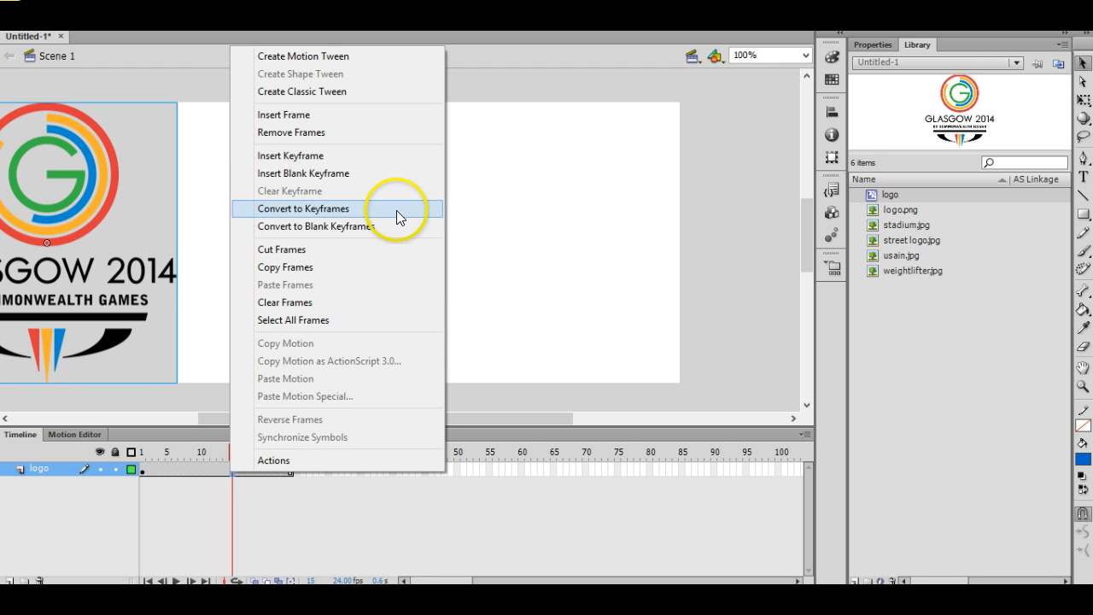
mouse_move(350, 55)
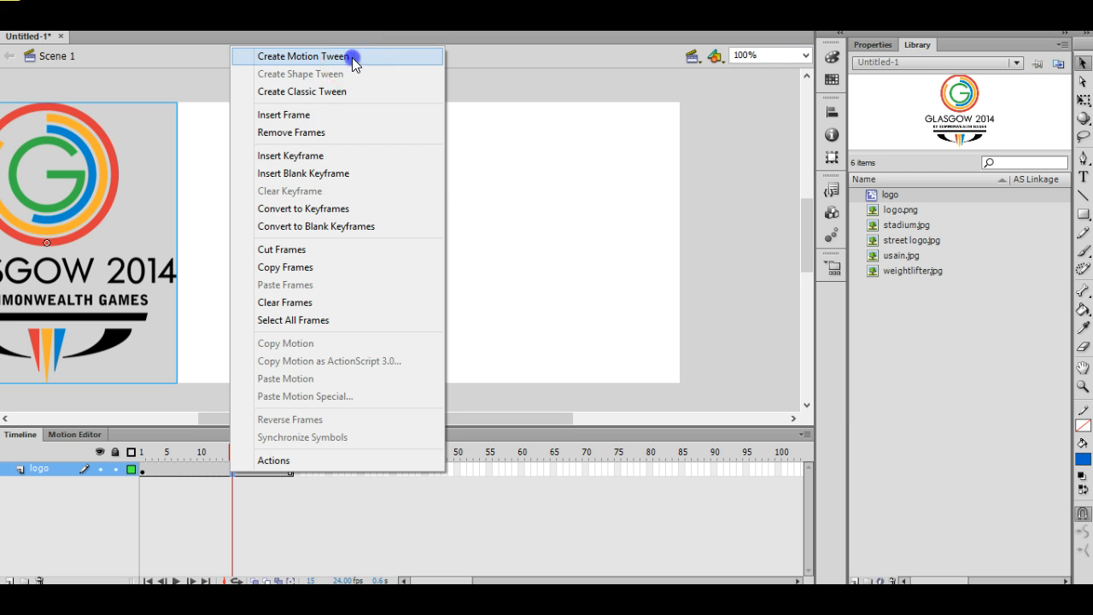
click(301, 54)
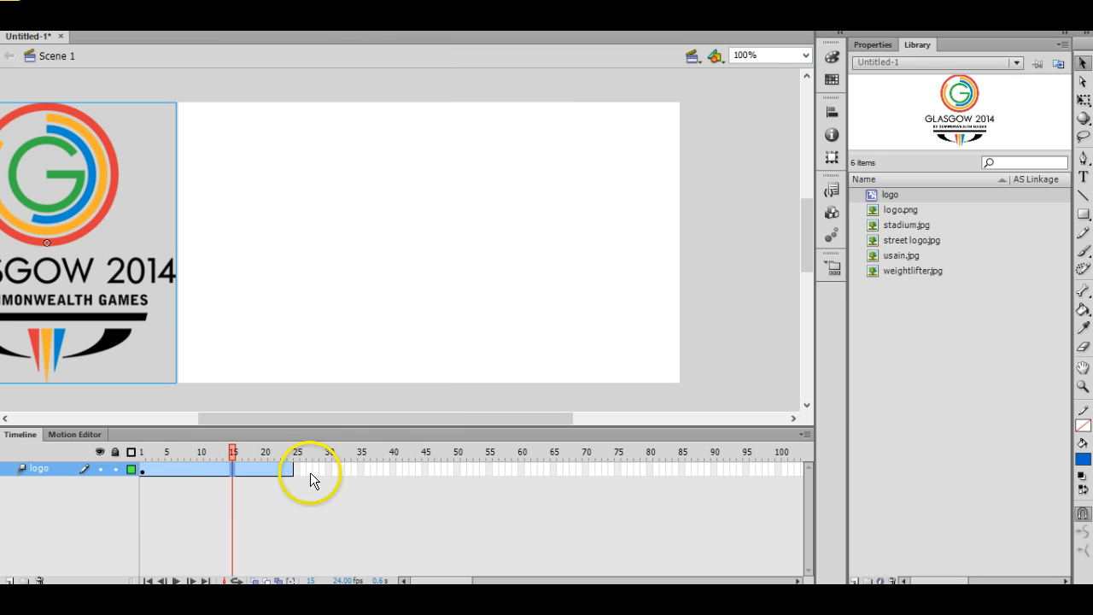
mouse_move(317, 492)
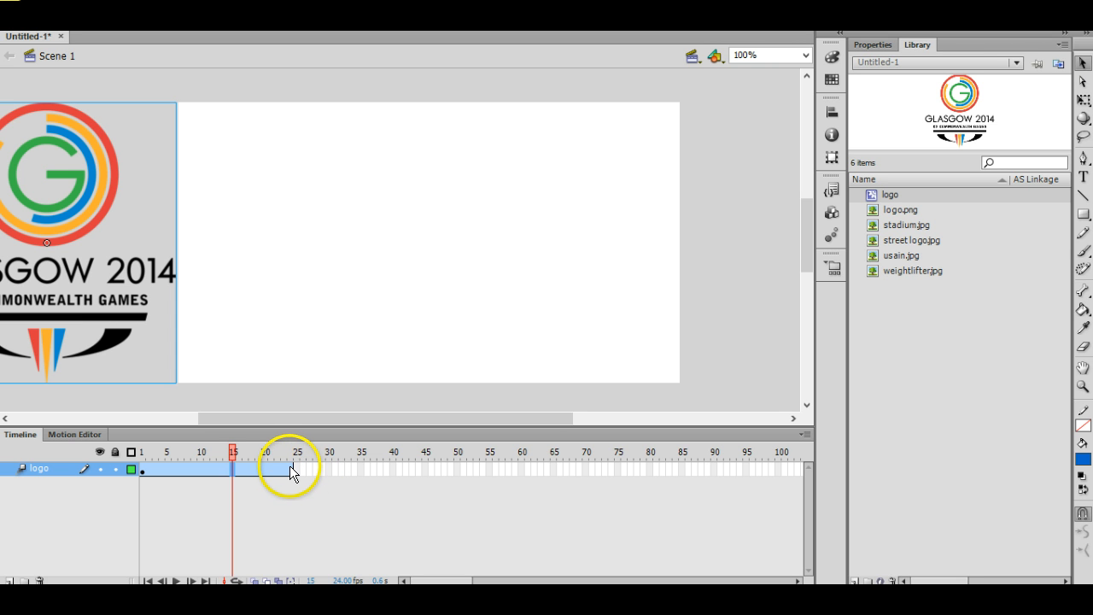
At frame 25 centre the logo on stage and scrub to preview the slide-in.
click(291, 451)
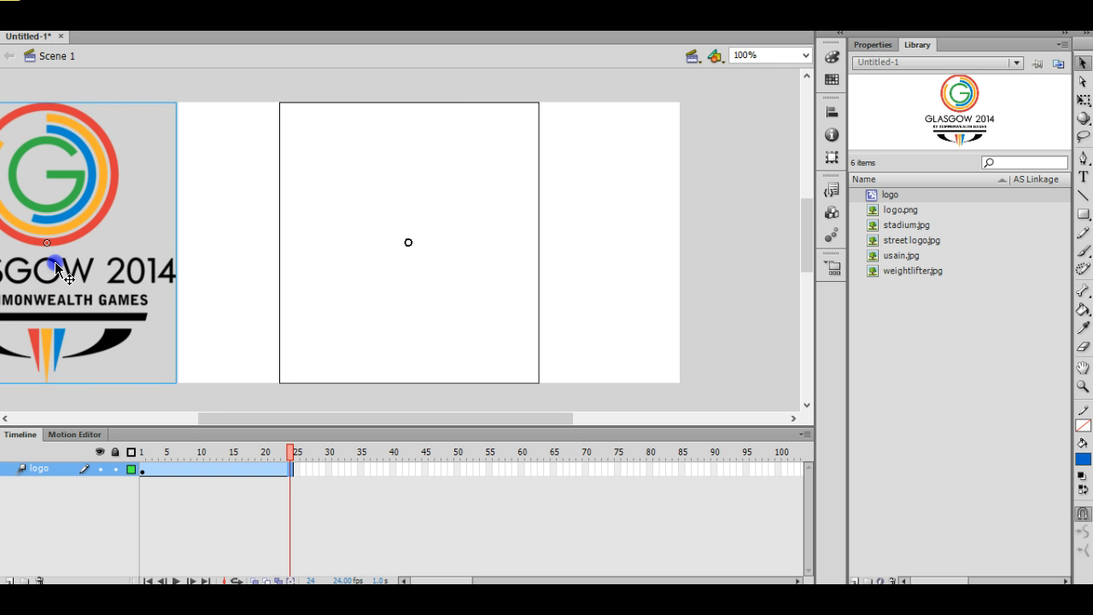
mouse_move(438, 301)
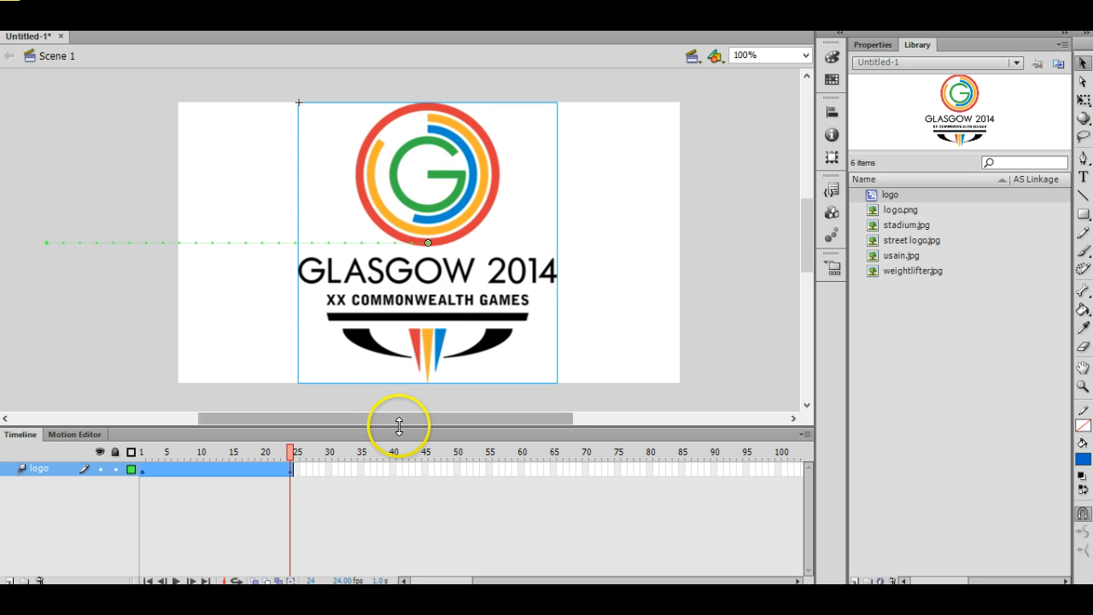
mouse_move(418, 502)
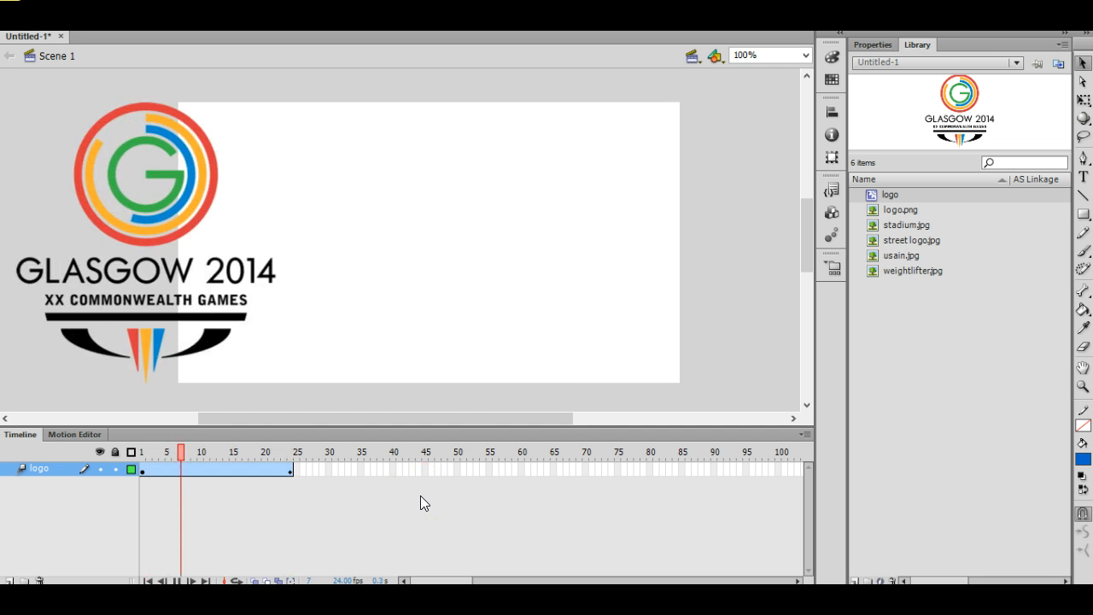
click(291, 451)
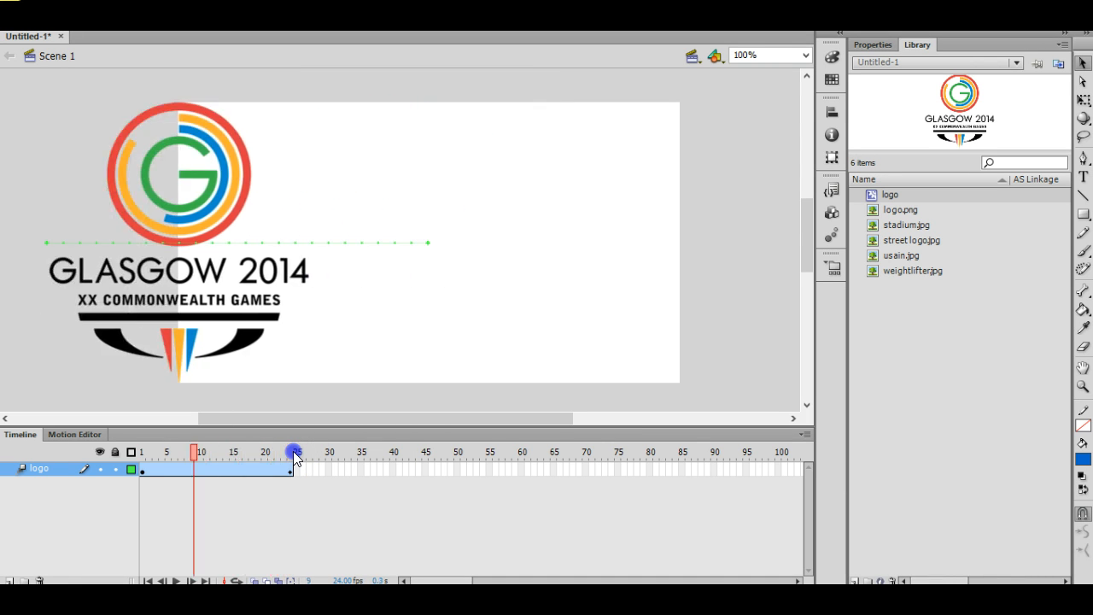
drag(294, 451, 209, 451)
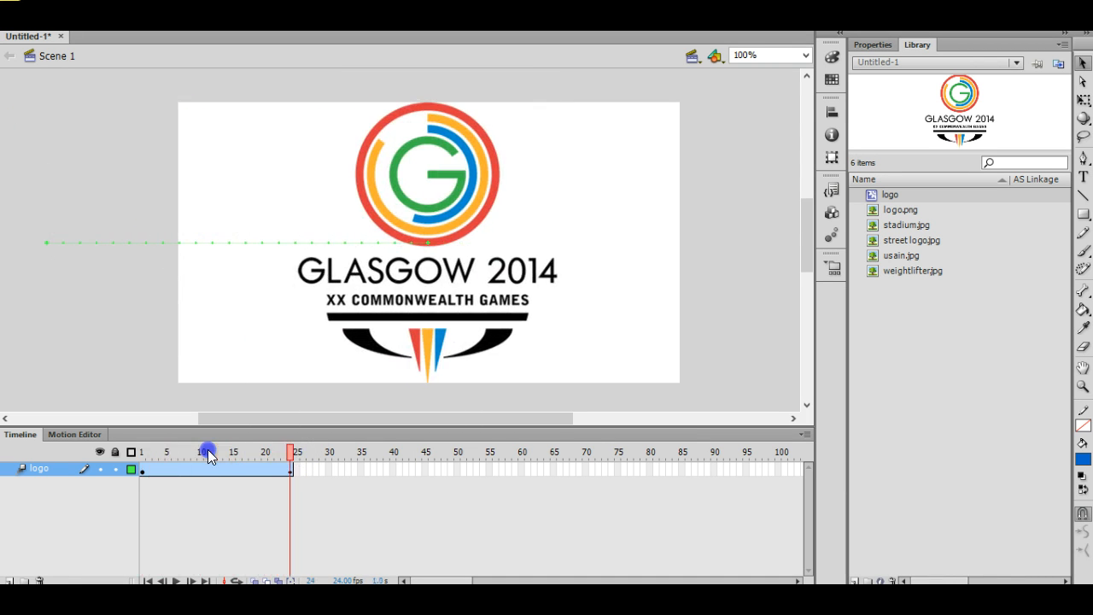
mouse_move(407, 550)
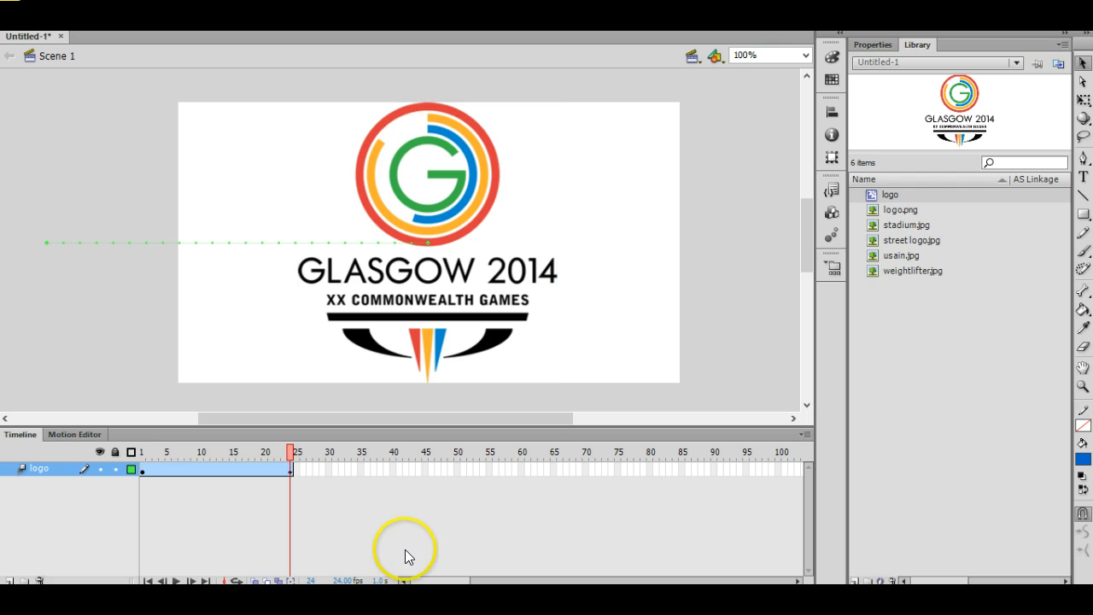
mouse_move(664, 157)
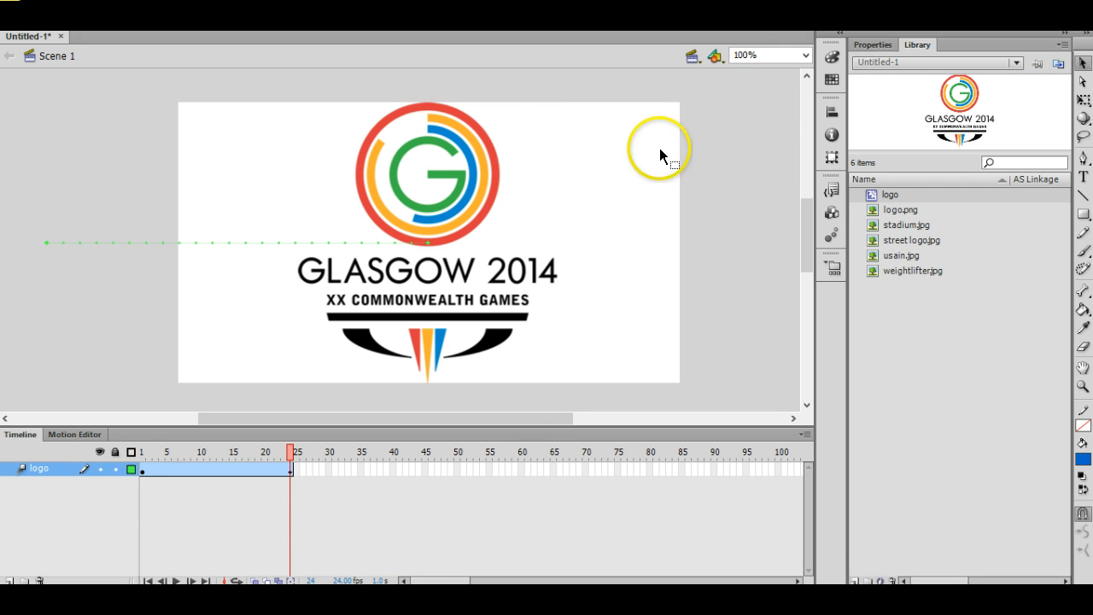
mouse_move(739, 321)
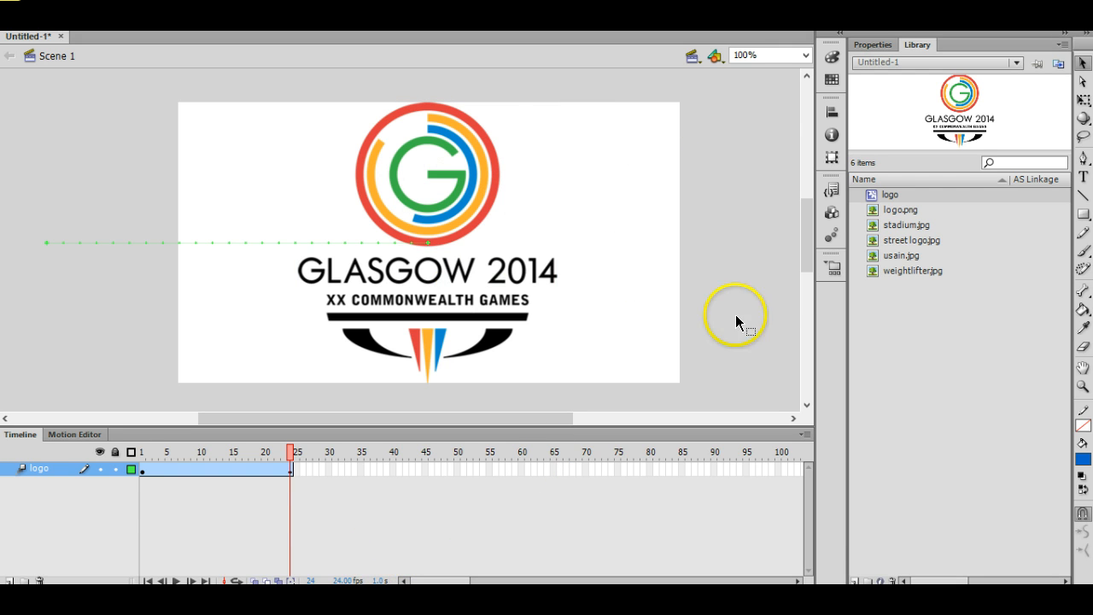
Move the logo off the stage's right edge at the end of the tween and review it.
drag(738, 321, 519, 419)
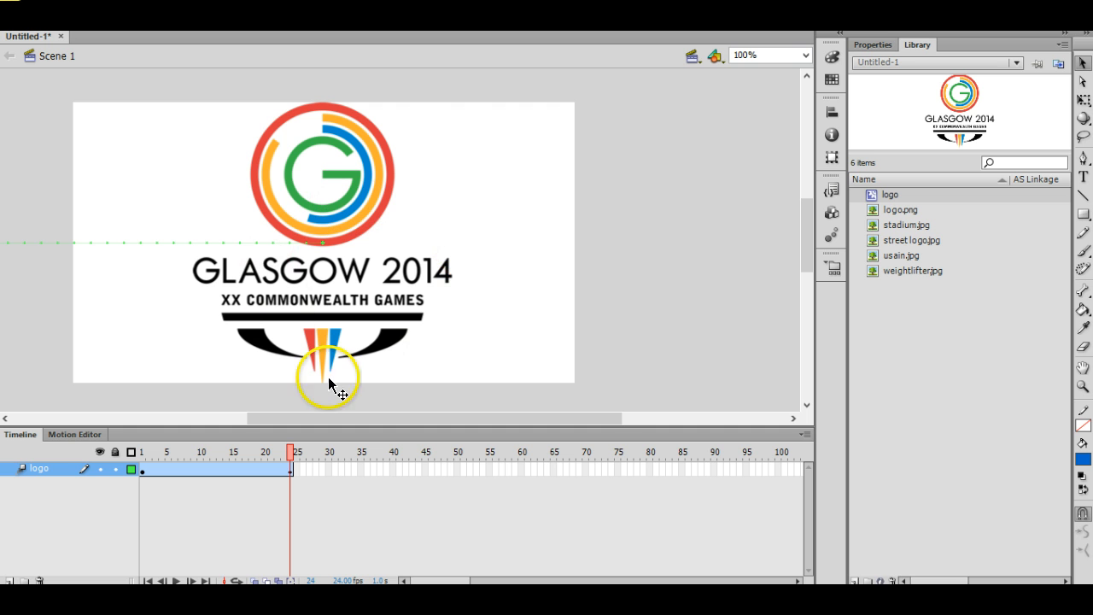
mouse_move(442, 475)
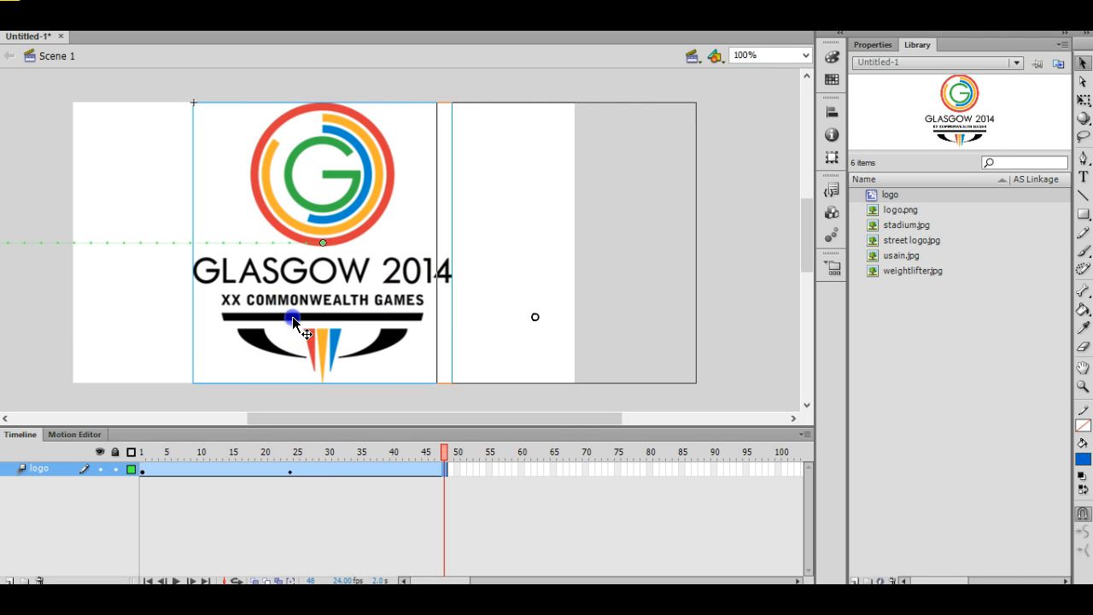
drag(294, 323, 682, 345)
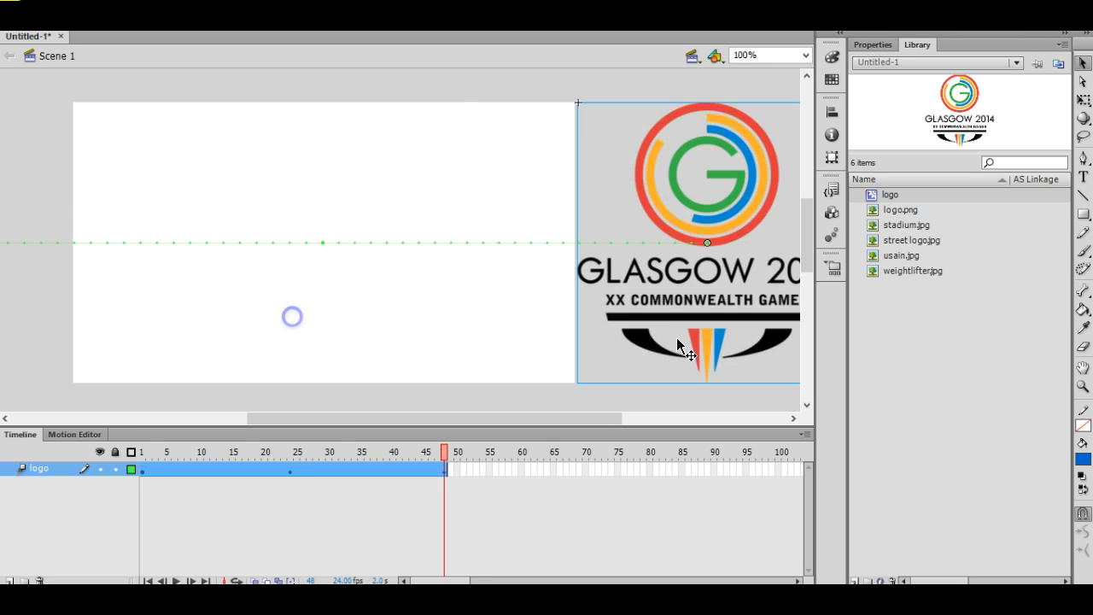
click(175, 451)
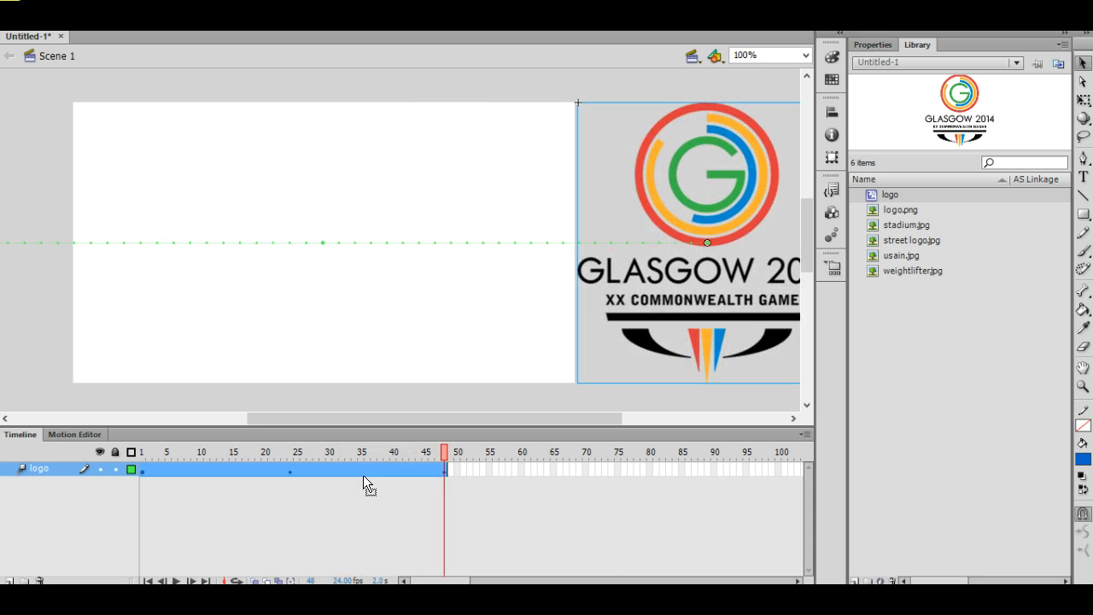
mouse_move(181, 561)
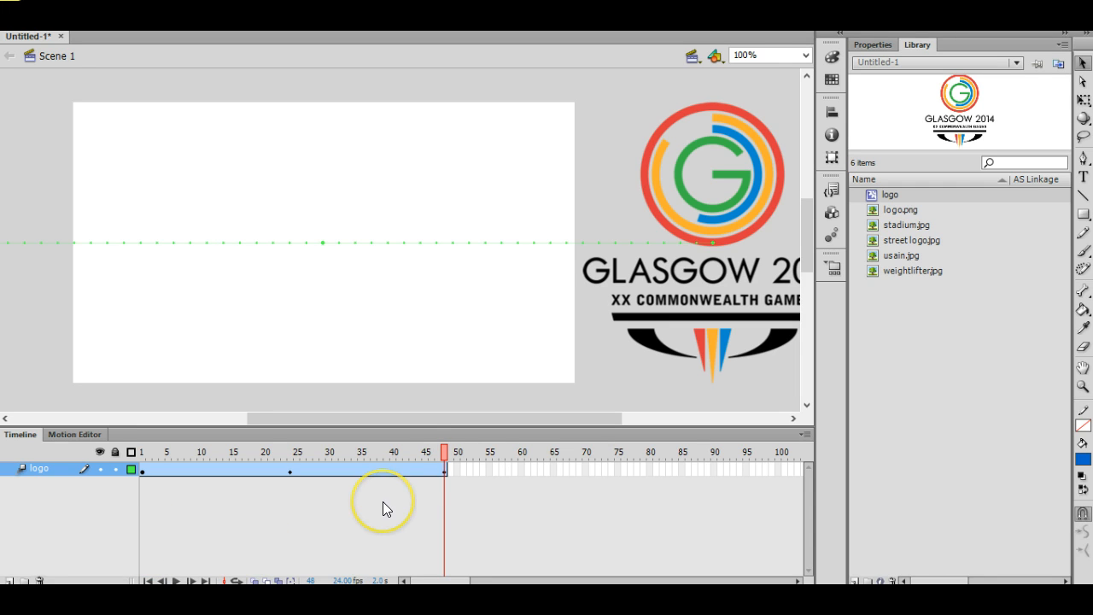
mouse_move(453, 486)
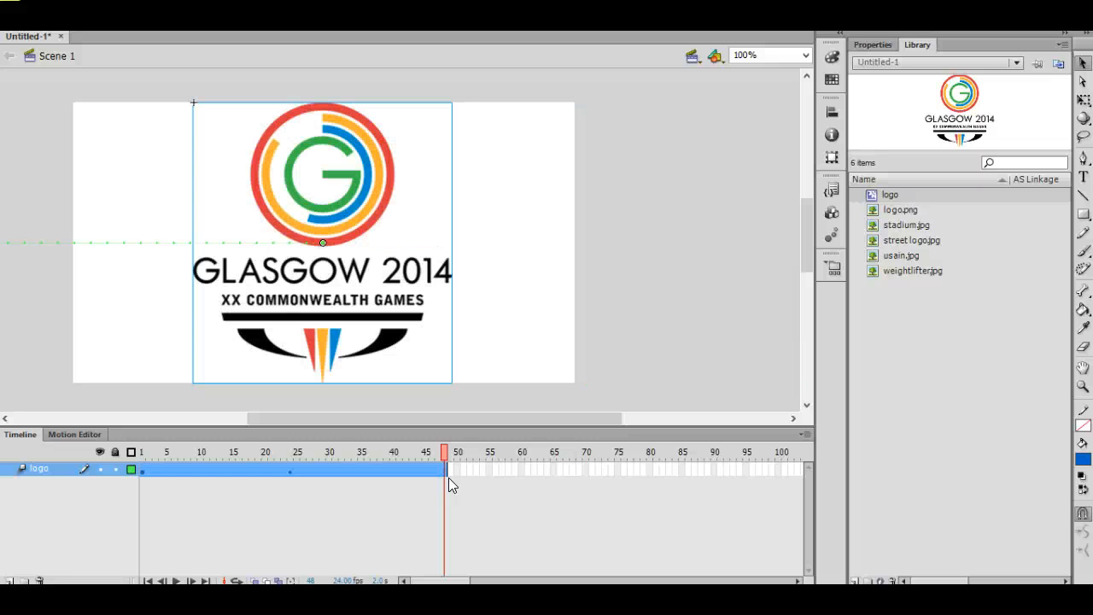
Insert a Position keyframe at frame 49 so the logo holds centred.
click(291, 451)
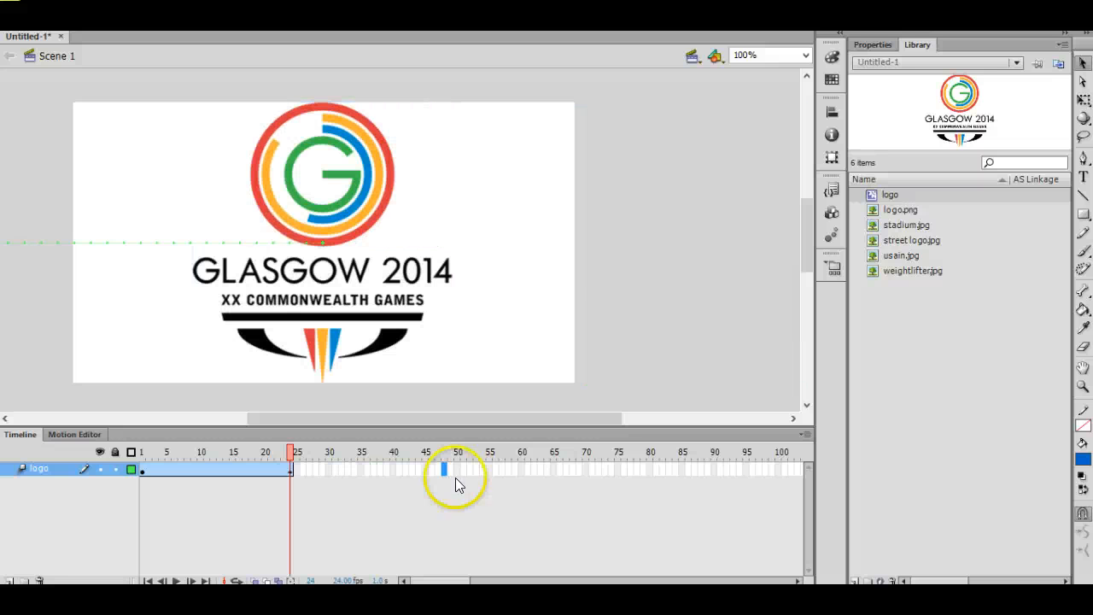
click(294, 469)
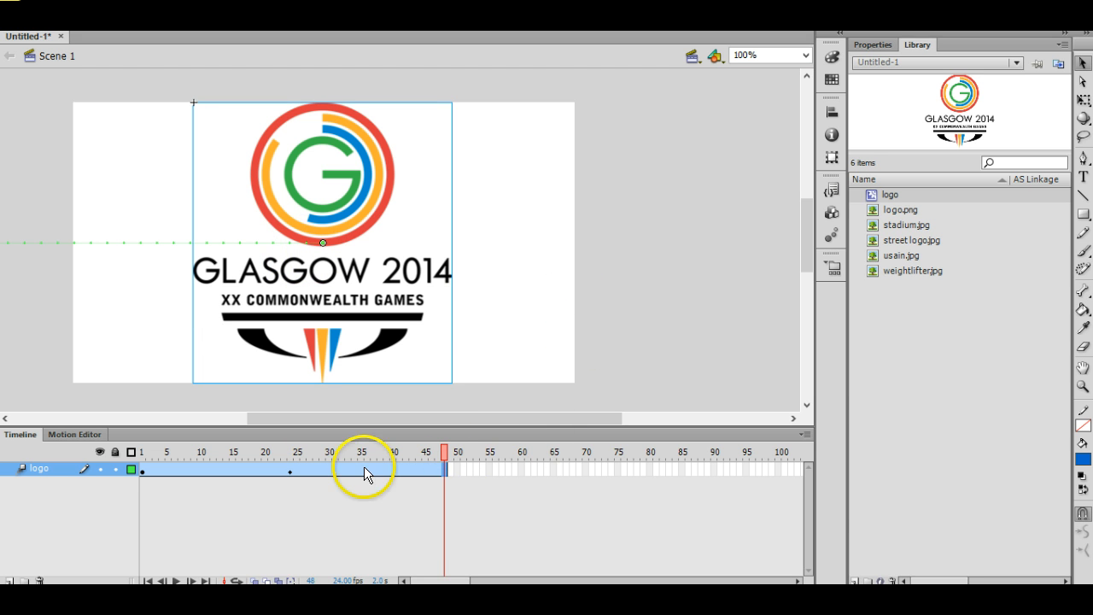
right_click(366, 472)
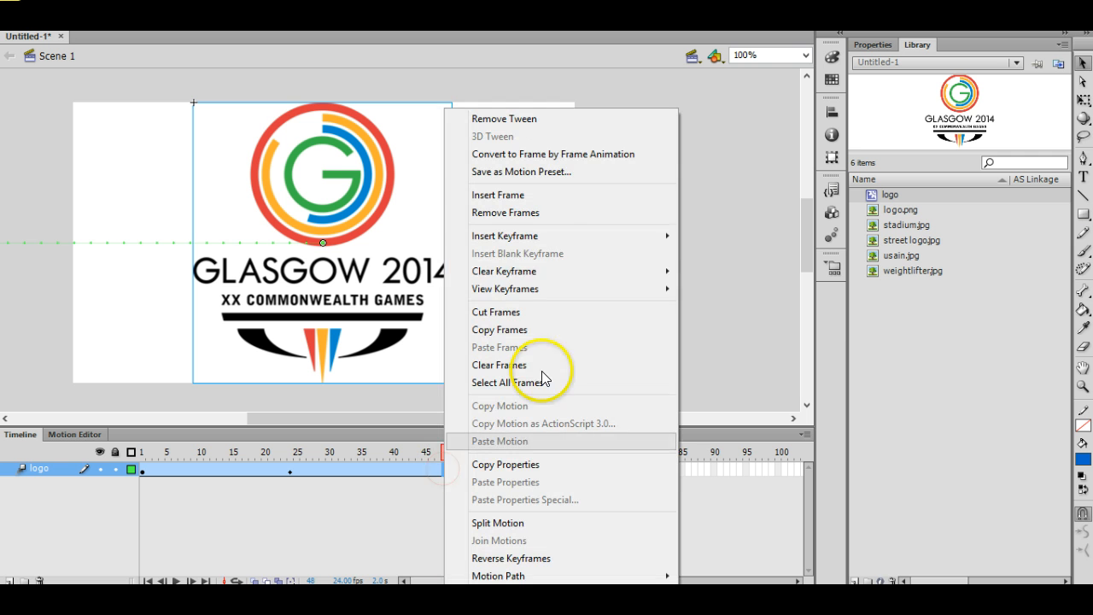
mouse_move(504, 236)
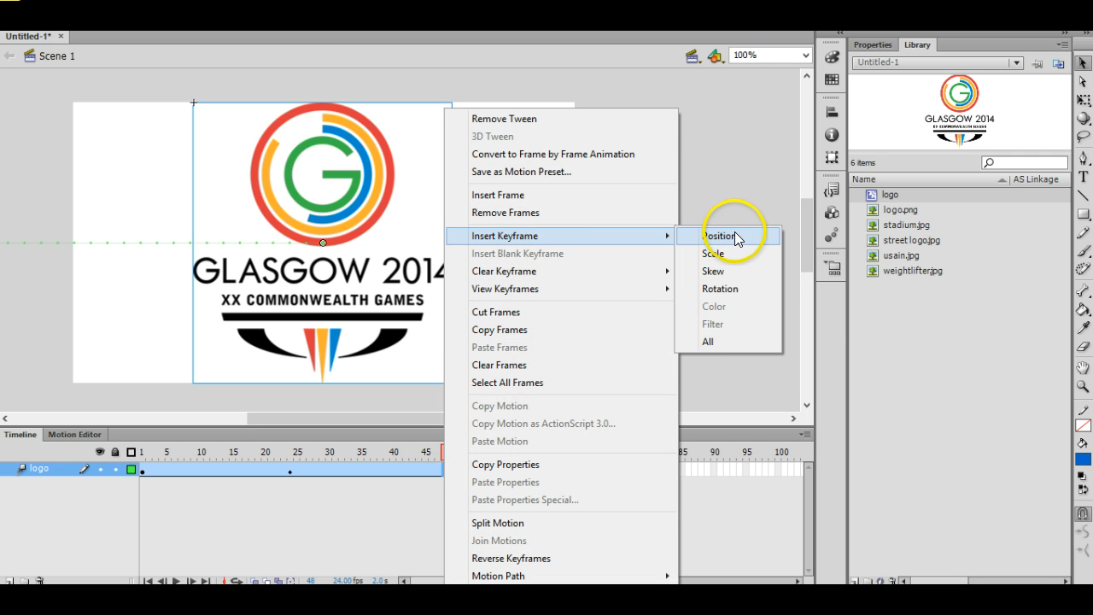
click(721, 236)
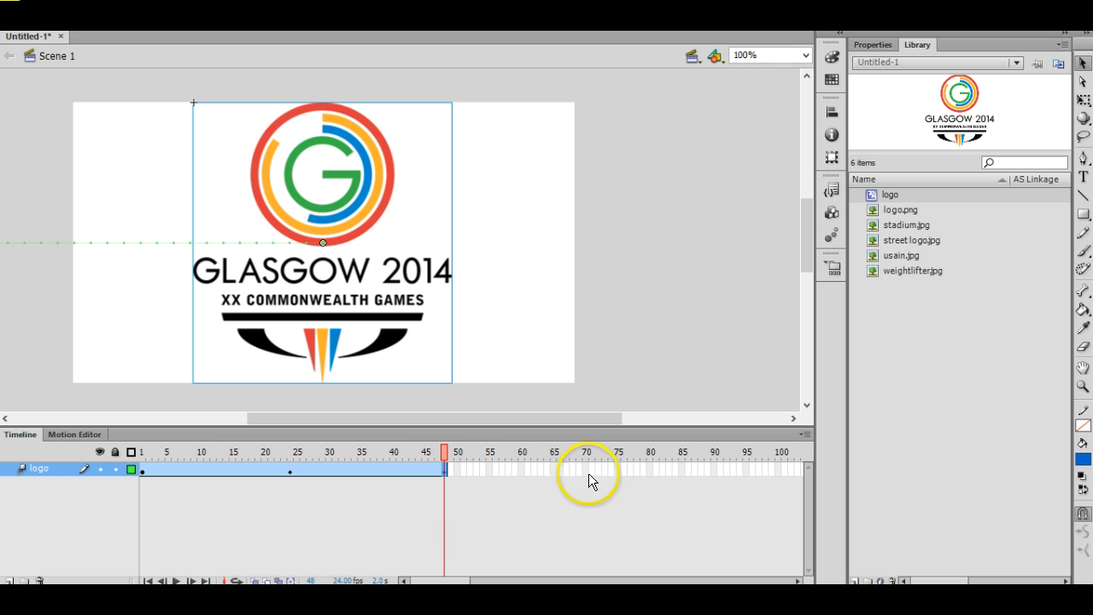
Extend the logo tween to frame 73 and slide the logo off the right edge there.
click(598, 470)
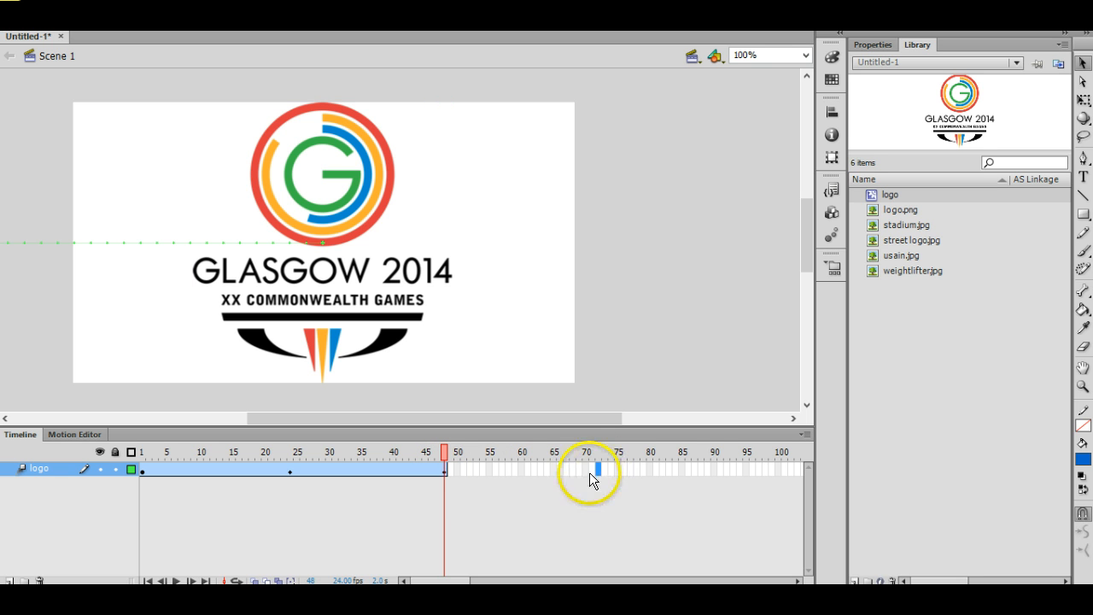
click(311, 294)
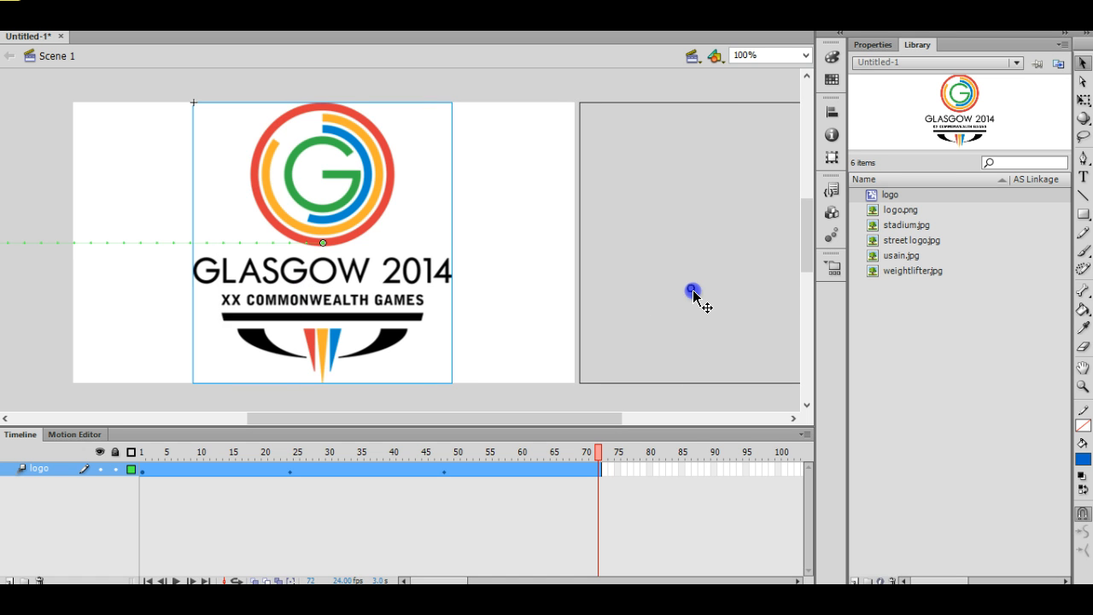
drag(323, 243, 709, 242)
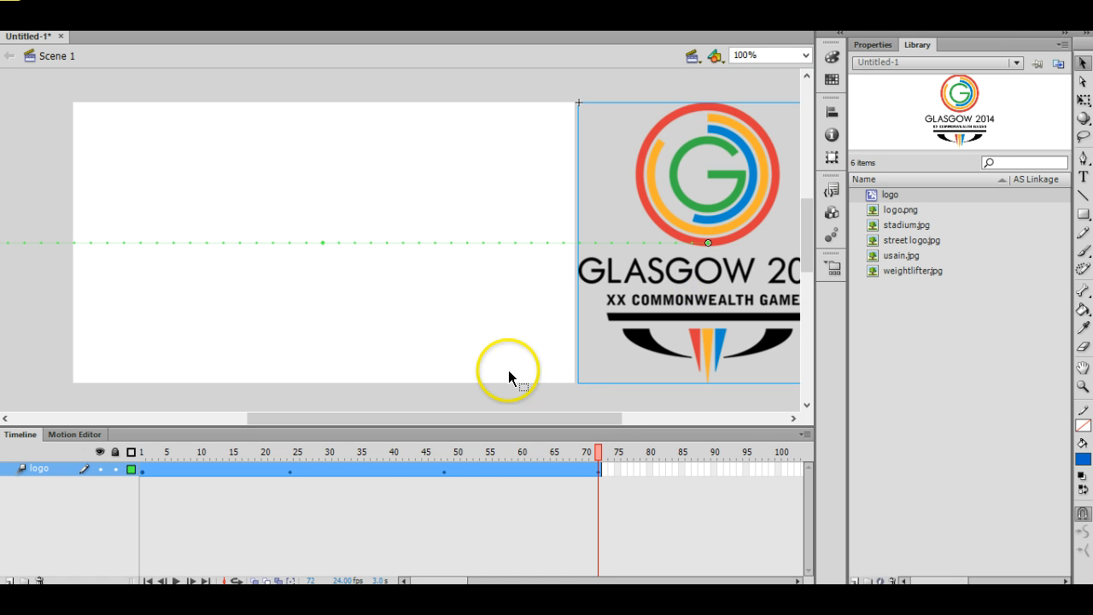
mouse_move(203, 454)
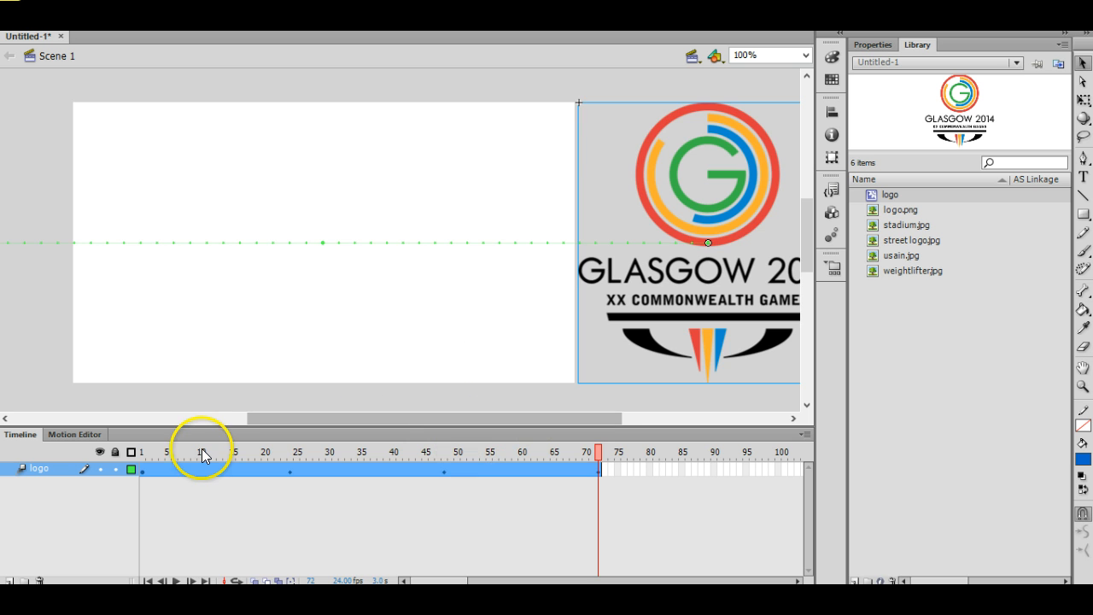
click(386, 453)
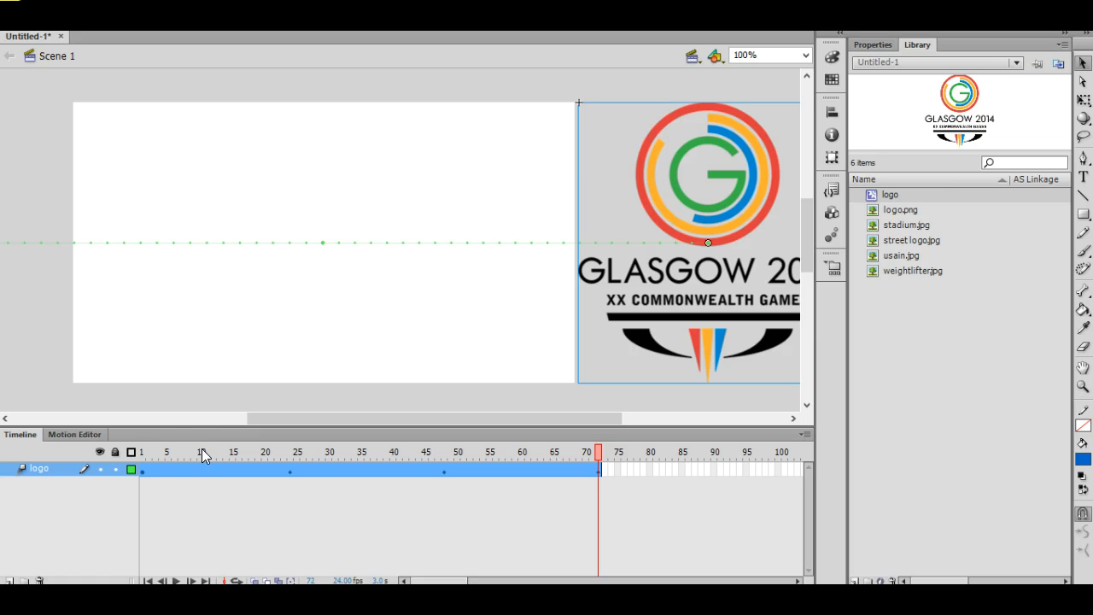
mouse_move(164, 441)
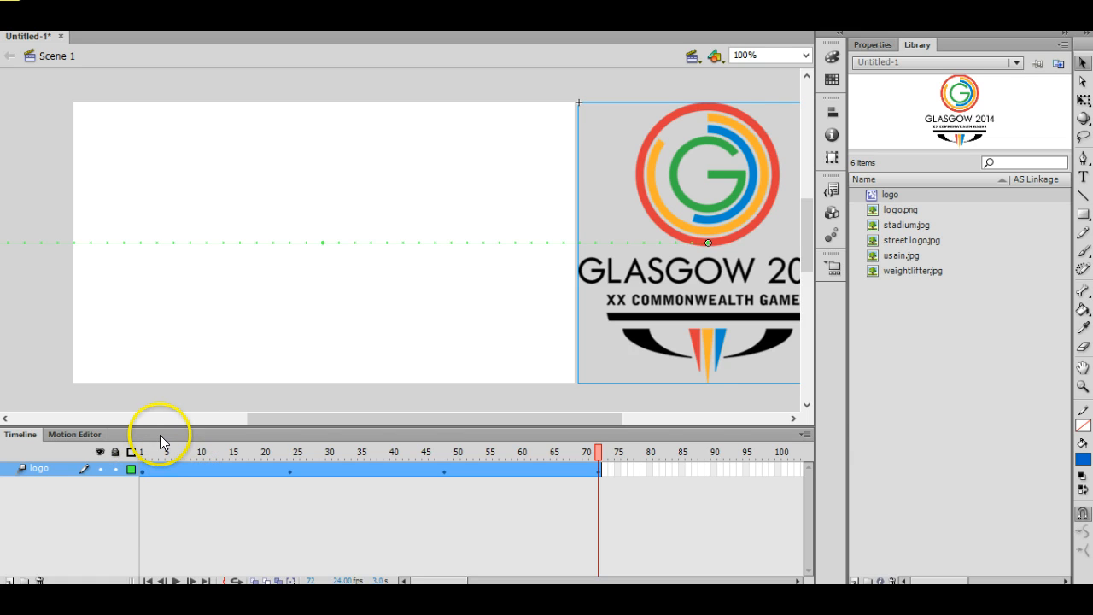
mouse_move(164, 574)
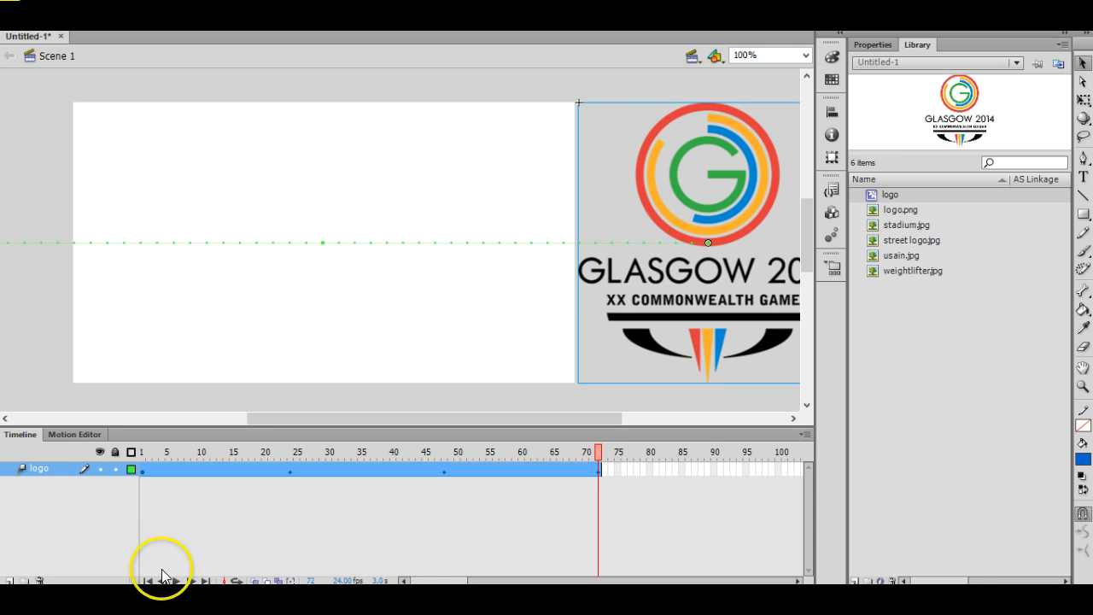
mouse_move(546, 565)
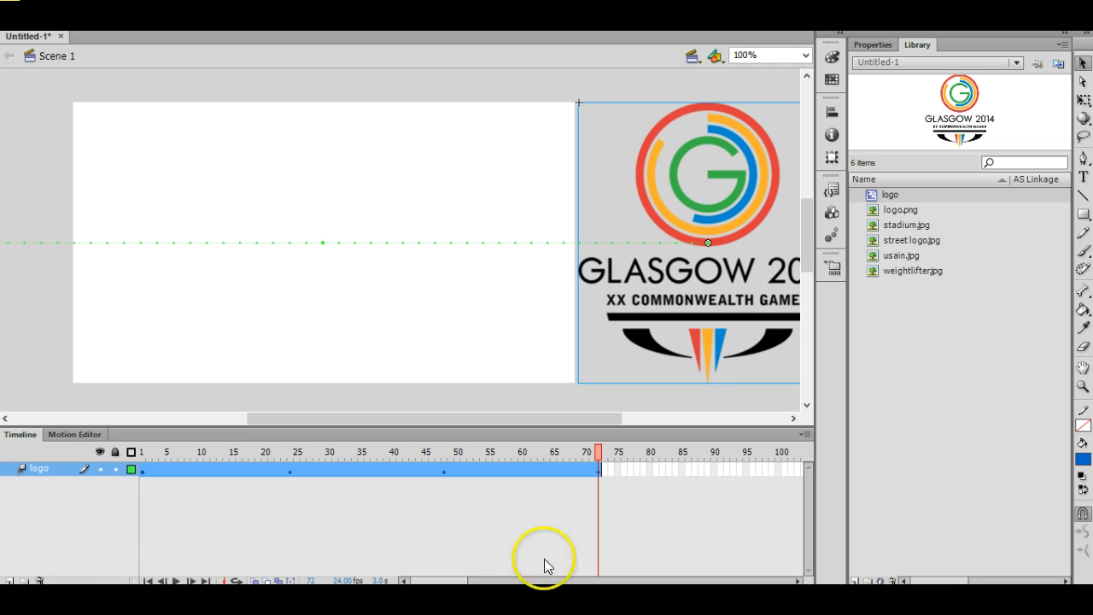
mouse_move(224, 499)
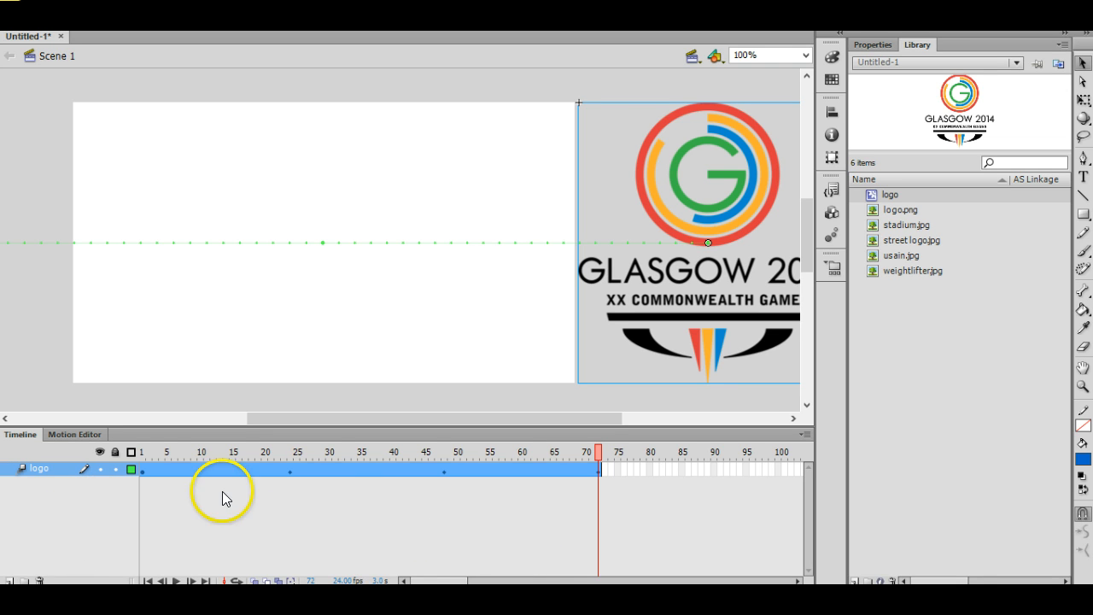
mouse_move(14, 584)
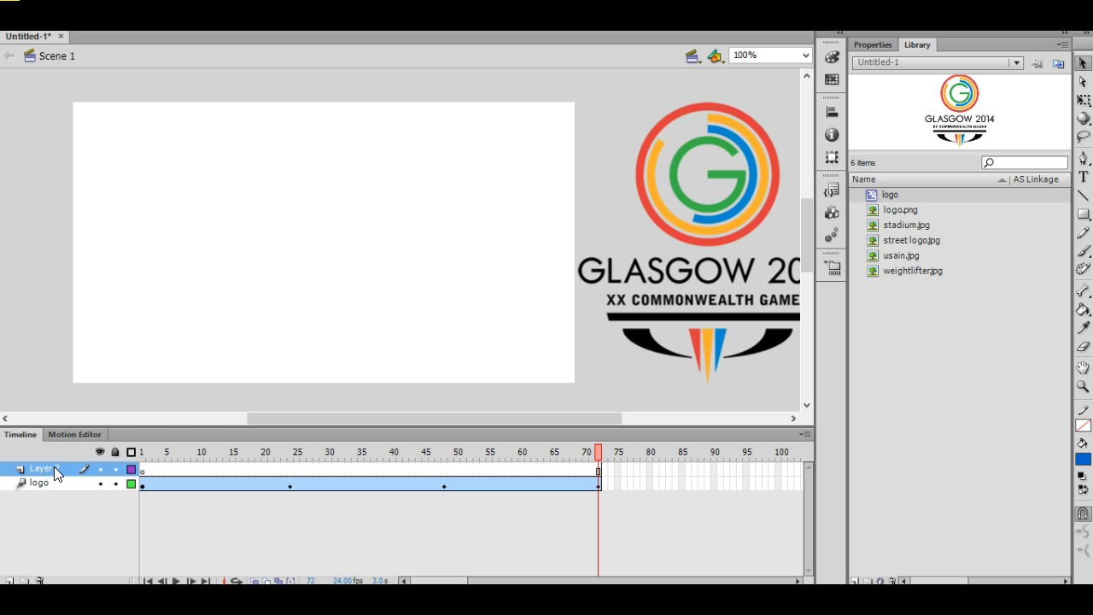
Rename the new layer above the logo layer to 'stadium'.
double_click(37, 468)
text(stadium)
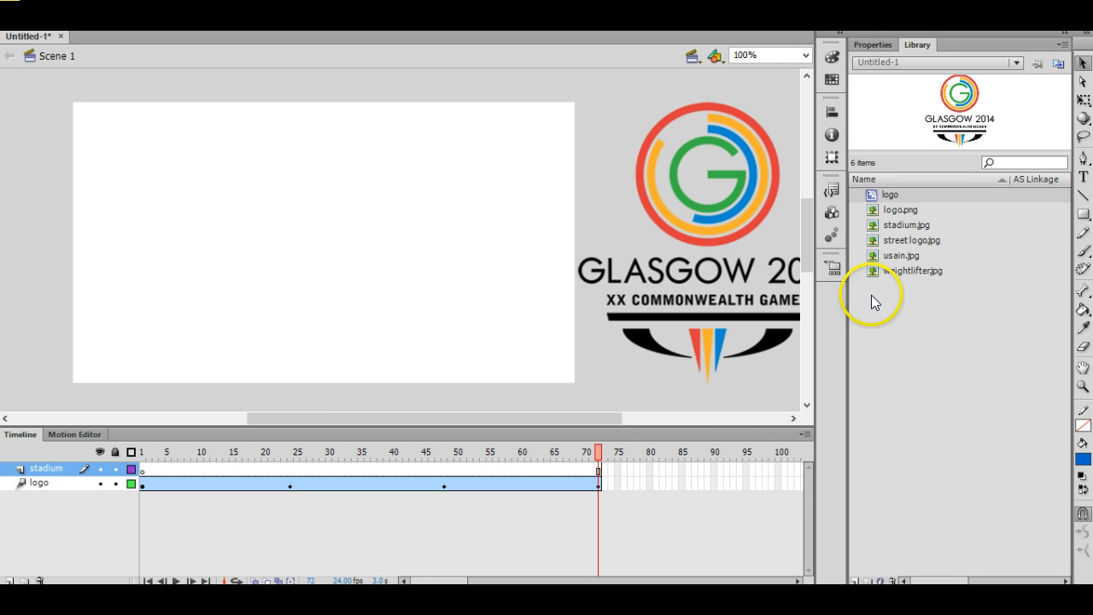
mouse_move(561, 369)
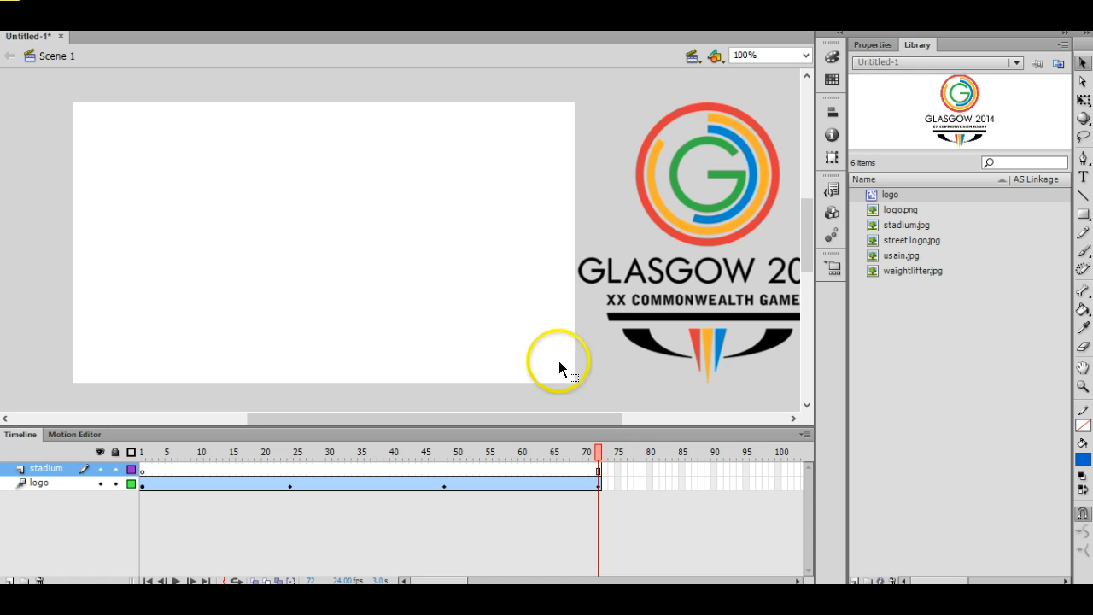
mouse_move(419, 516)
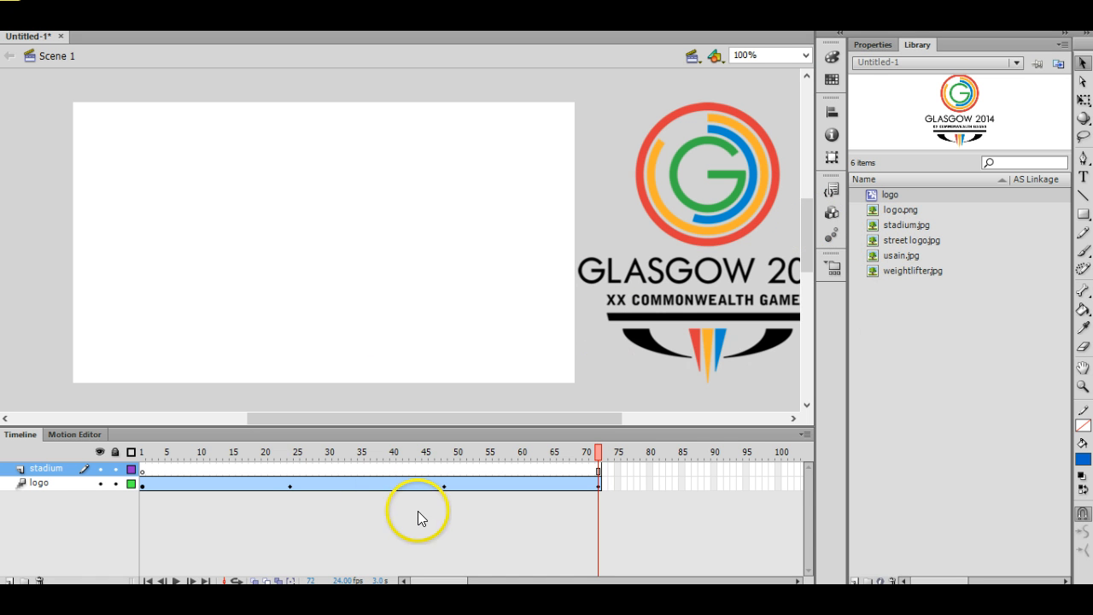
mouse_move(163, 513)
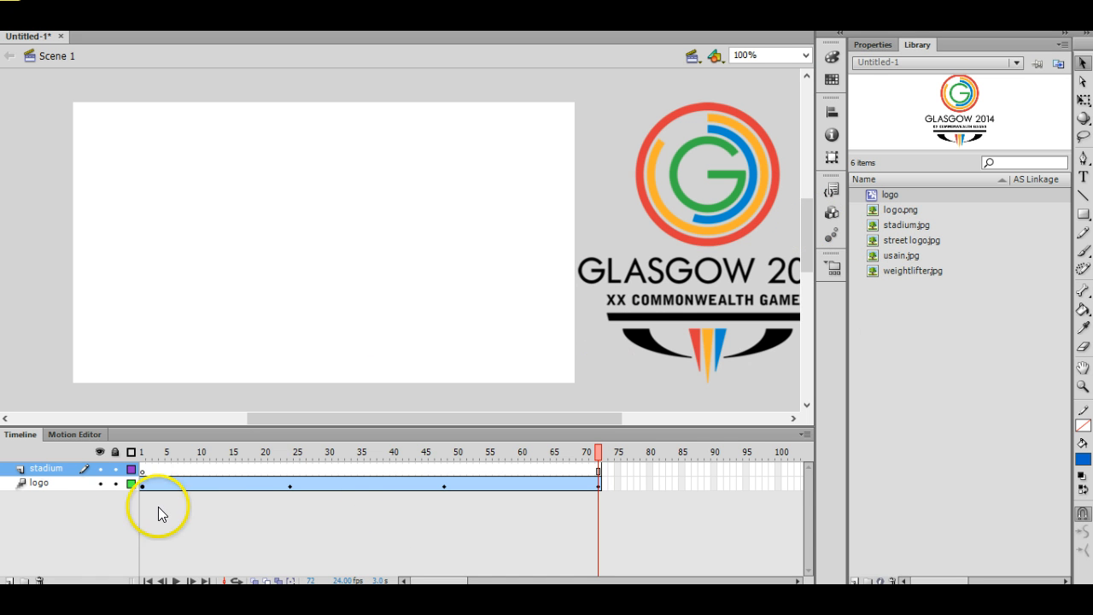
mouse_move(594, 487)
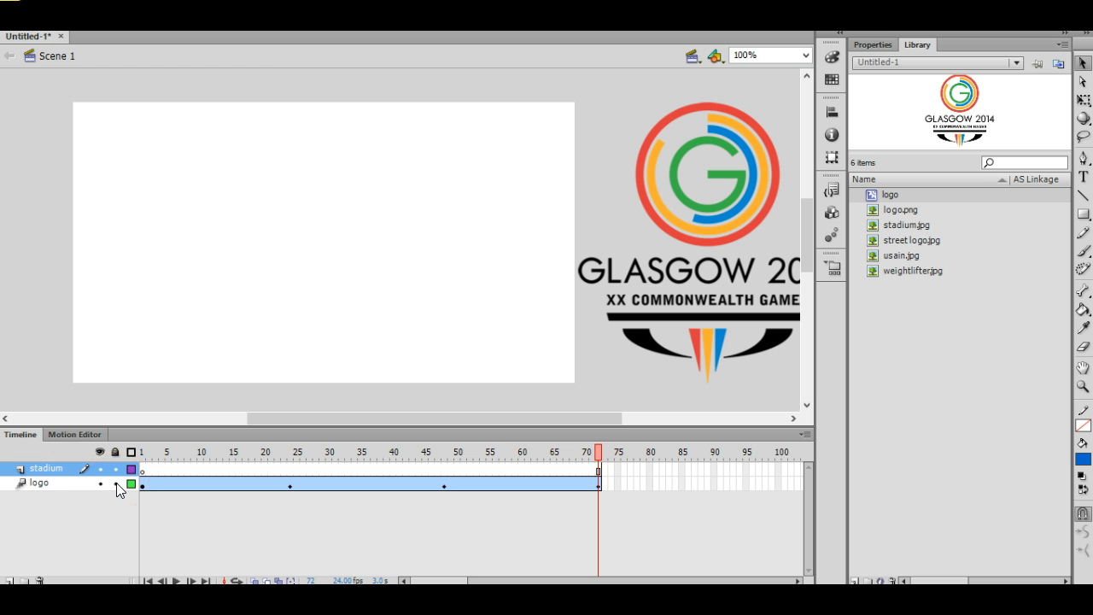
Lock the logo layer and add a keyframe at frame 48 on the stadium layer.
click(113, 468)
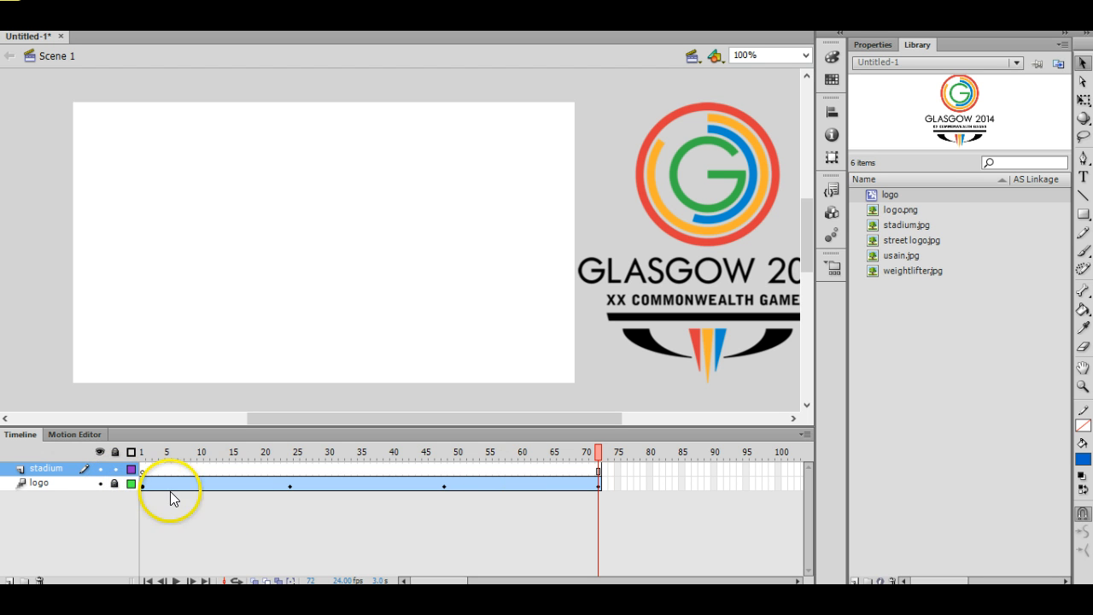
mouse_move(482, 505)
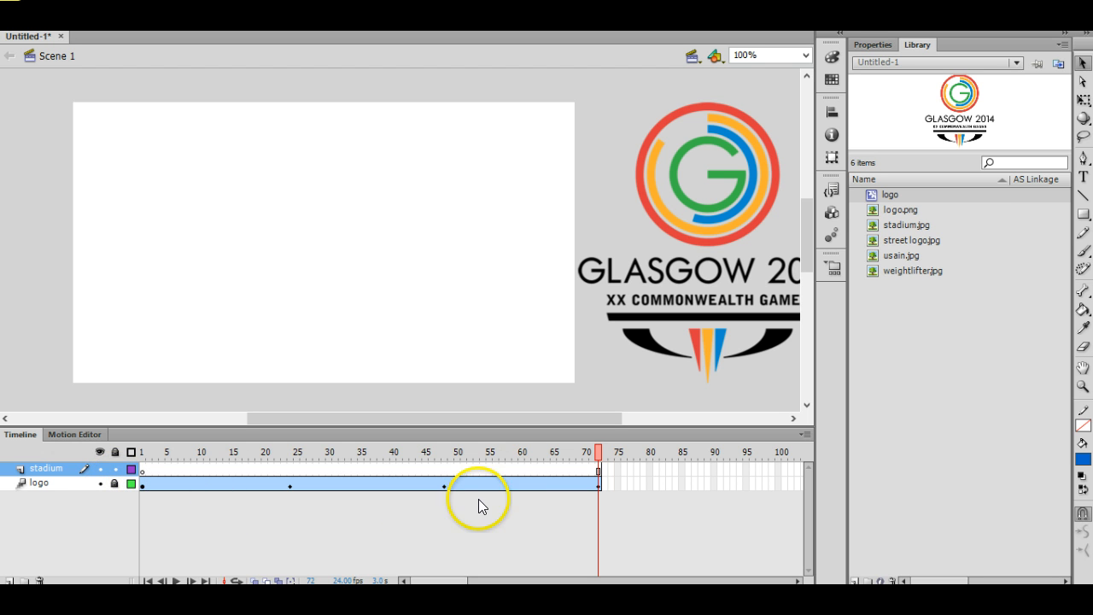
mouse_move(769, 475)
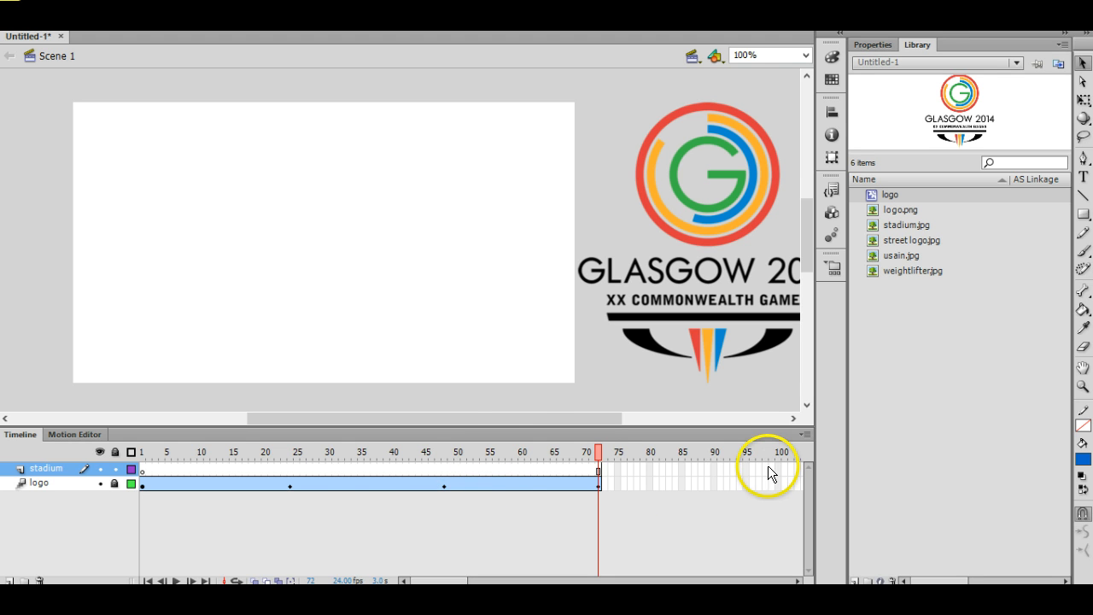
mouse_move(943, 311)
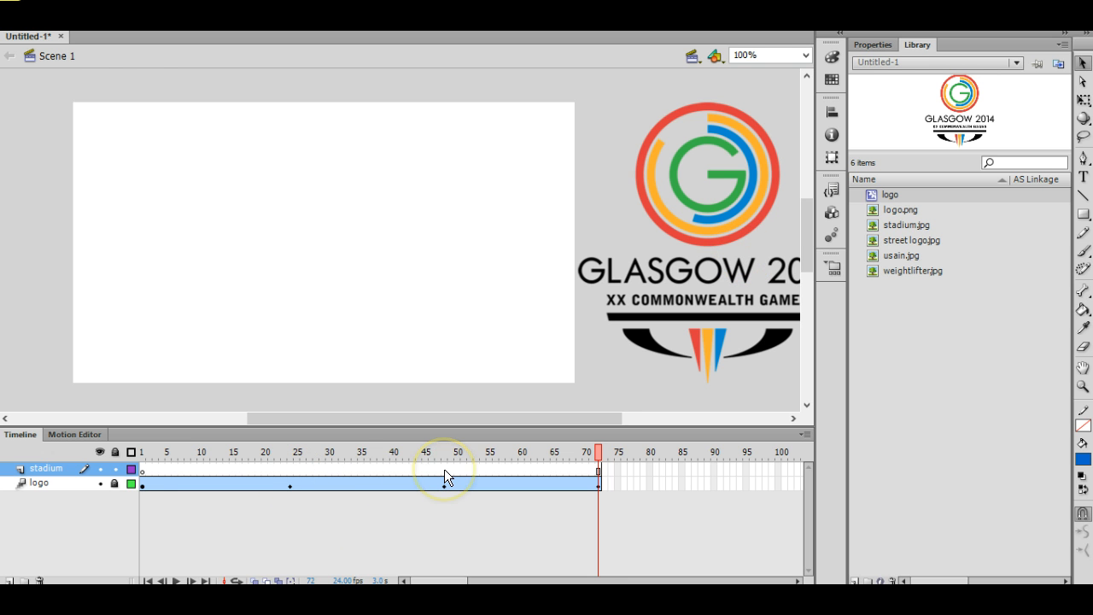
mouse_move(676, 270)
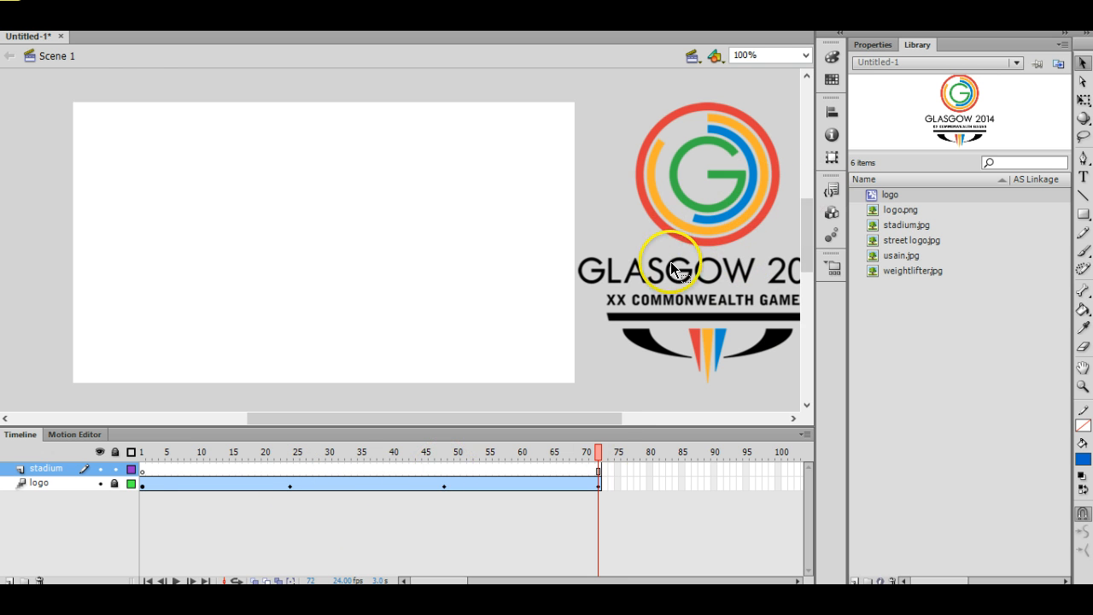
mouse_move(687, 277)
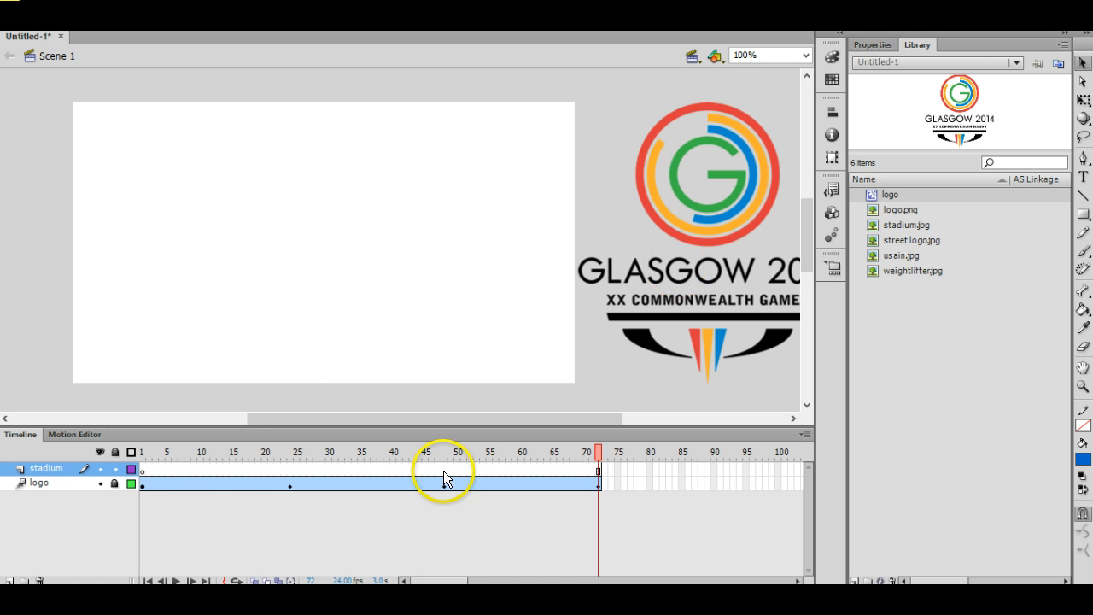
click(444, 451)
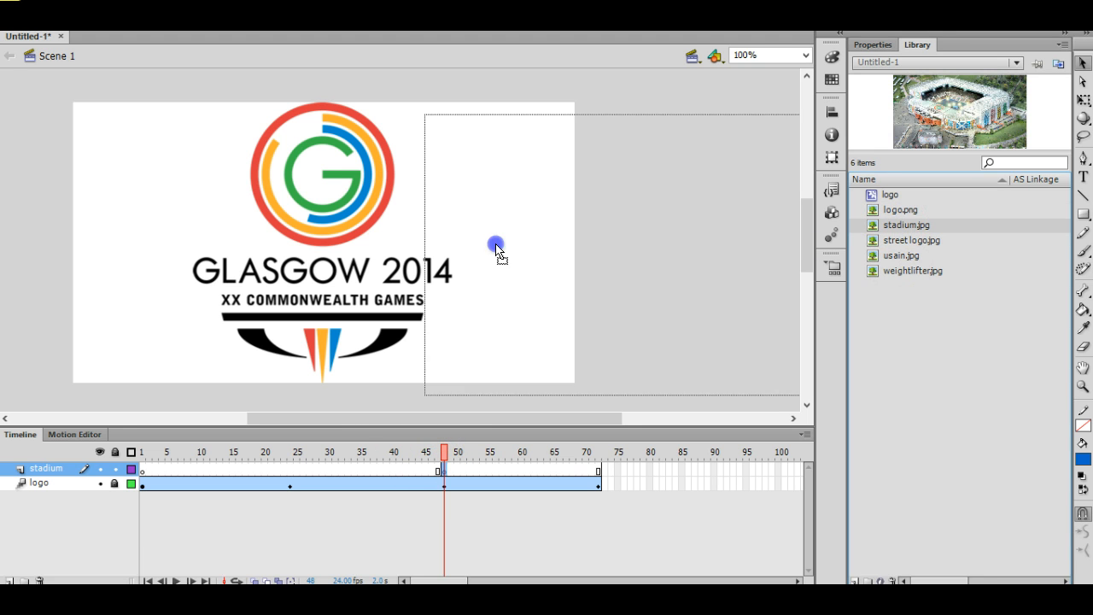
Place stadium.jpg from the Library onto the stage, off the left edge.
drag(495, 246, 70, 246)
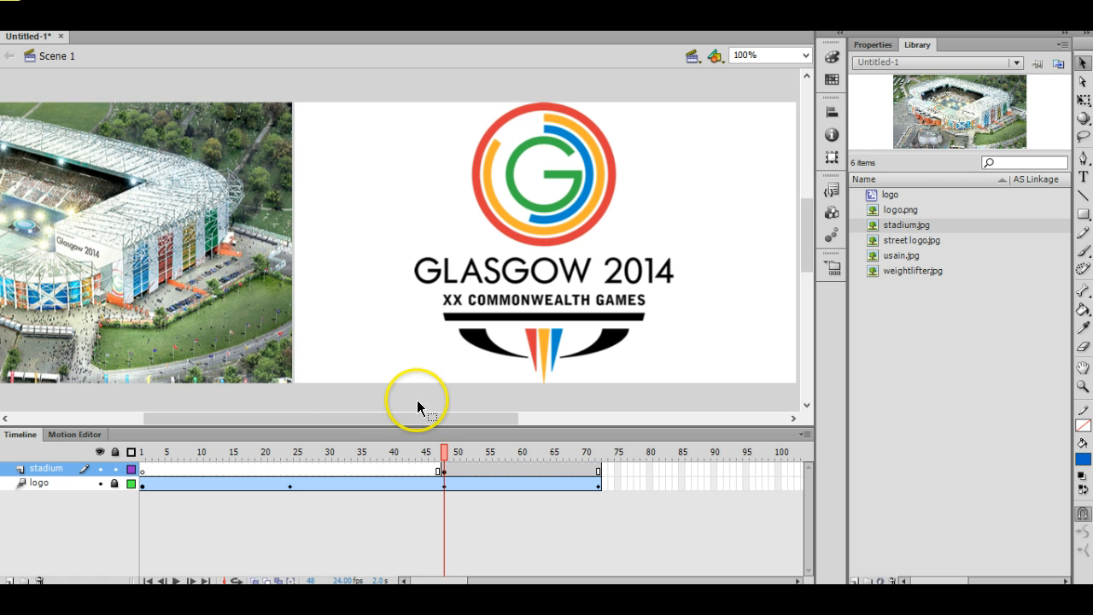
mouse_move(448, 475)
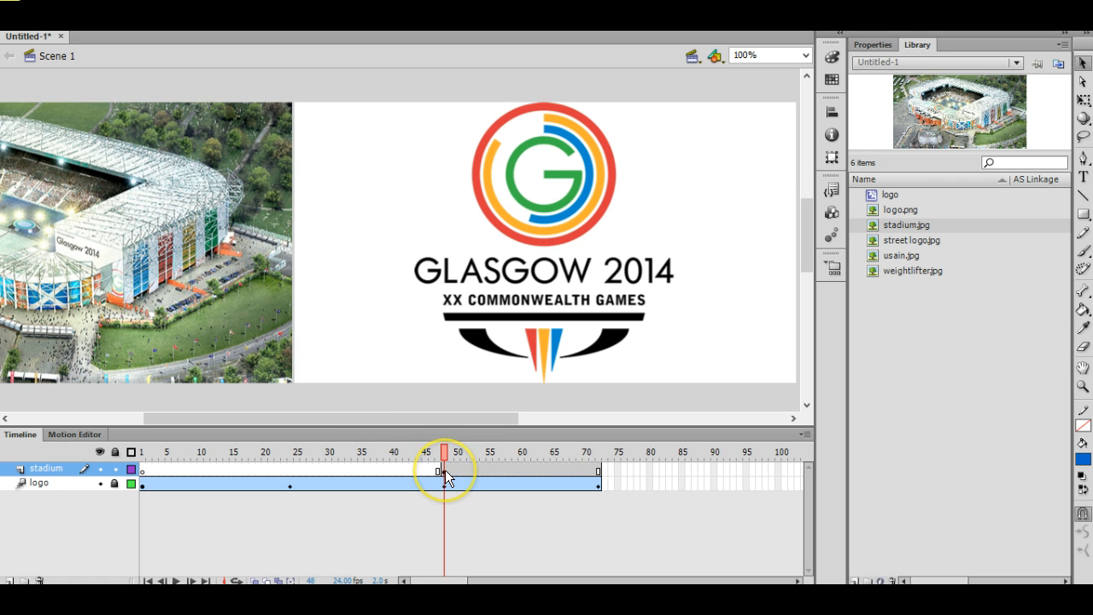
mouse_move(571, 475)
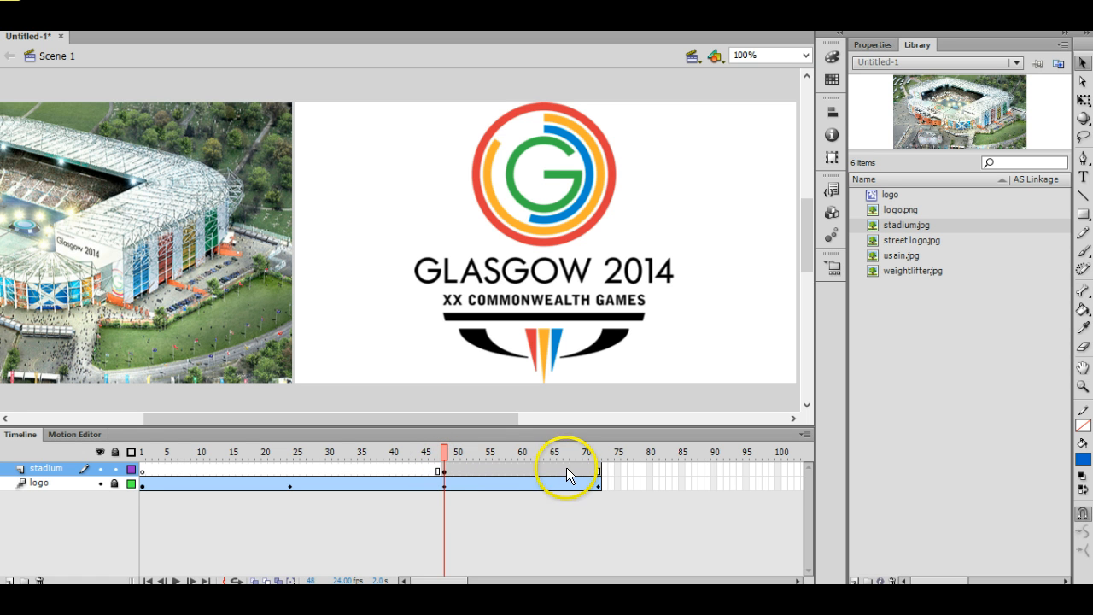
mouse_move(557, 478)
text(sta)
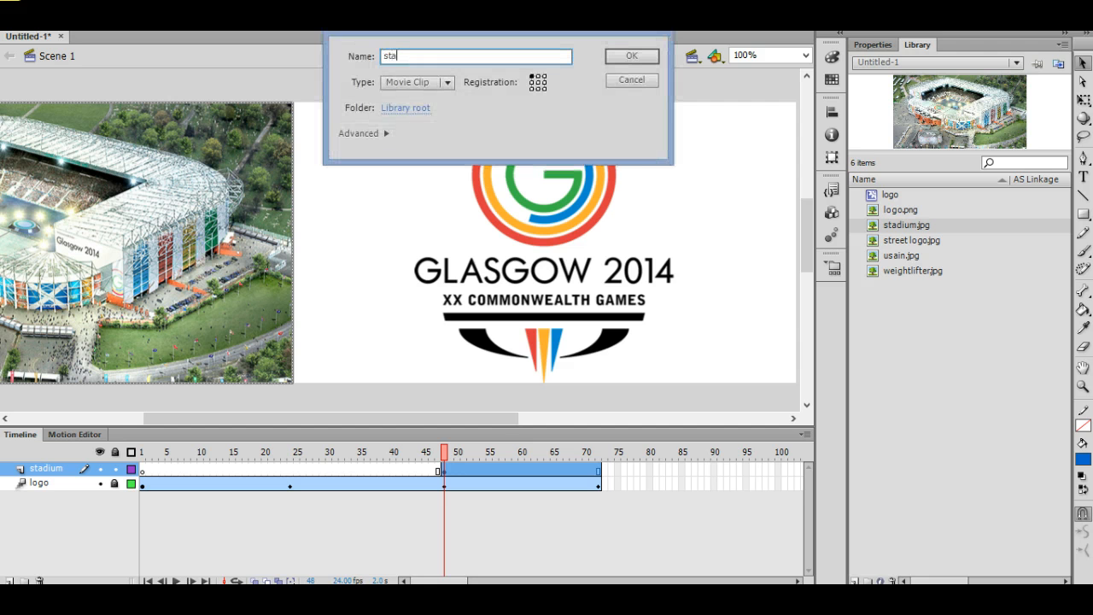
Convert the stadium picture to a movie clip 'stadium' and give its frames a motion tween.
text(dium)
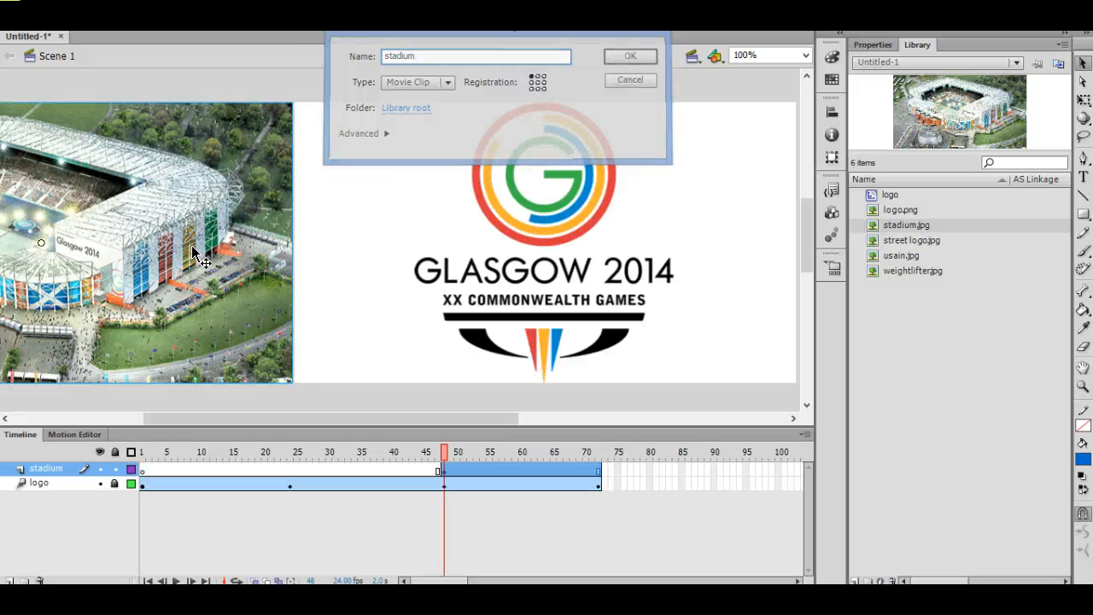
click(628, 55)
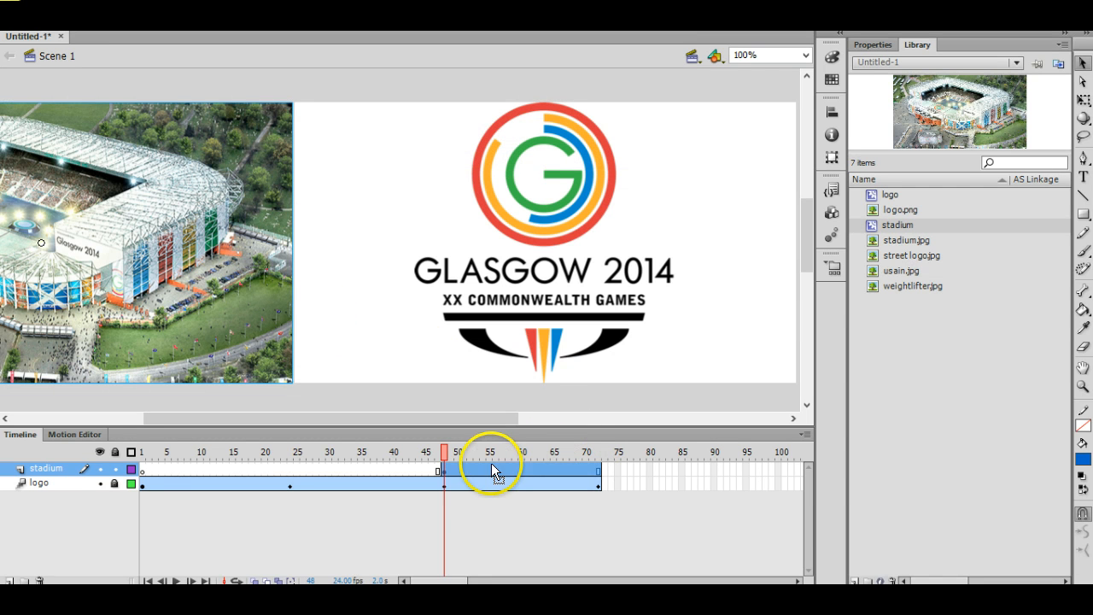
right_click(478, 471)
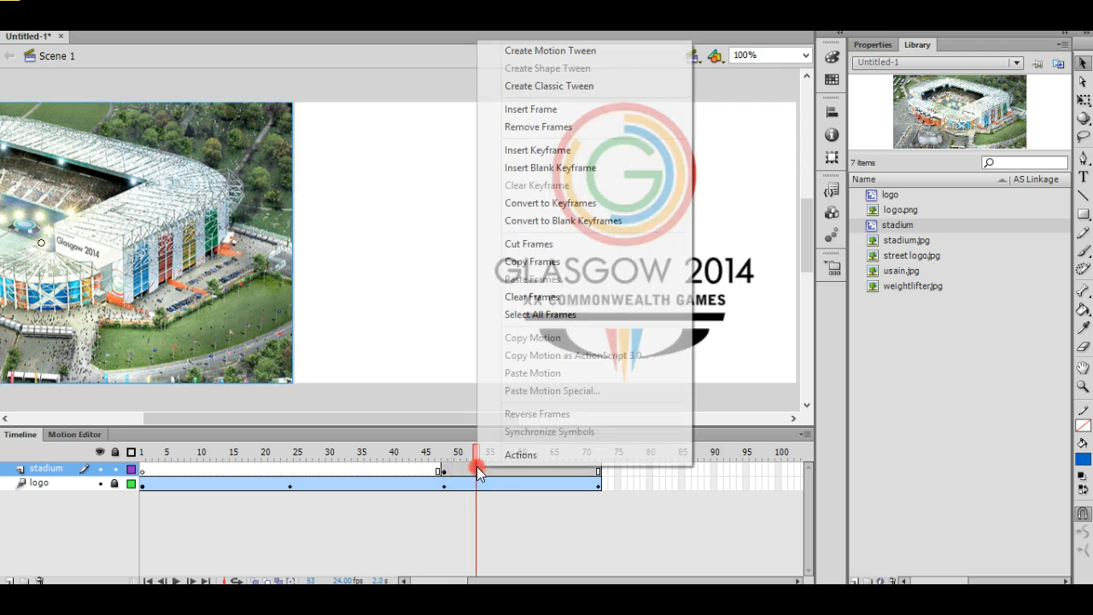
mouse_move(571, 127)
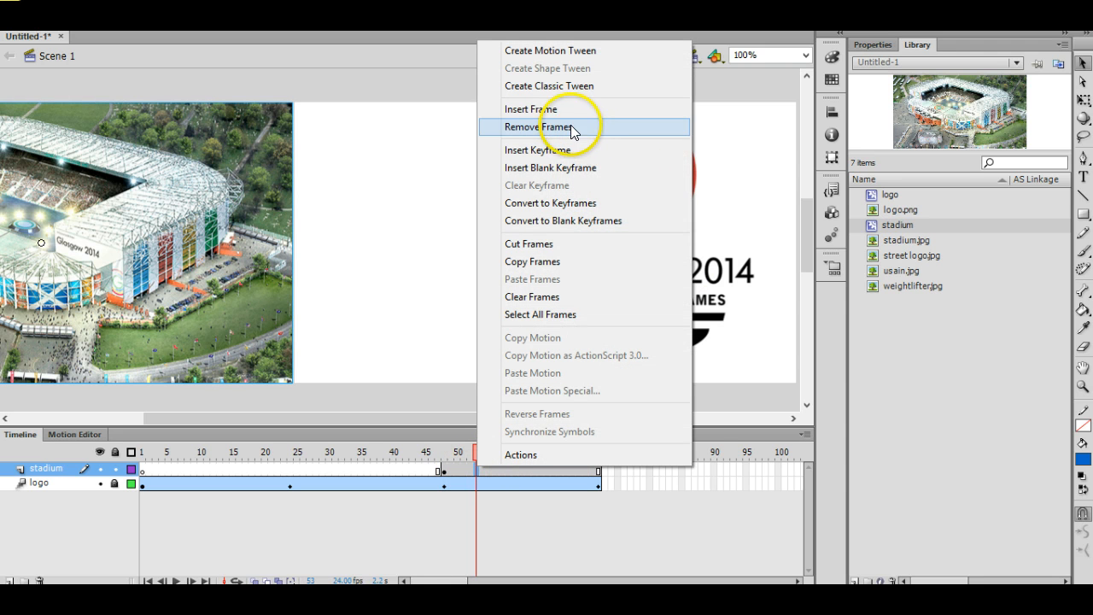
mouse_move(531, 56)
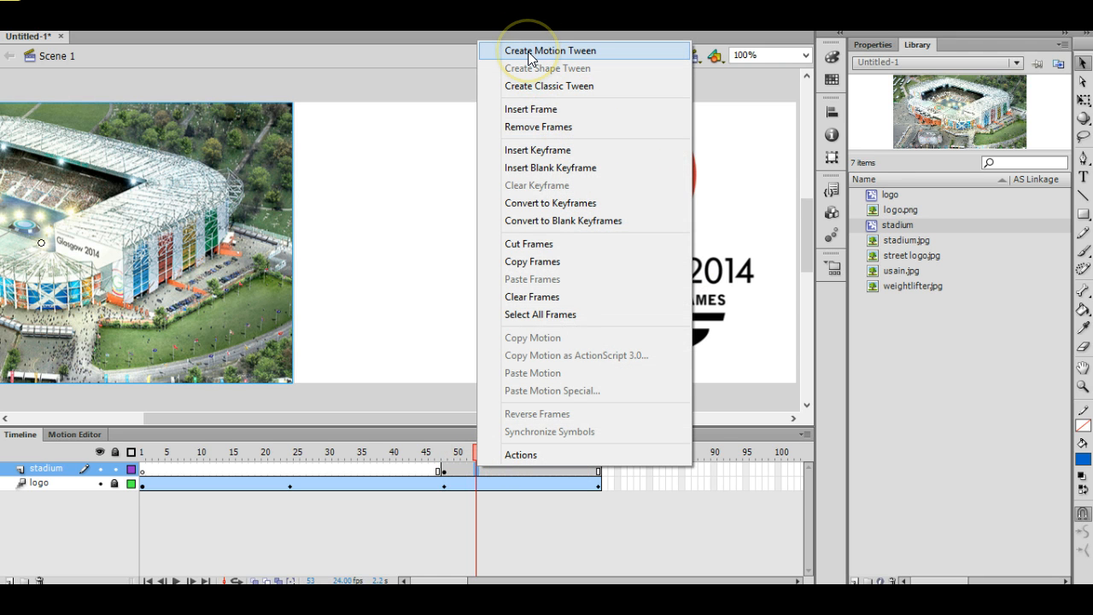
click(550, 50)
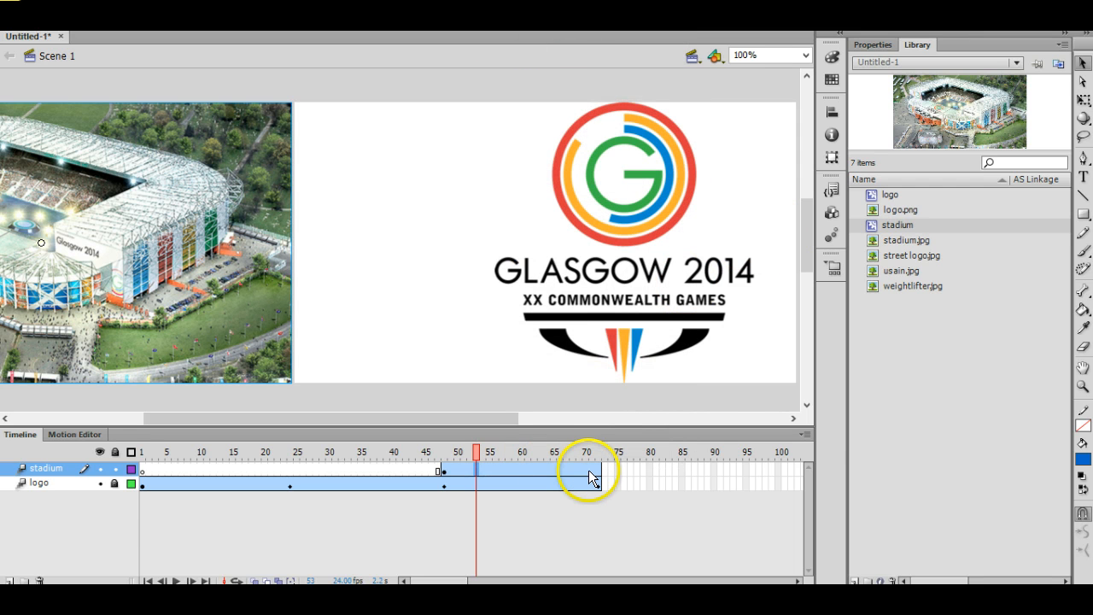
mouse_move(602, 472)
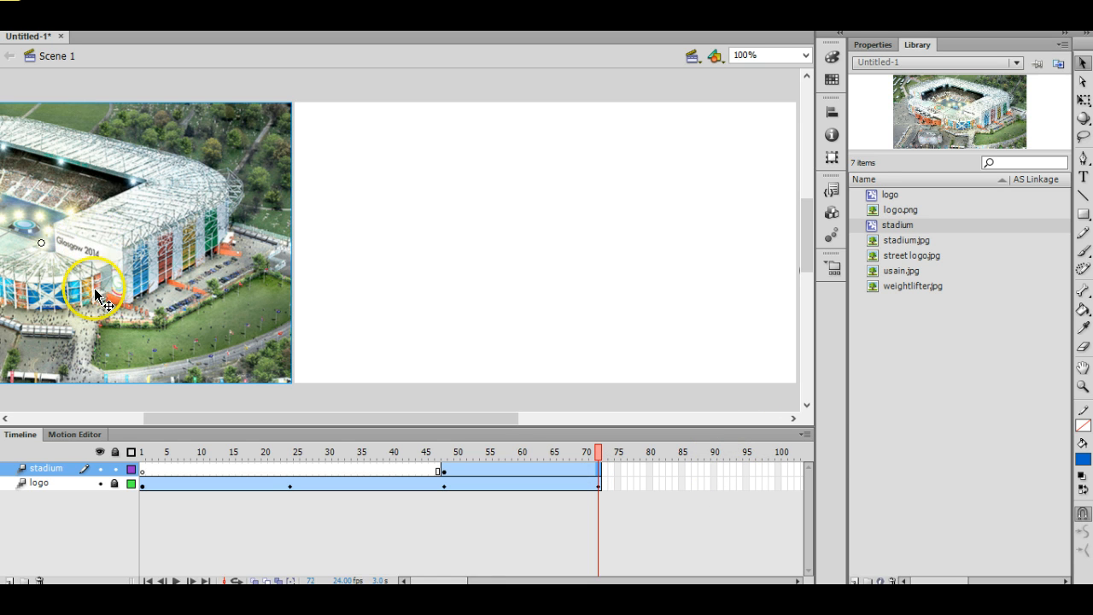
Set the stadium picture to arrive centred on stage at about frame 92.
click(69, 299)
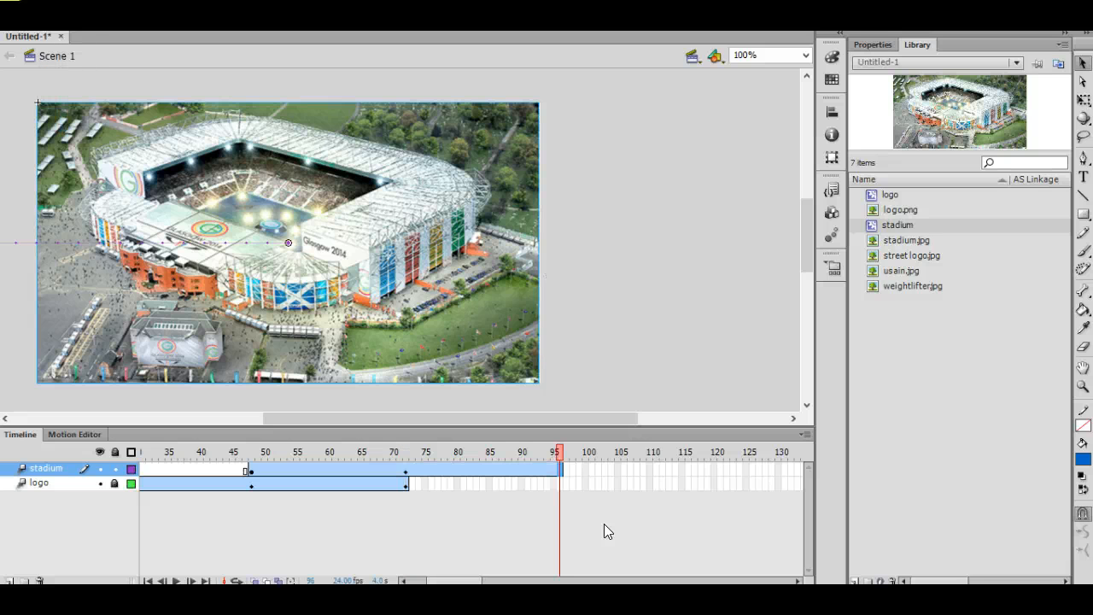
Add a position keyframe to hold the stadium, then end the tween near frame 100 off-stage right.
right_click(607, 529)
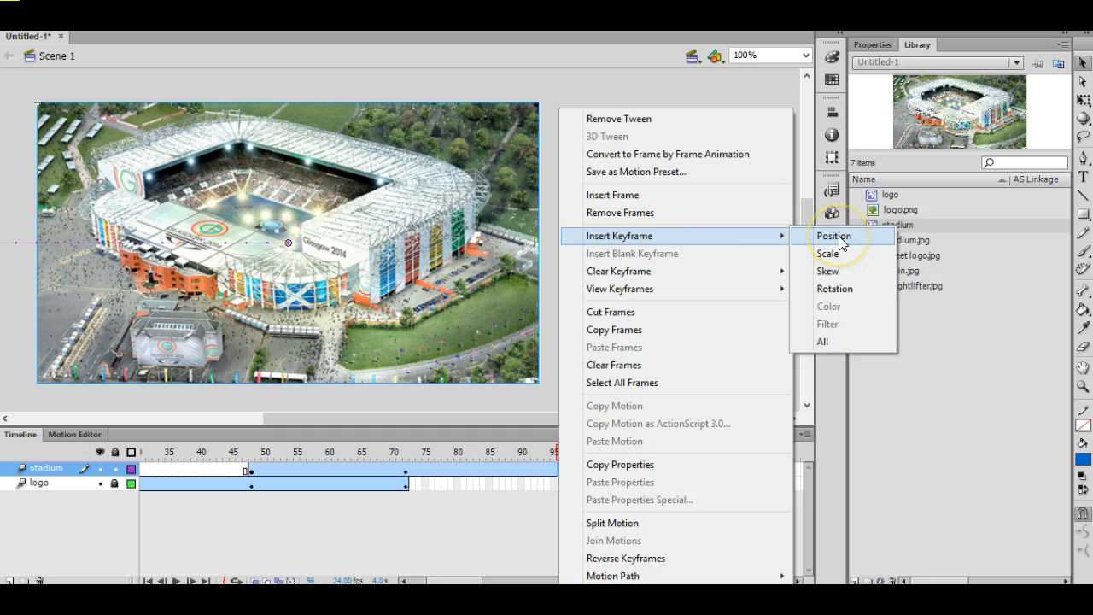
click(833, 236)
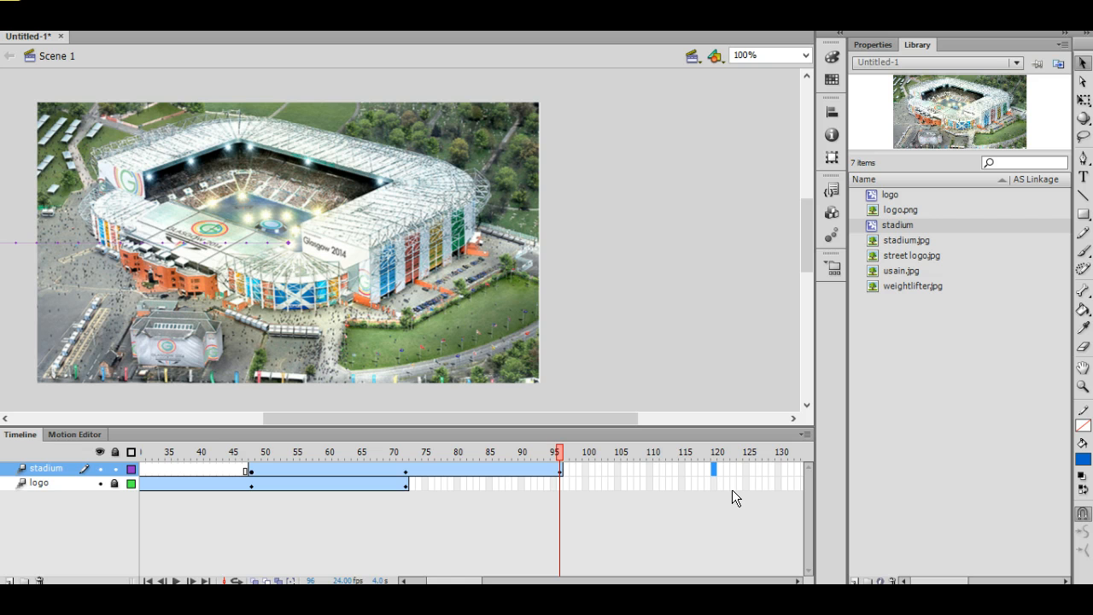
click(717, 451)
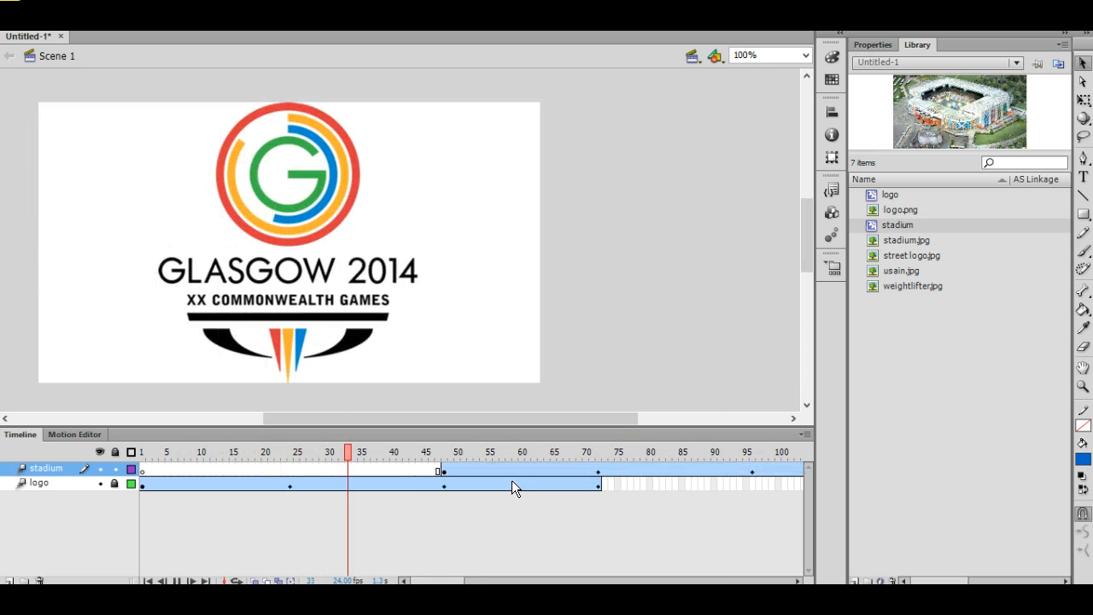
click(637, 452)
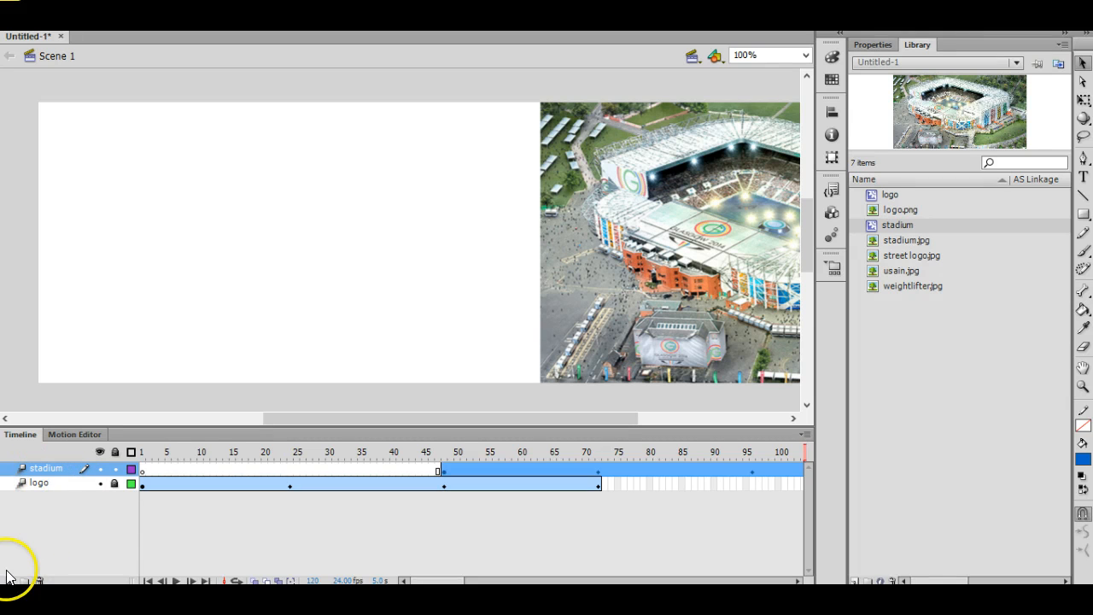
Add a layer 'street-logo' above stadium and select a starting frame on it.
click(11, 581)
text(street)
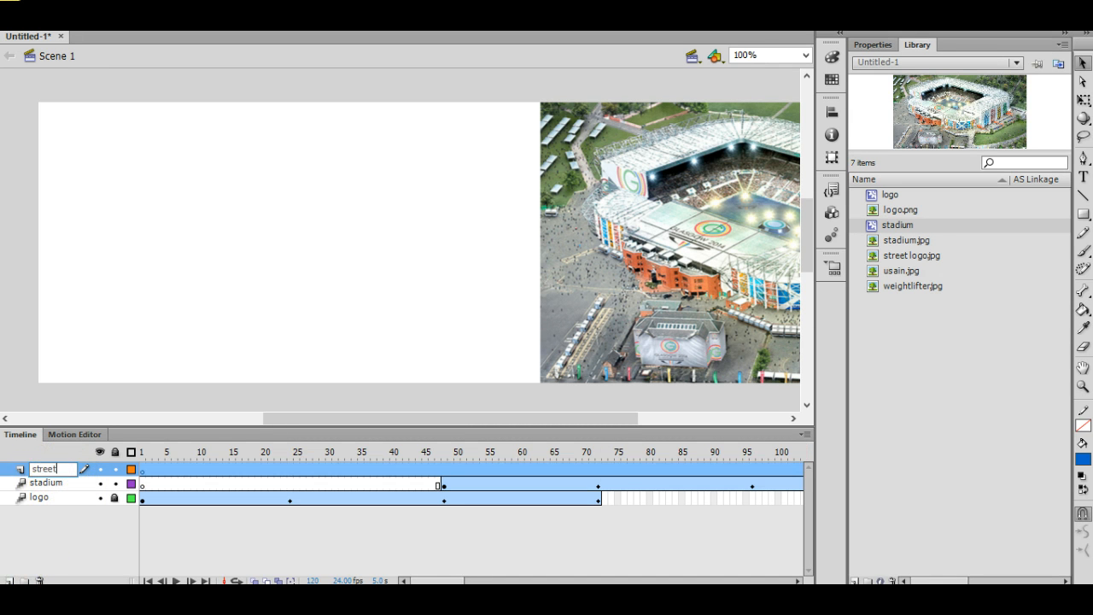
text(-logo)
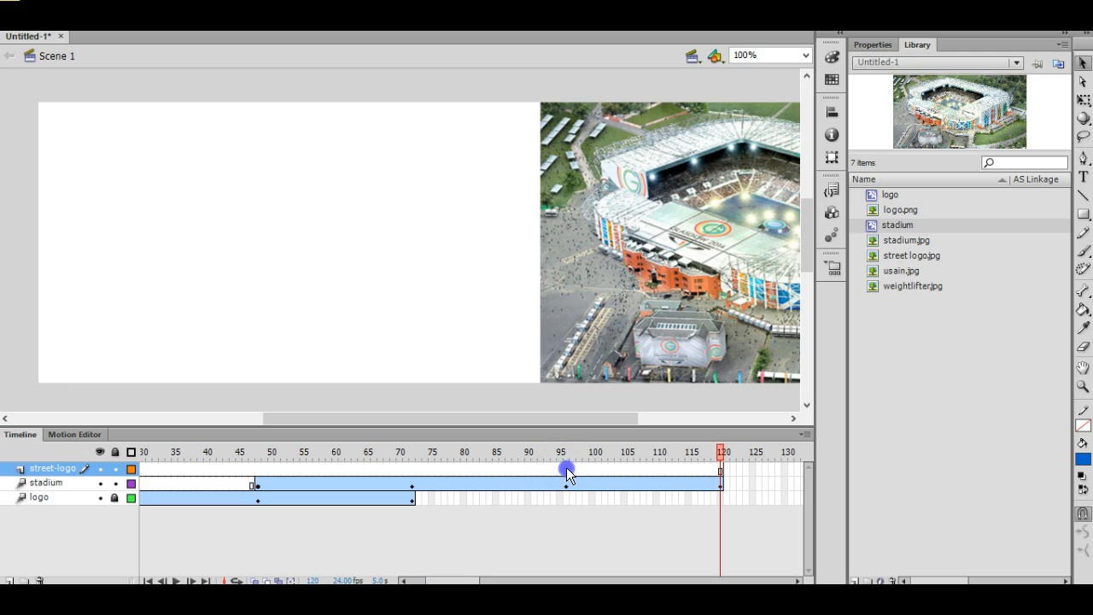
click(562, 451)
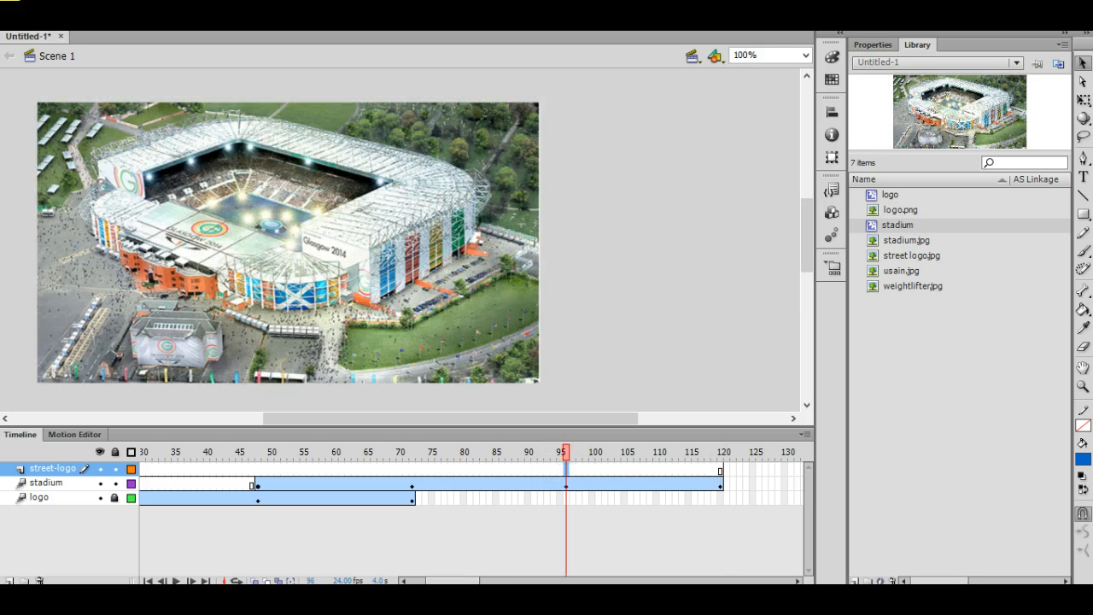